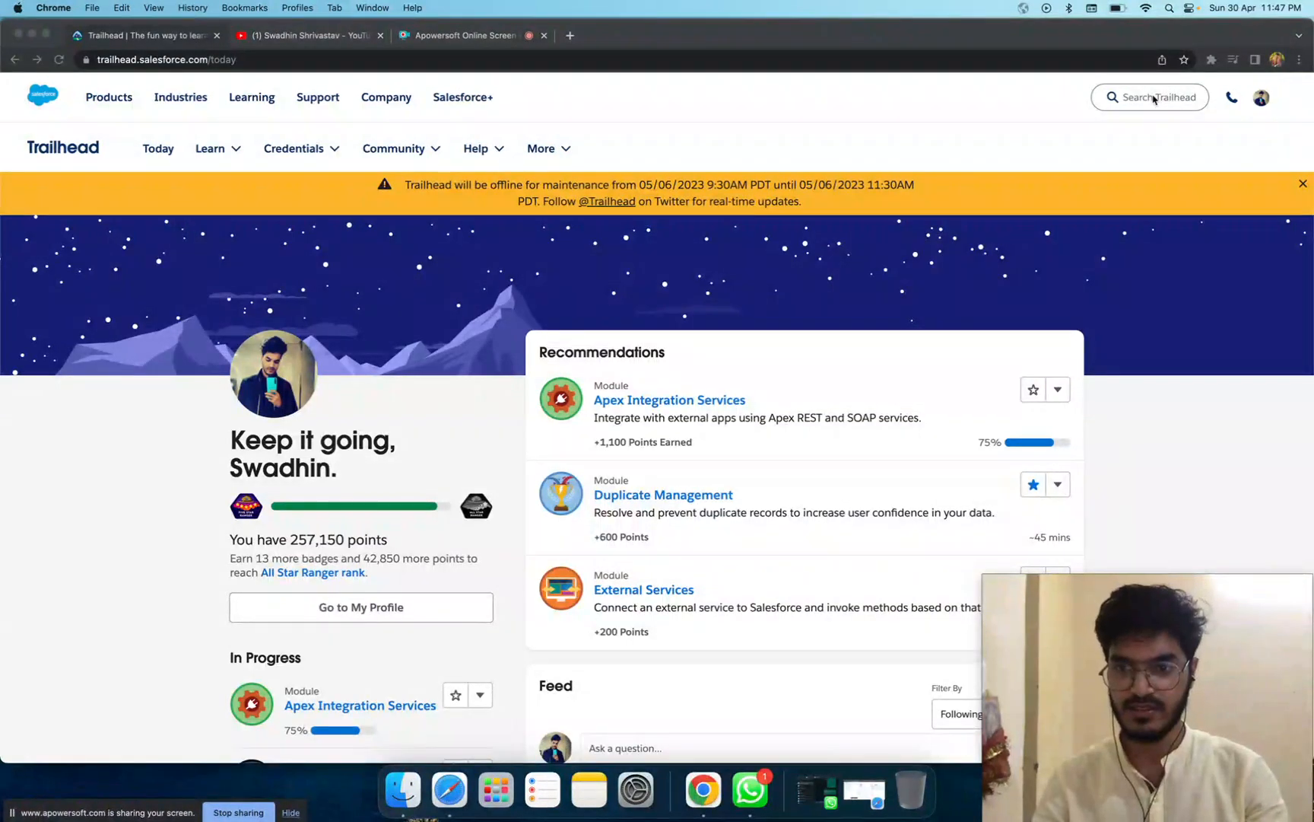
Search Trailhead for 'Picklist Administration' and open its Get Started with Picklists unit.
left_click(1154, 96)
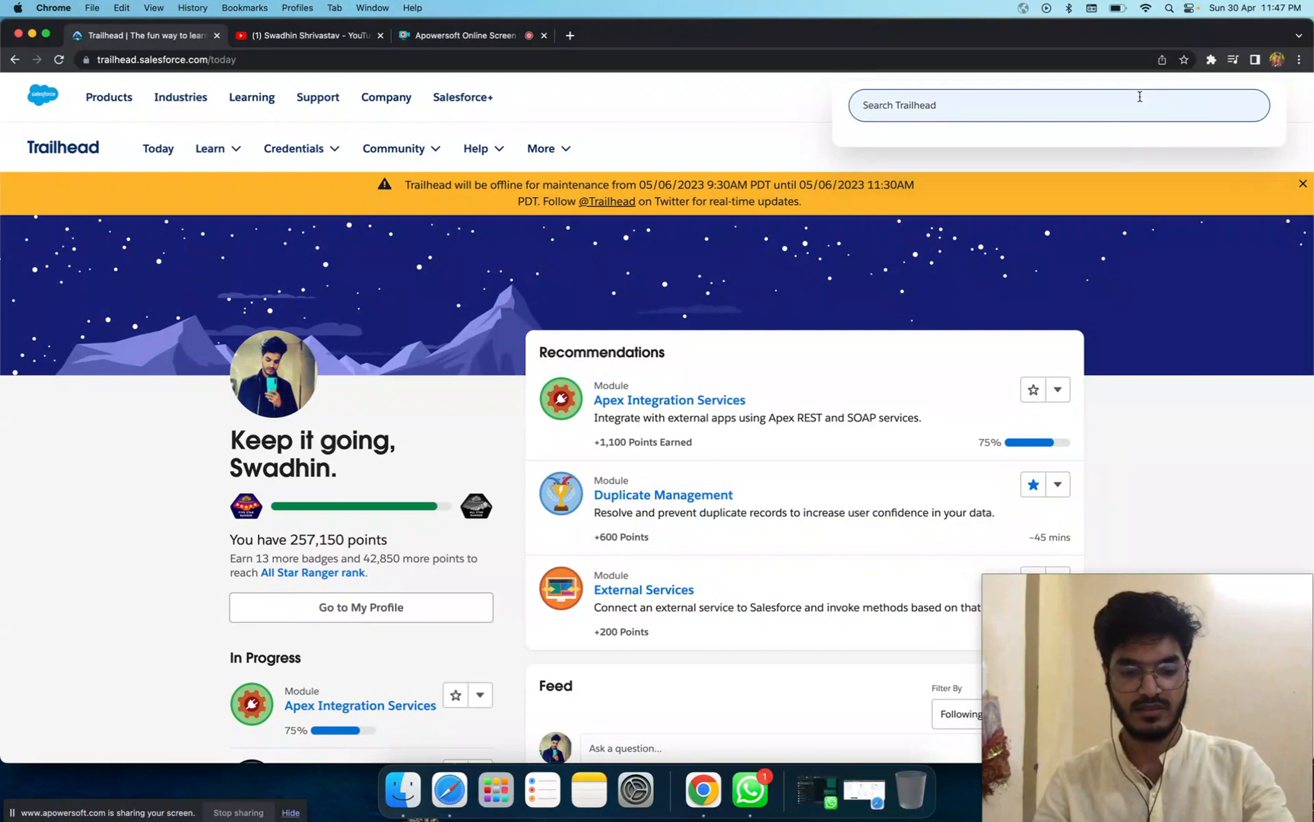
type("Picklist Administration")
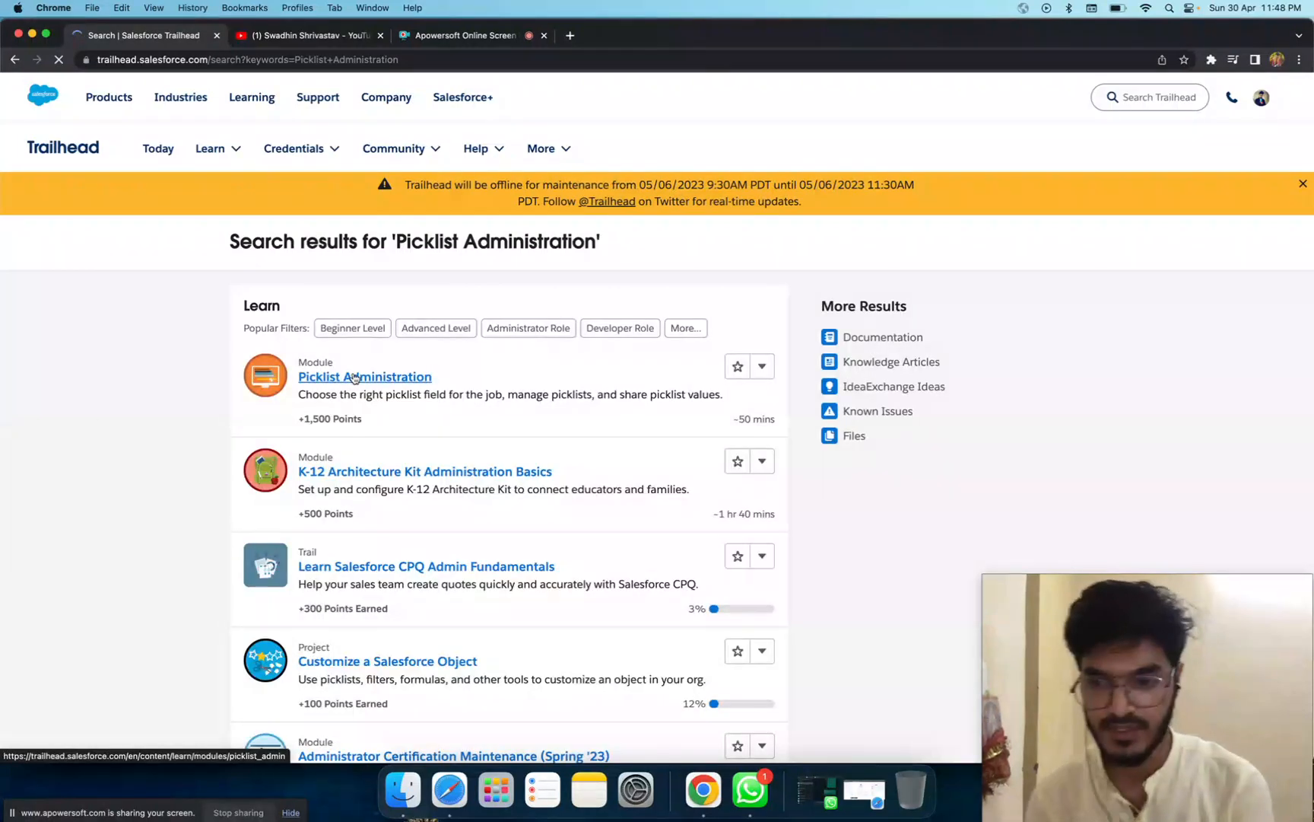
left_click(365, 377)
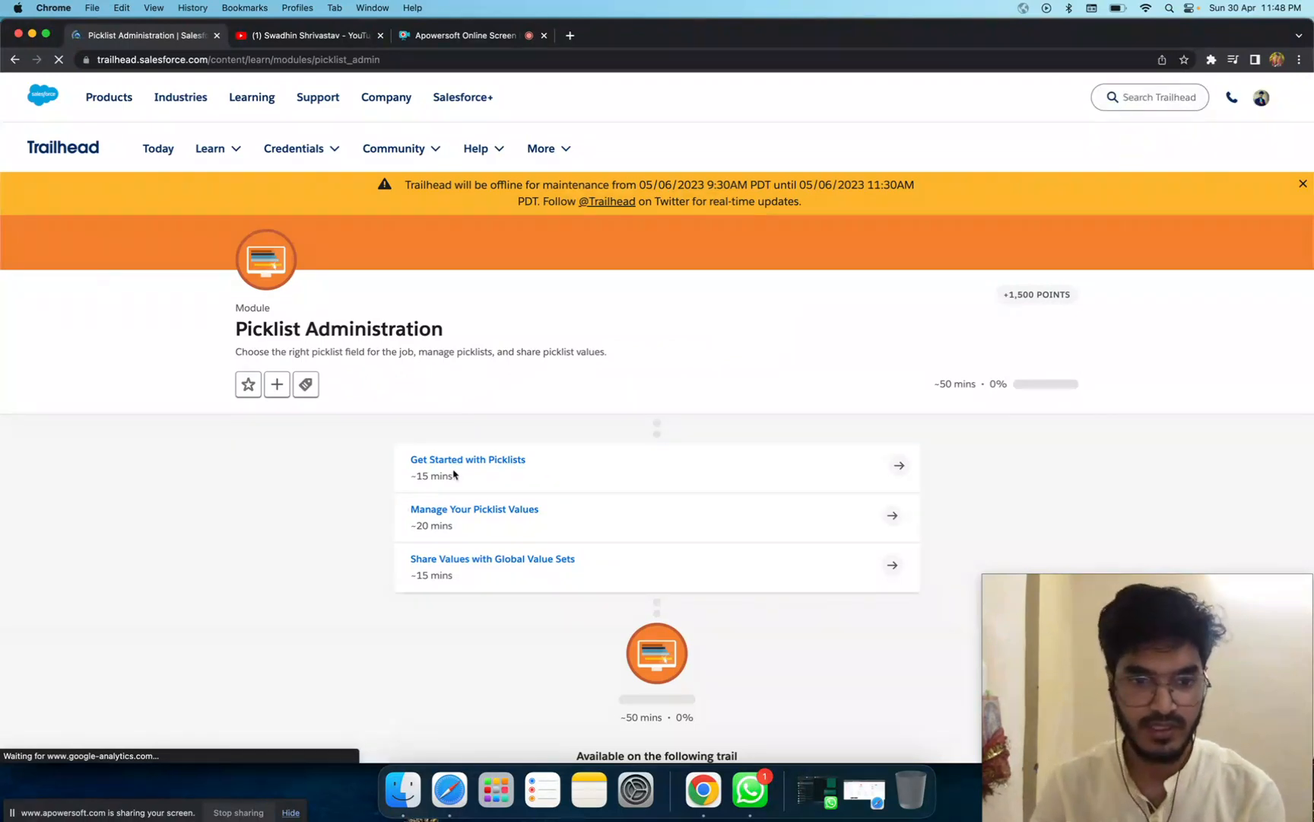
left_click(467, 459)
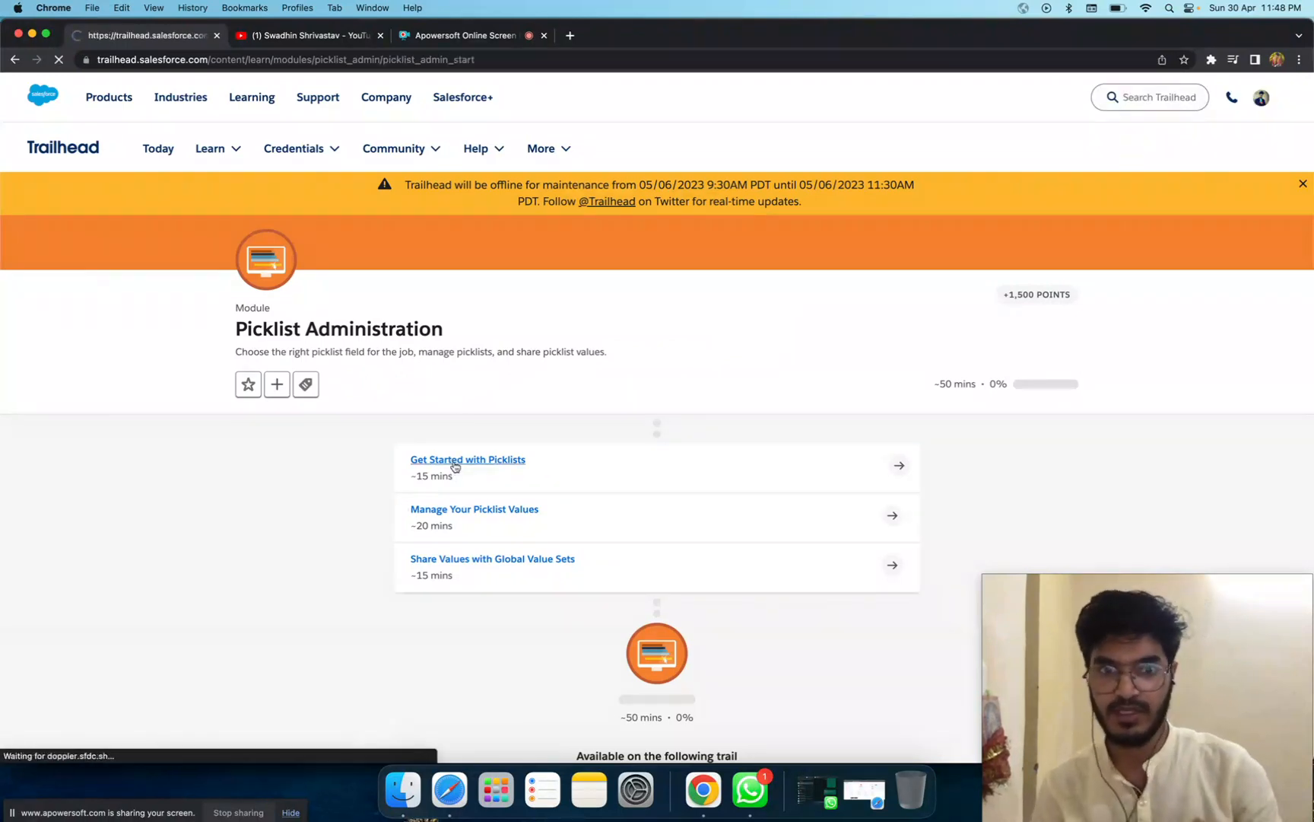
Jump to the unit's hands-on challenge section from its Topics list.
left_click(468, 459)
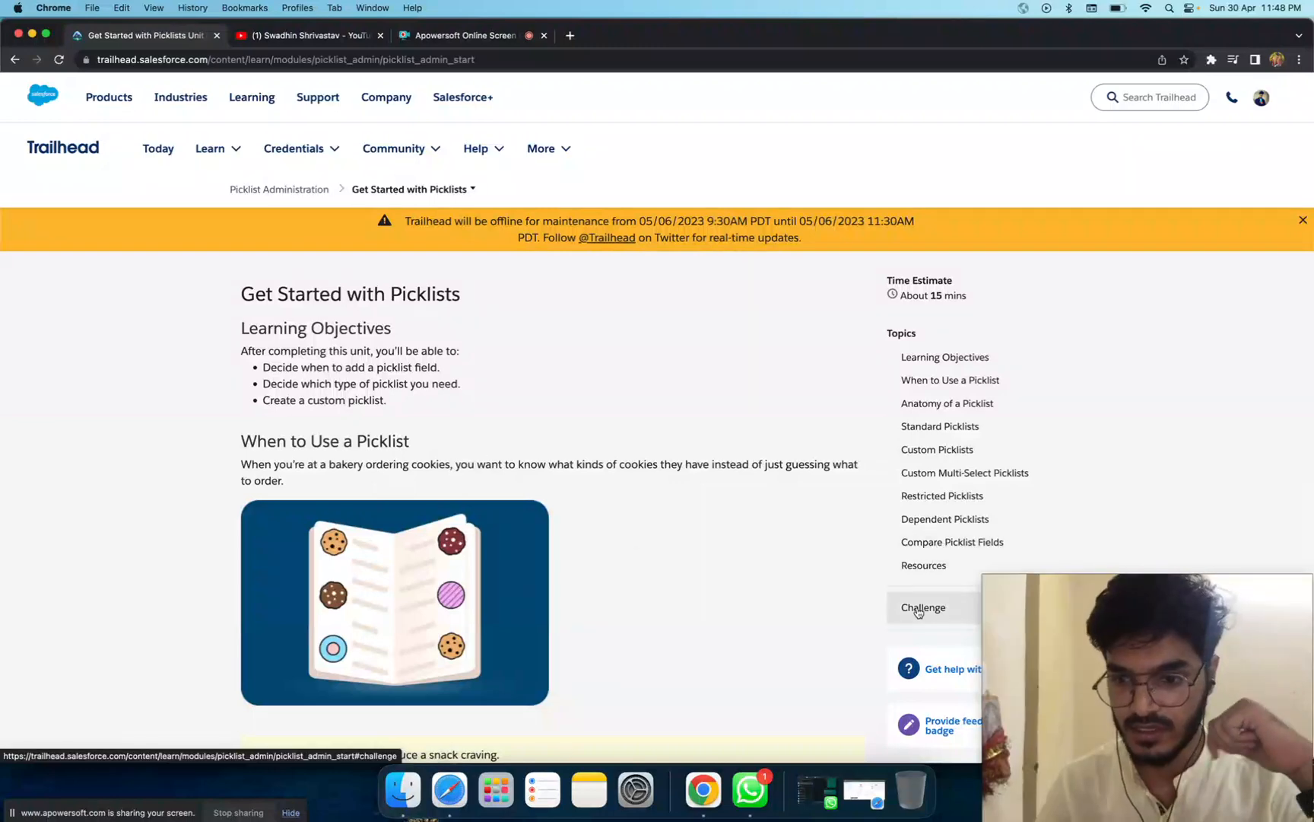
scroll("down", 3)
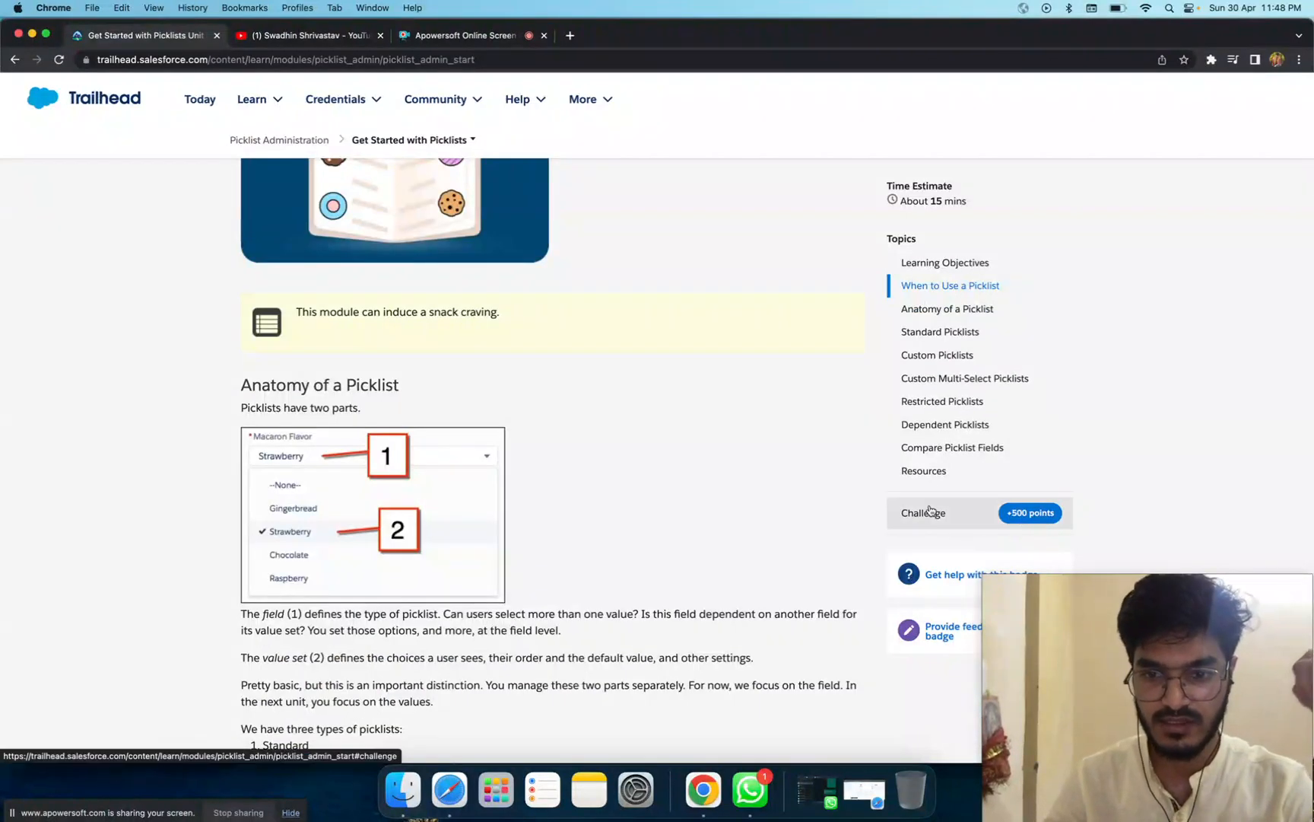
left_click(923, 512)
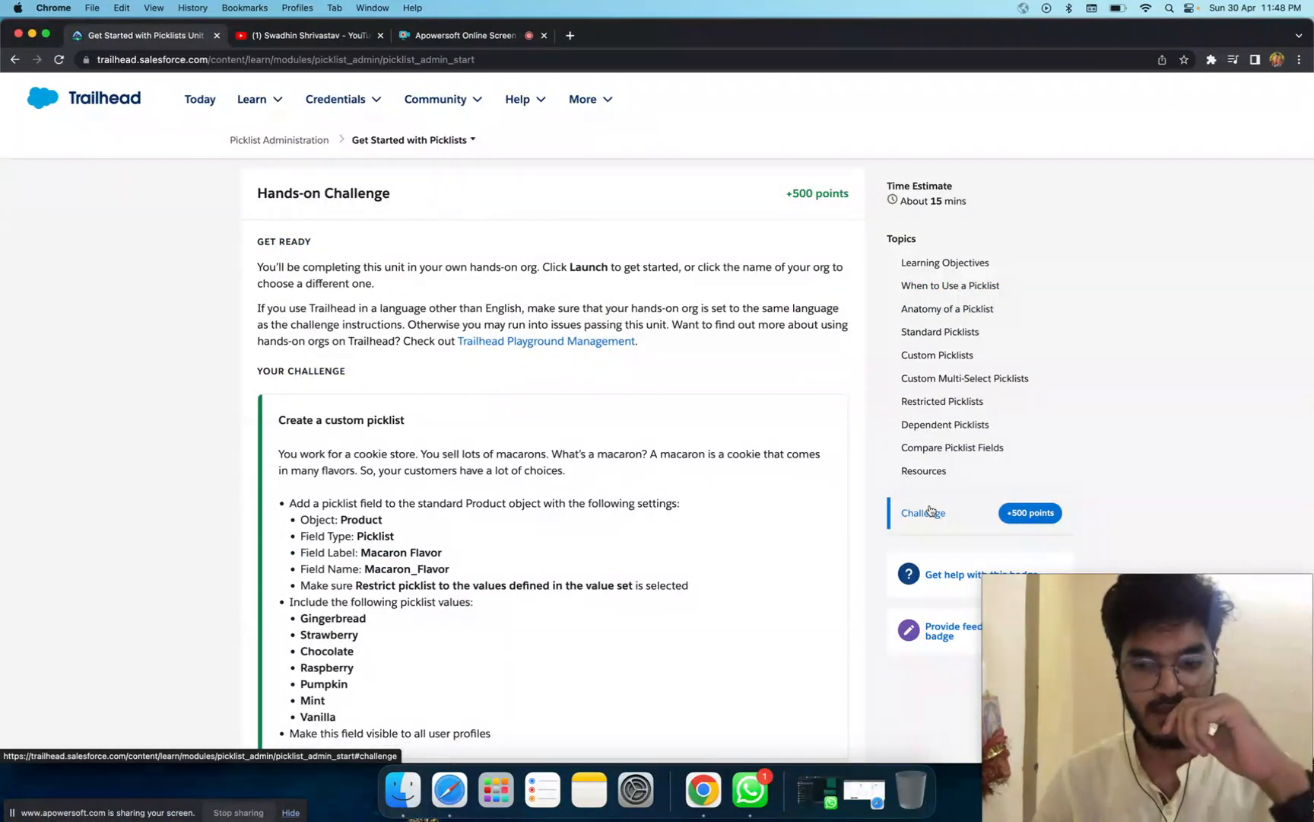
scroll("down", 3)
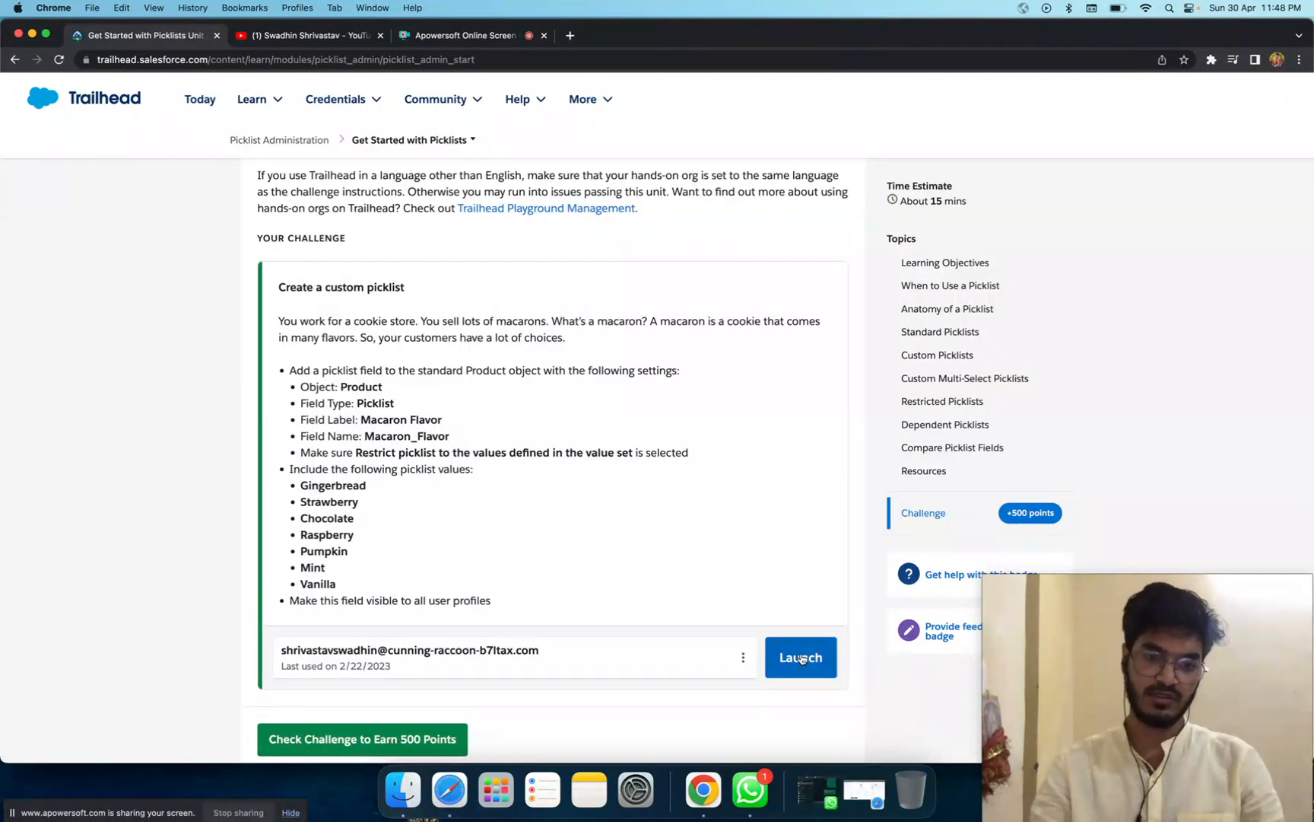
Launch the hands-on org in a new tab and return to the challenge instructions.
left_click(801, 657)
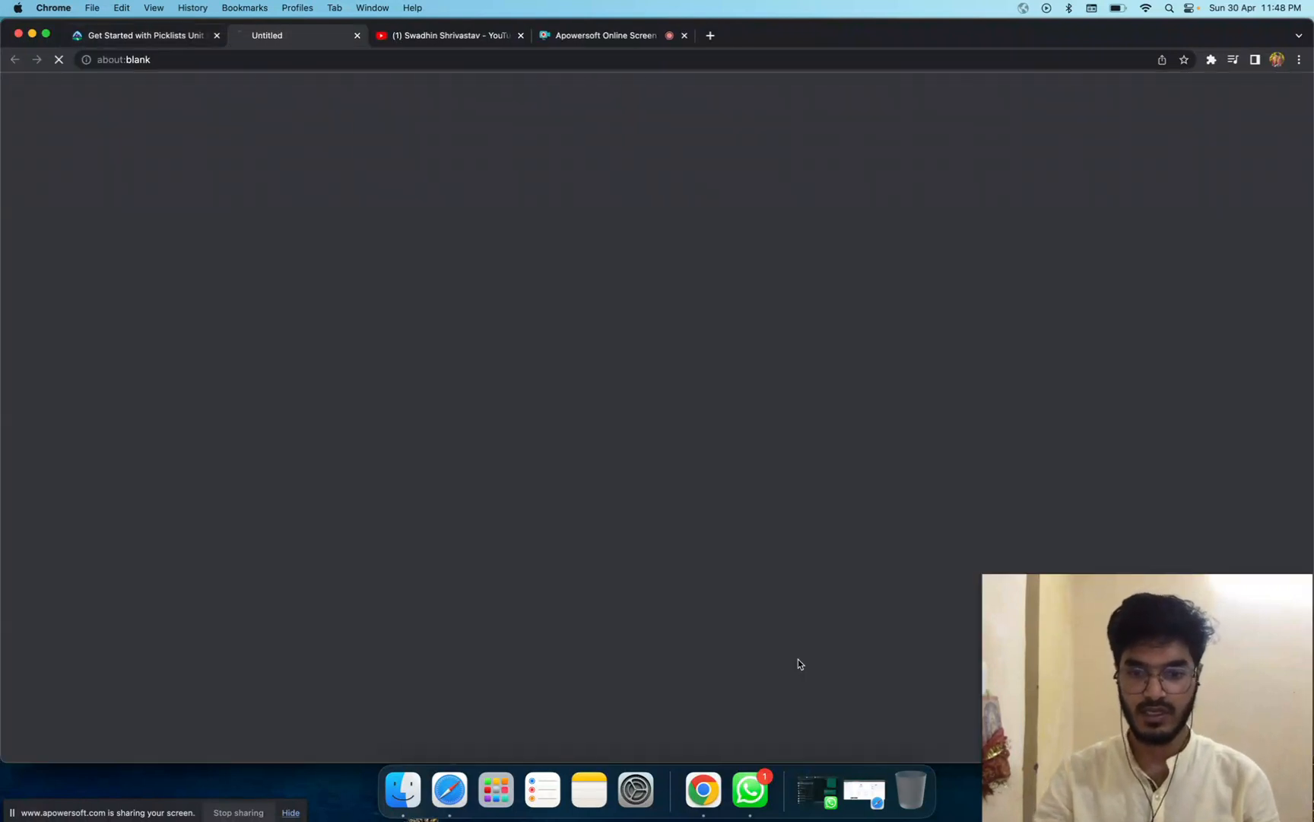
left_click(144, 35)
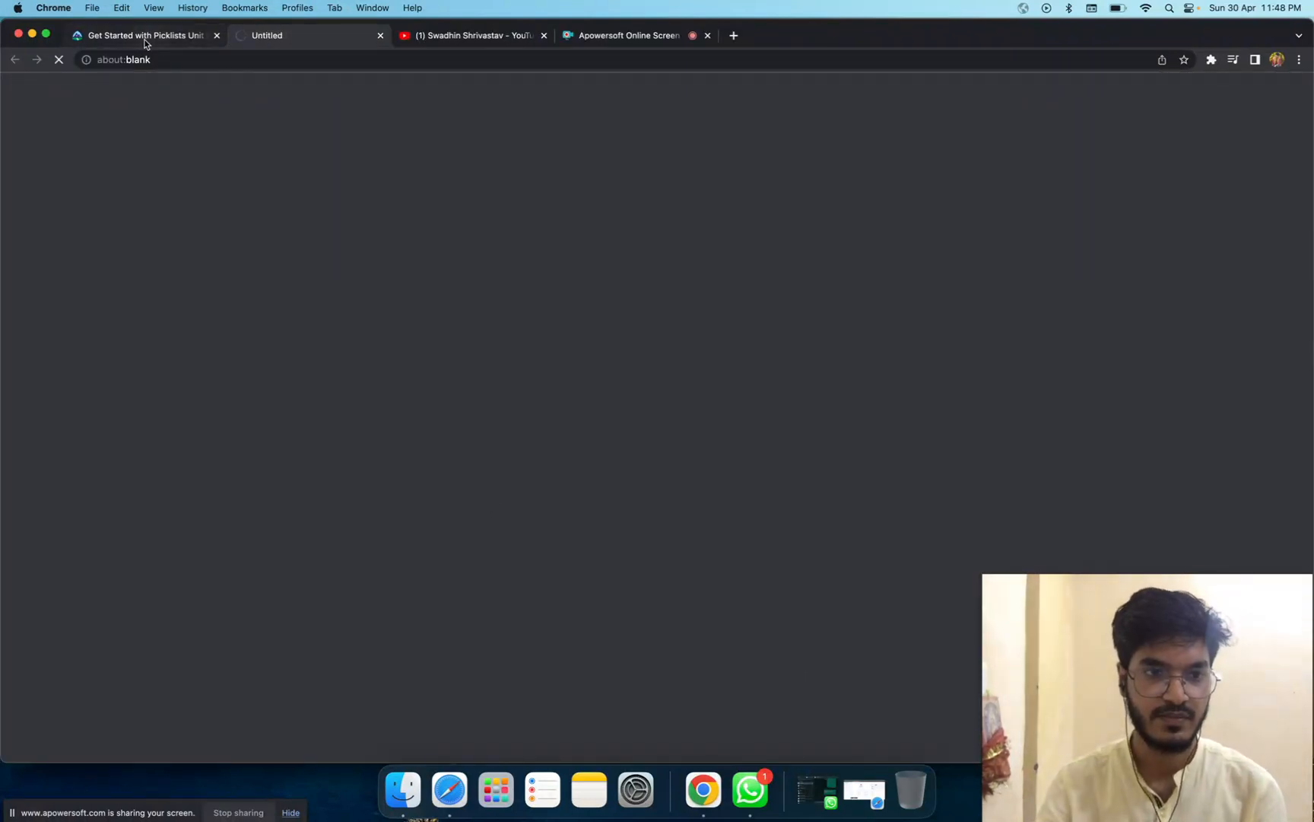
mouse_move(144, 43)
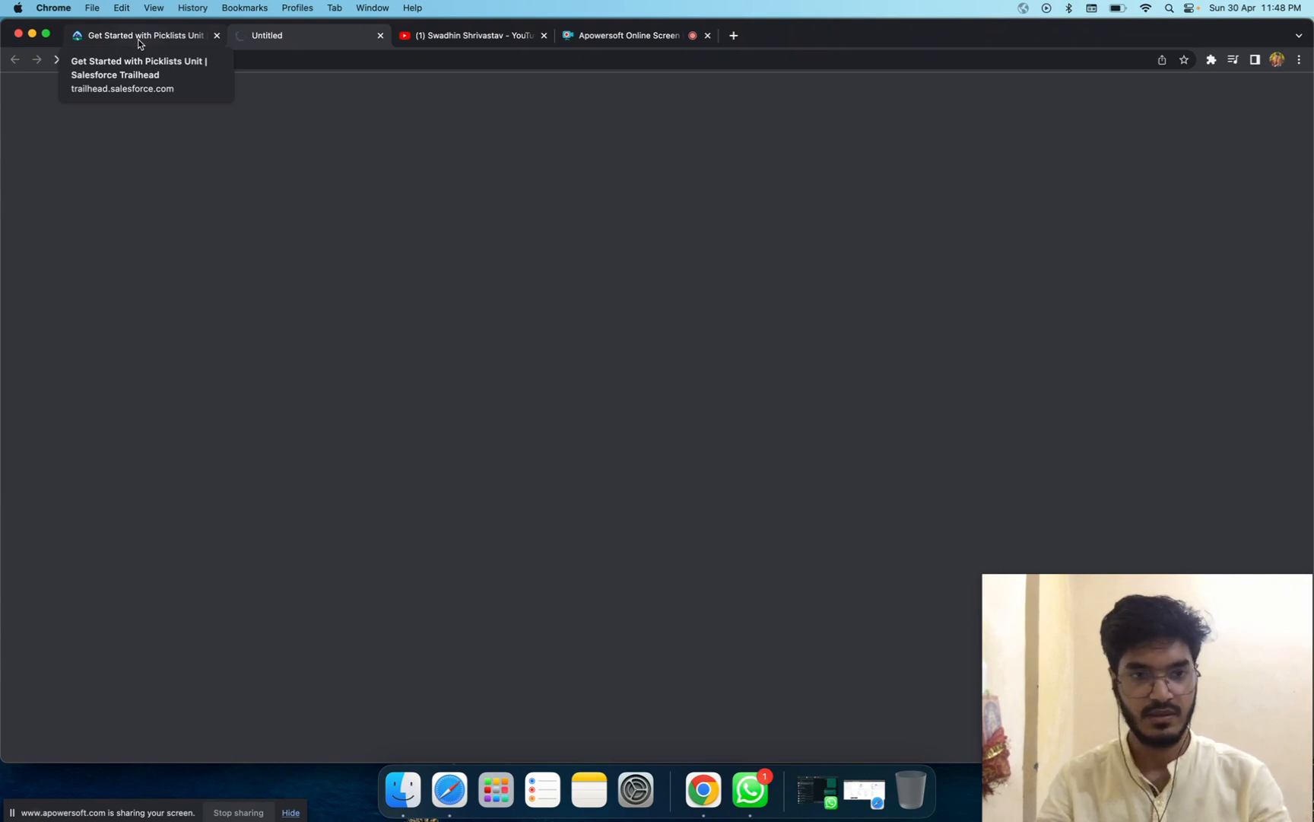
left_click(298, 35)
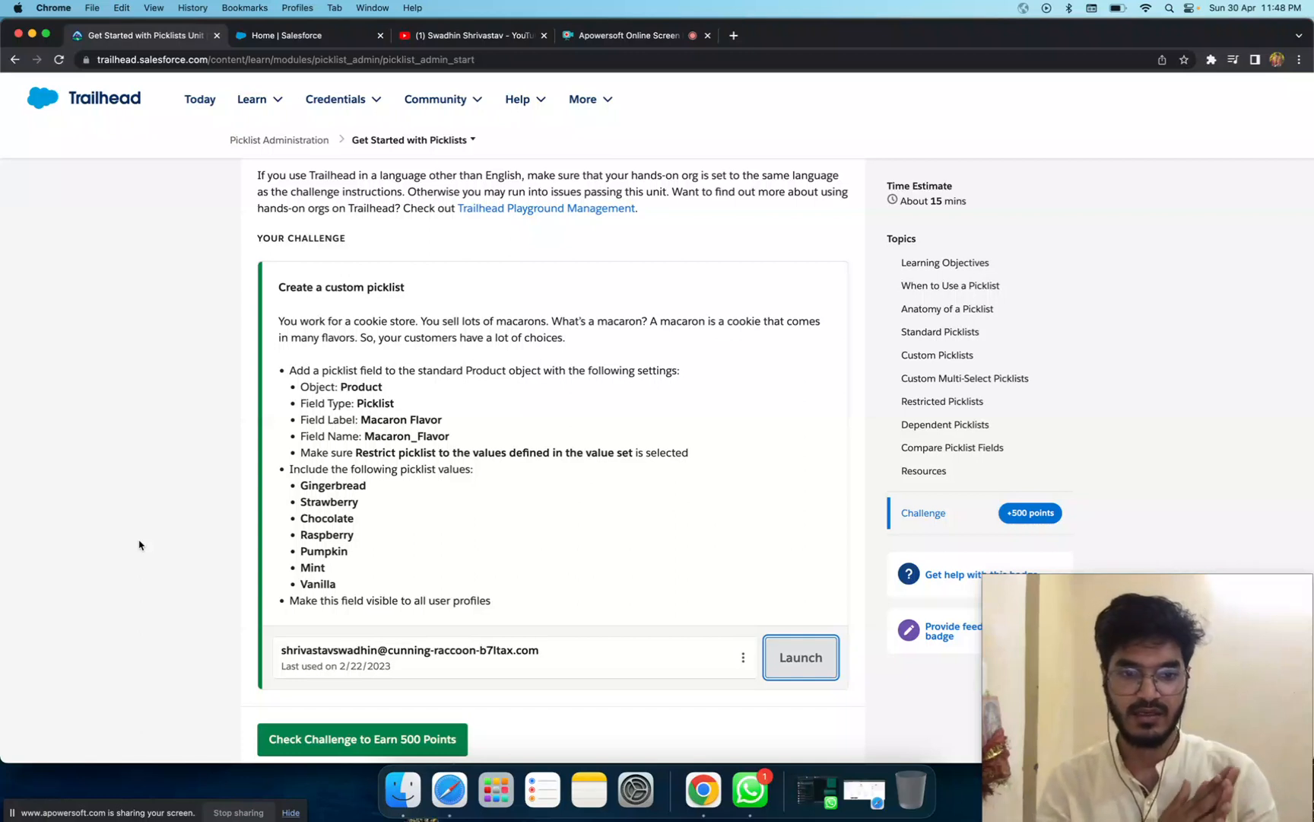
mouse_move(181, 472)
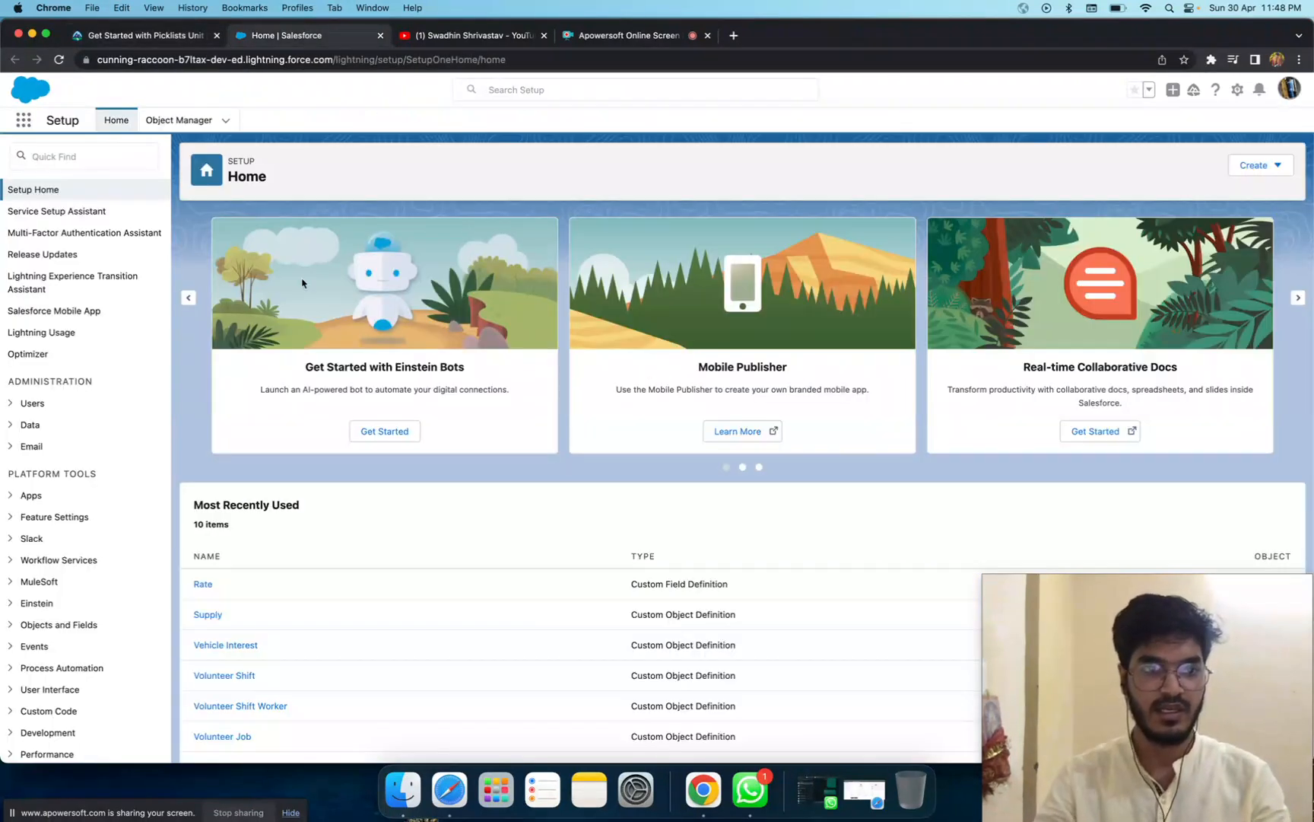
mouse_move(124, 216)
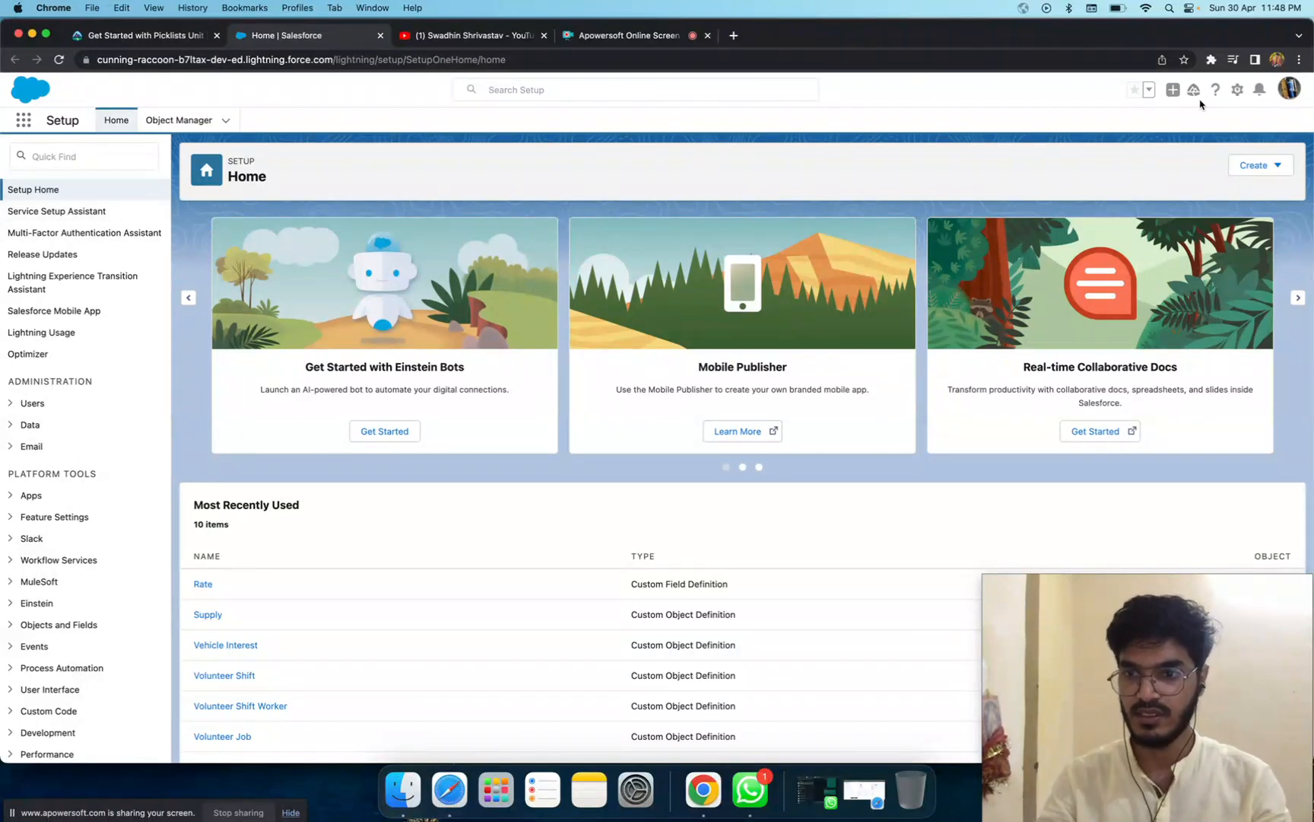
Open Object Manager's list of objects in the org's Setup, then reread the challenge.
left_click(1239, 89)
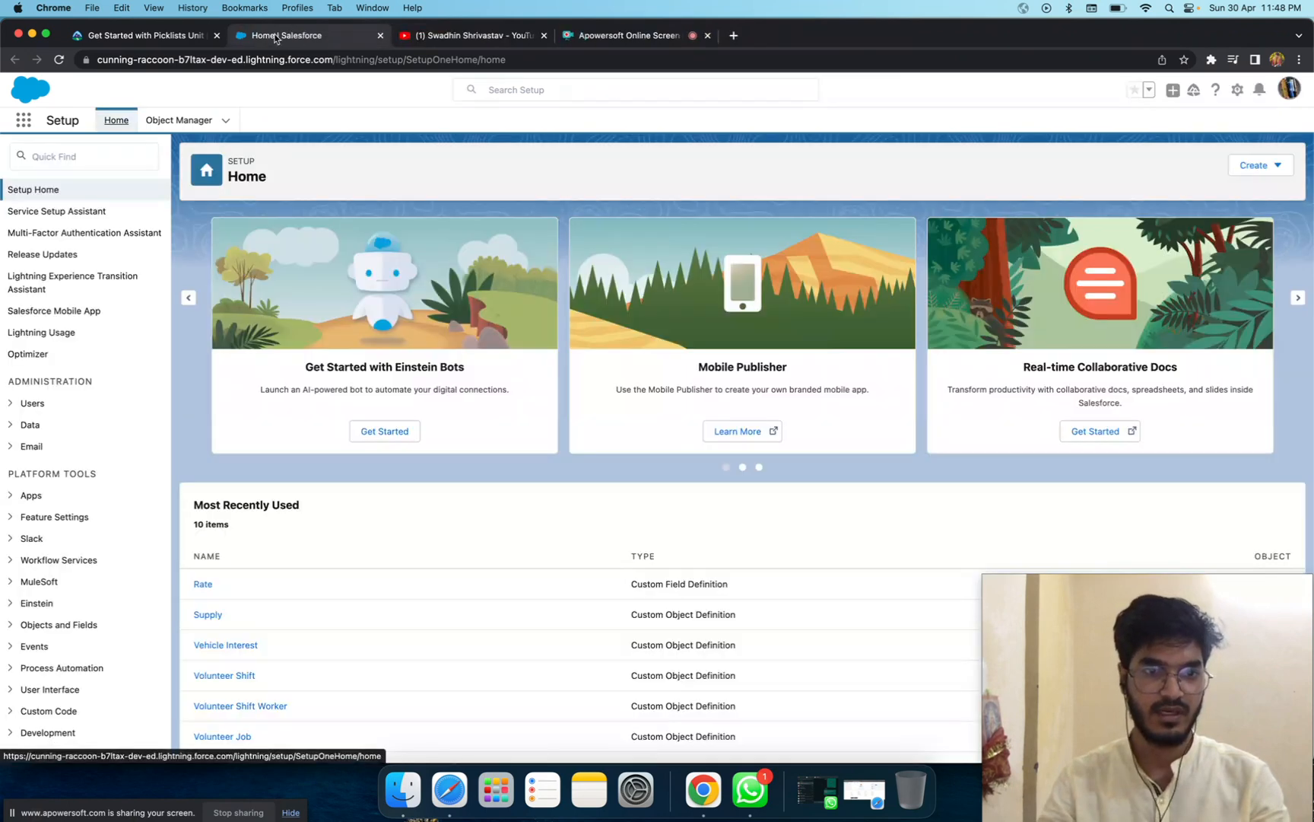
left_click(178, 120)
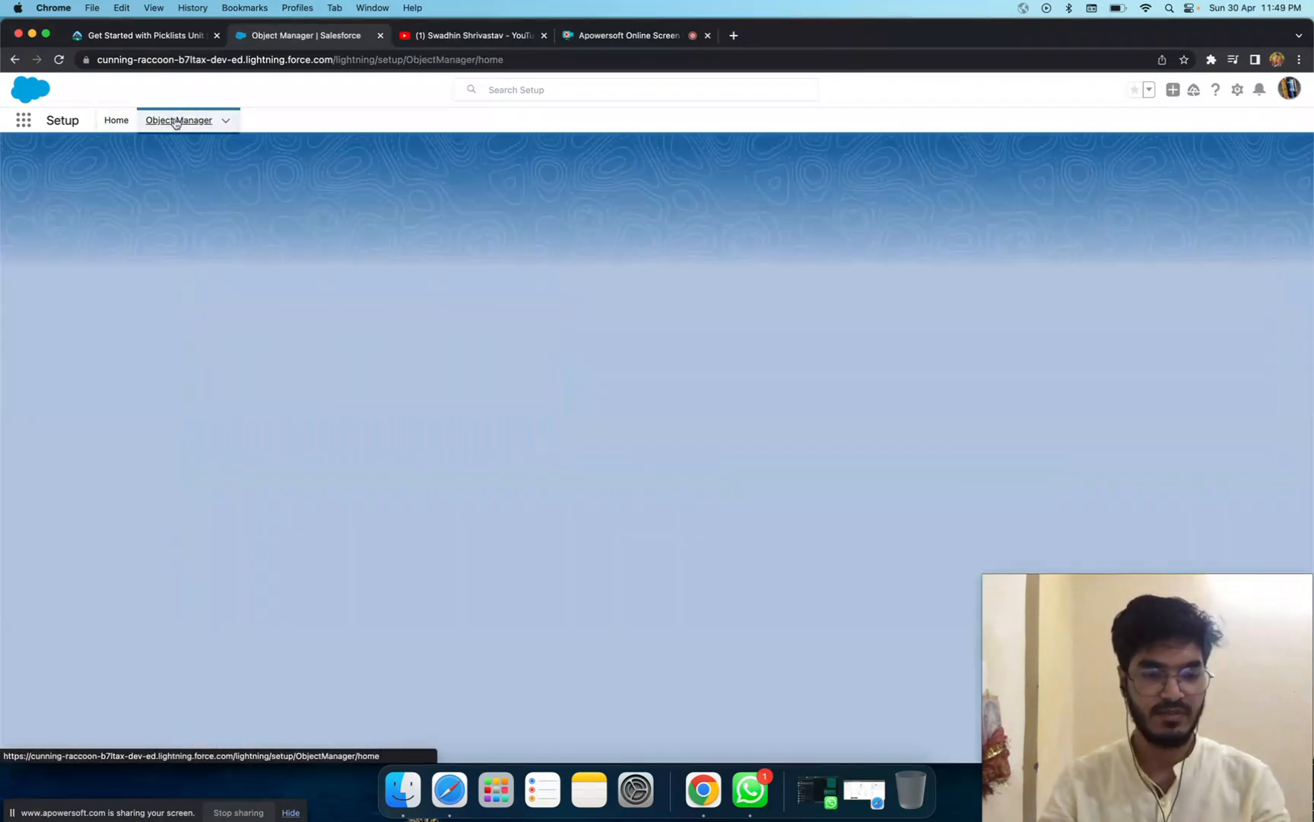
left_click(178, 120)
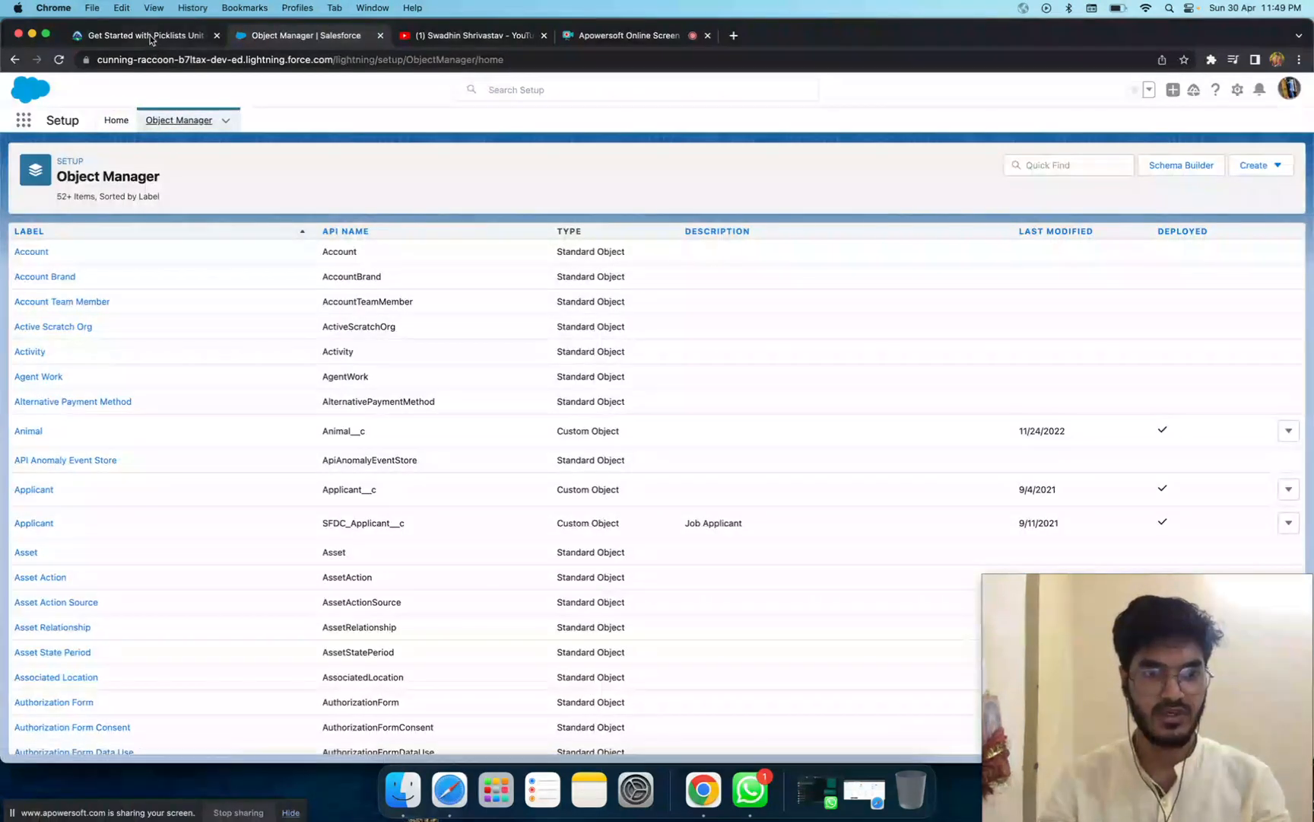
left_click(141, 35)
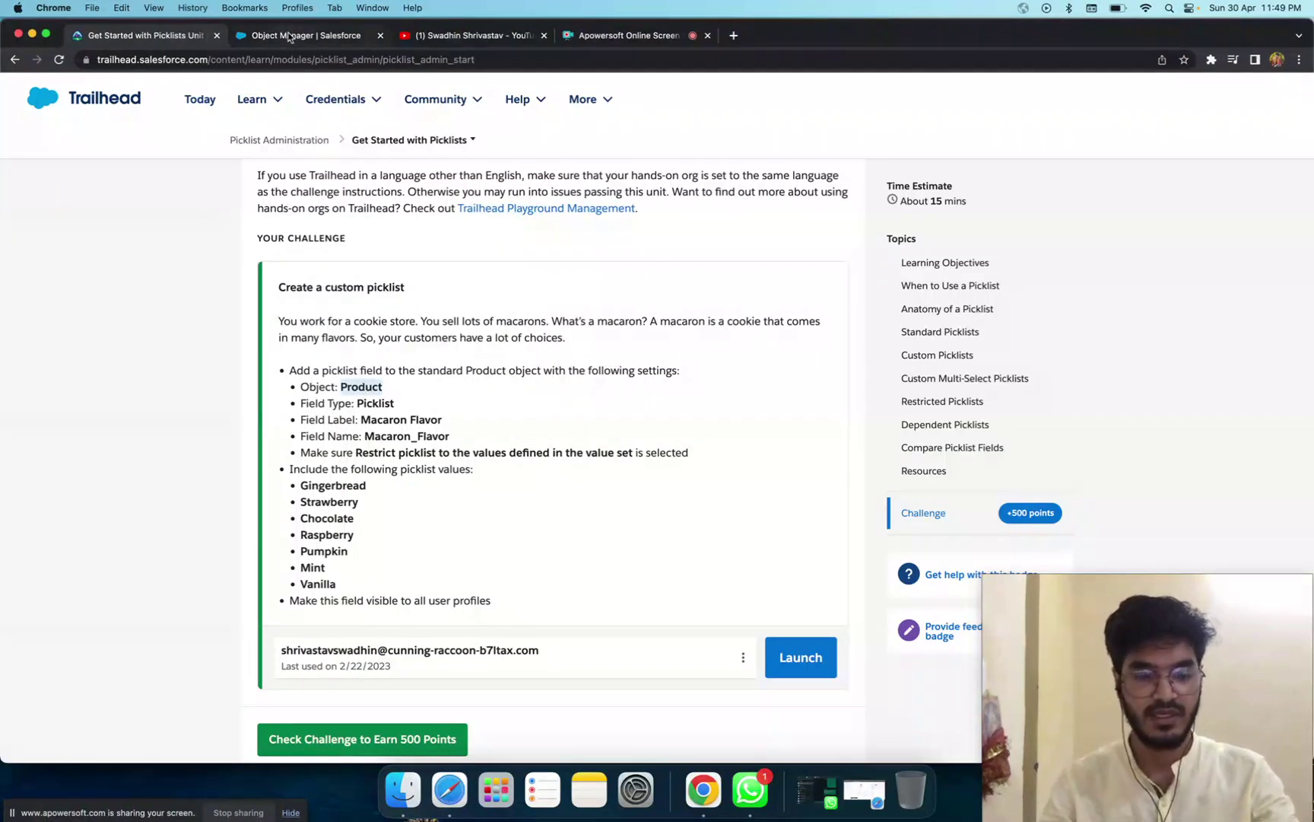
Find 'Product' in Object Manager's Quick Find and open the Product object.
left_click(305, 35)
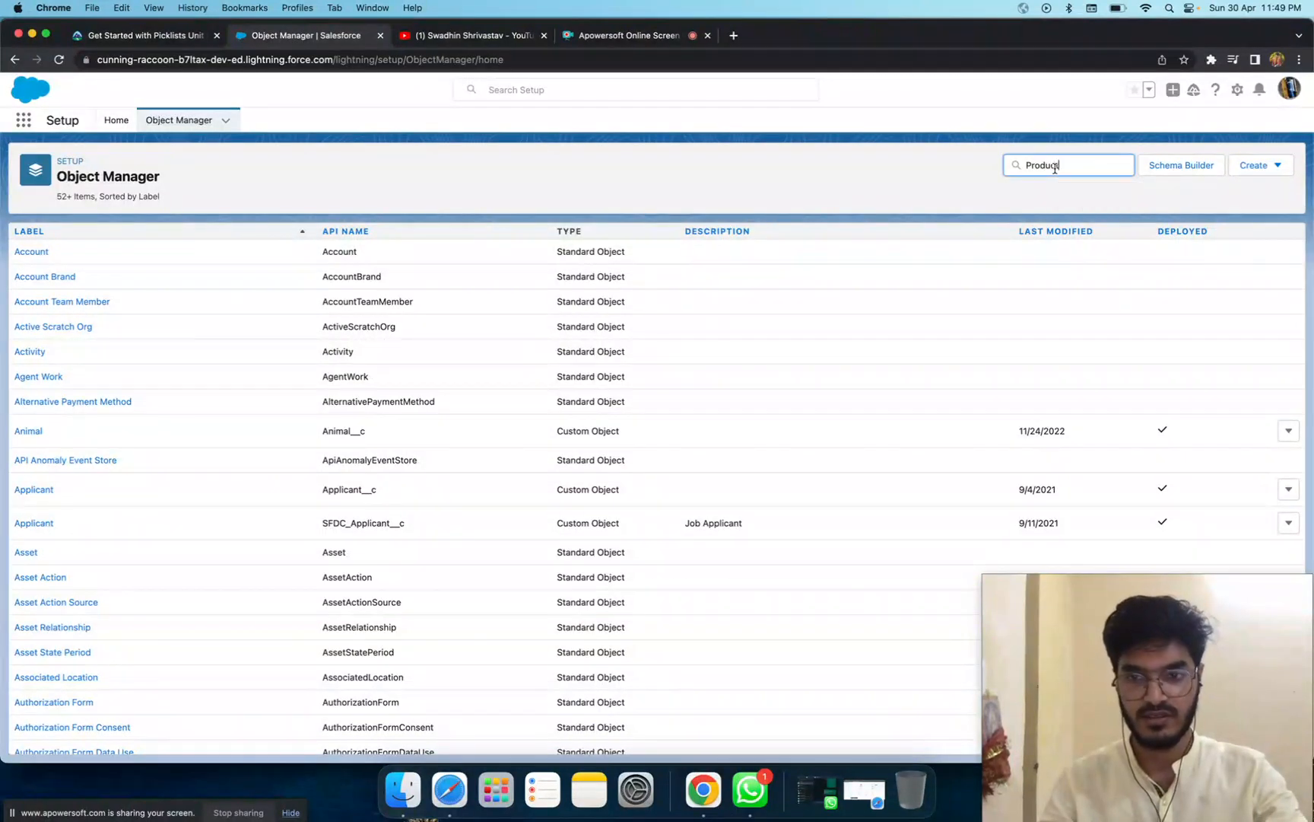
type("Product")
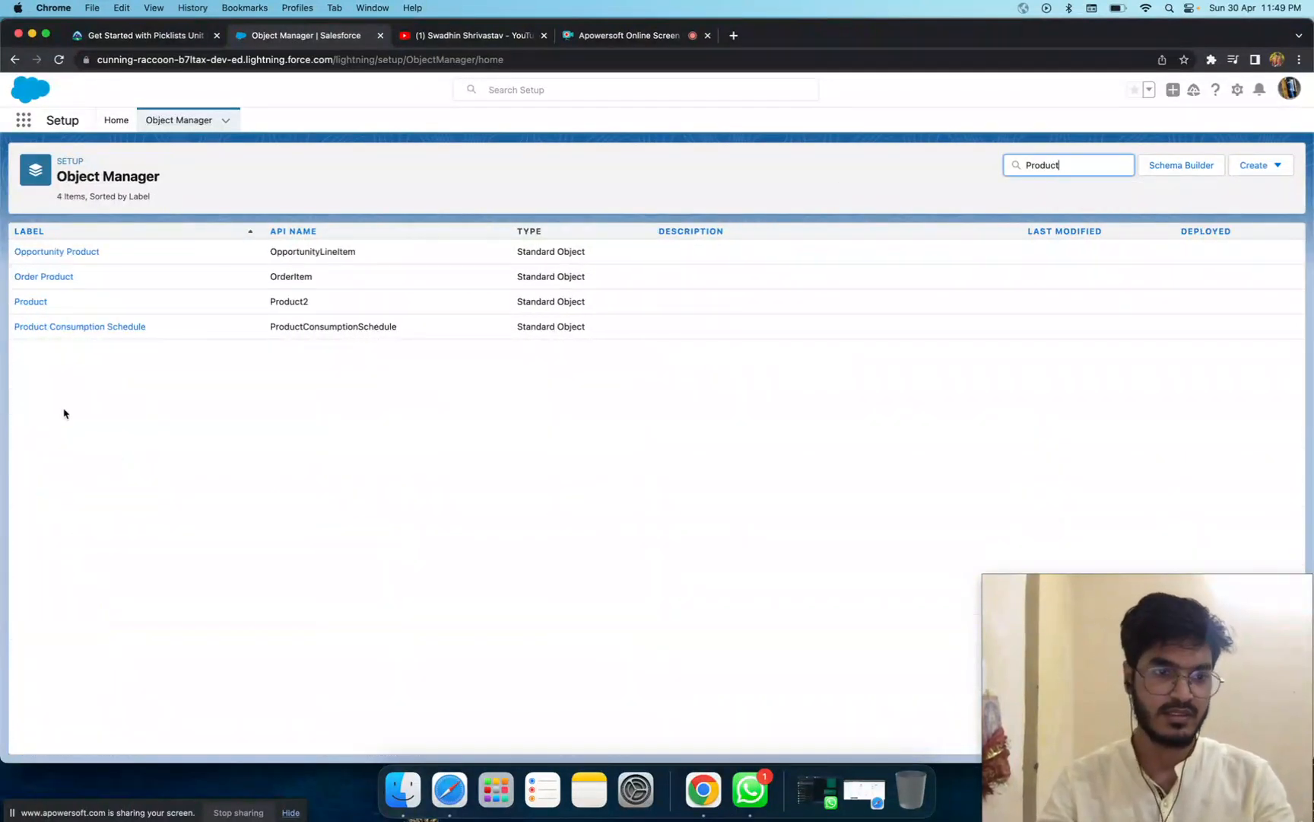
left_click(30, 301)
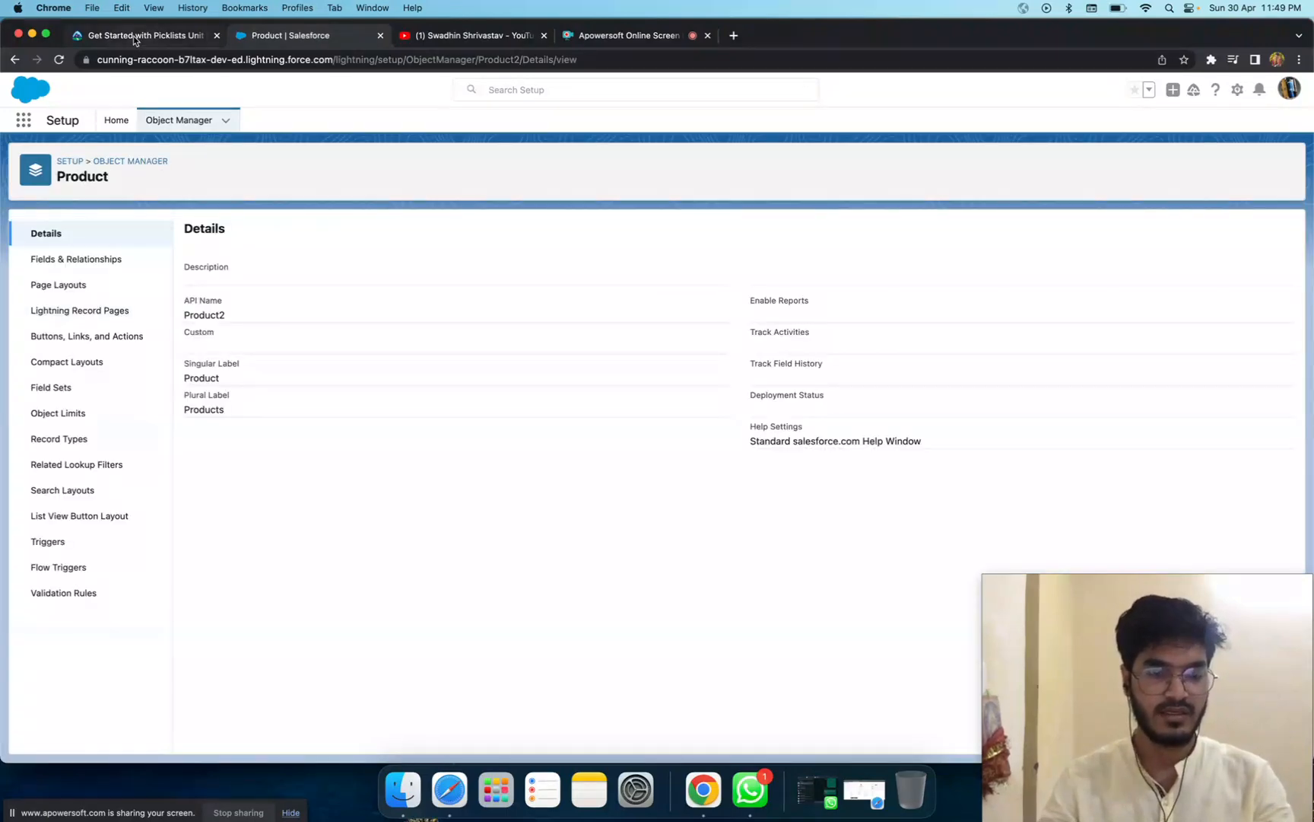
left_click(143, 35)
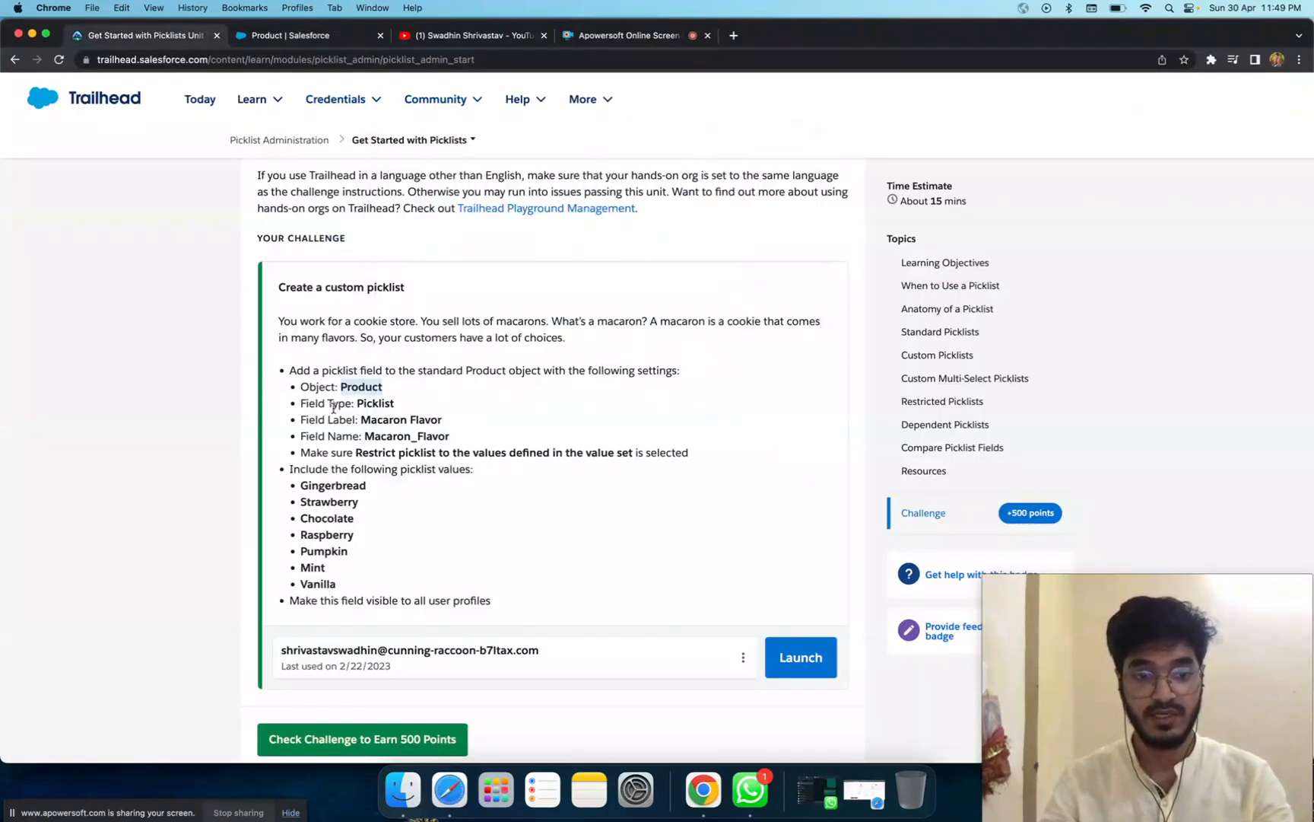
Open the Product object's Fields & Relationships list of 16 fields.
left_click(336, 99)
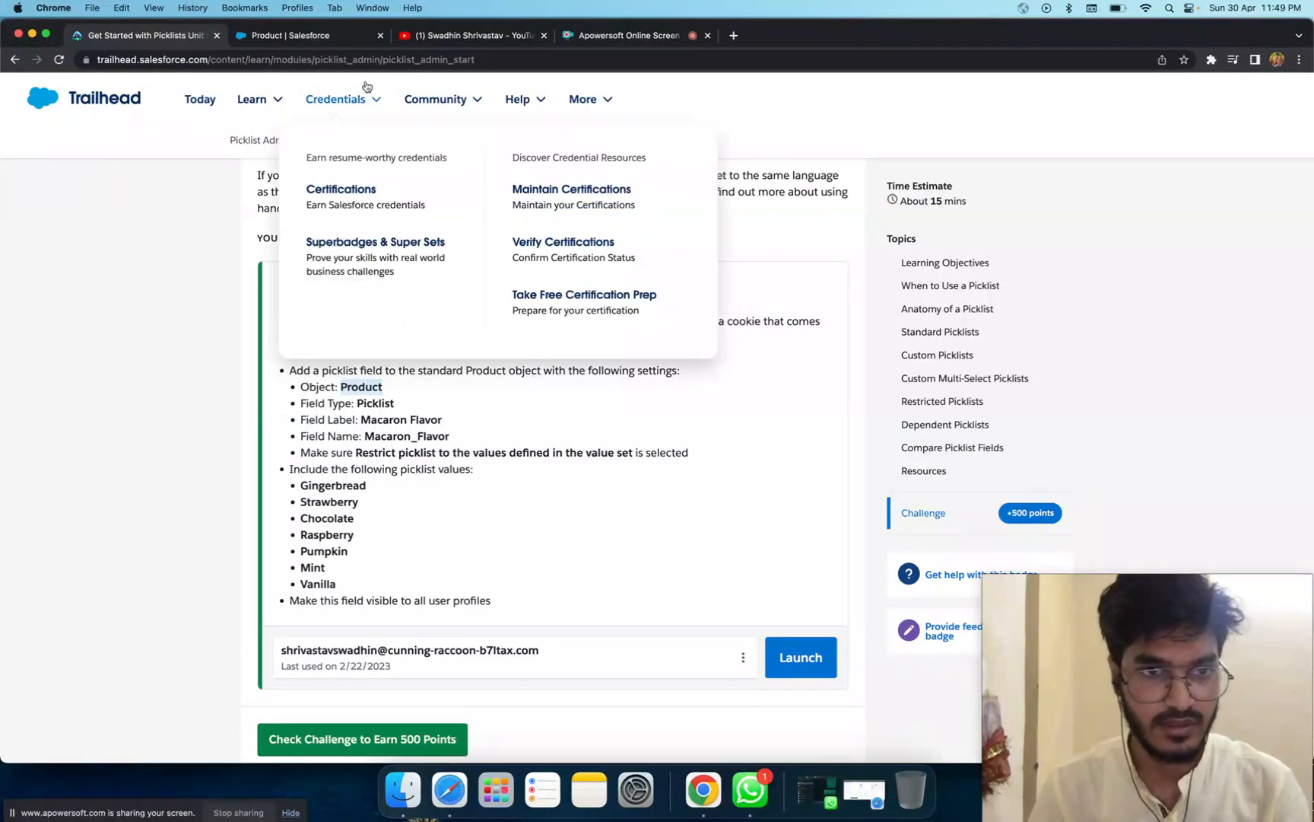
left_click(290, 35)
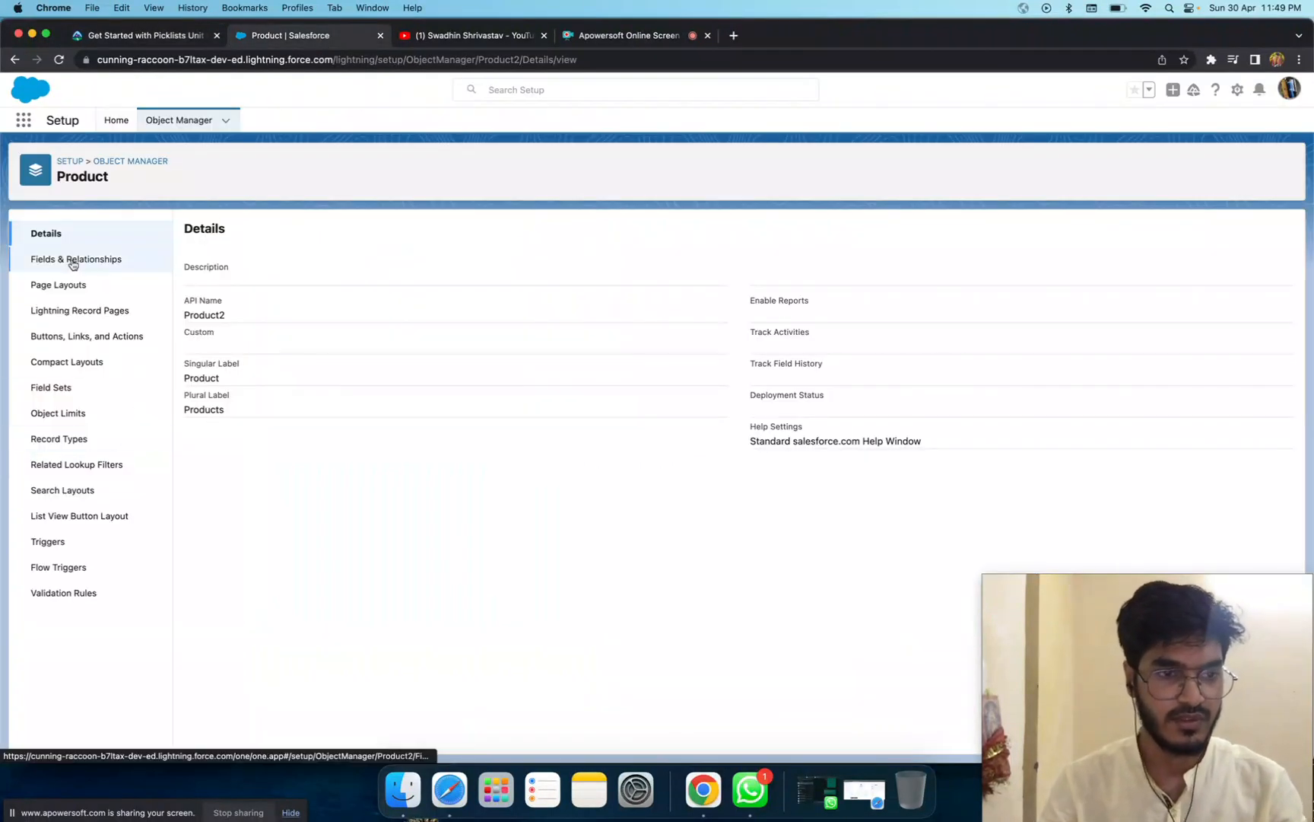
left_click(76, 259)
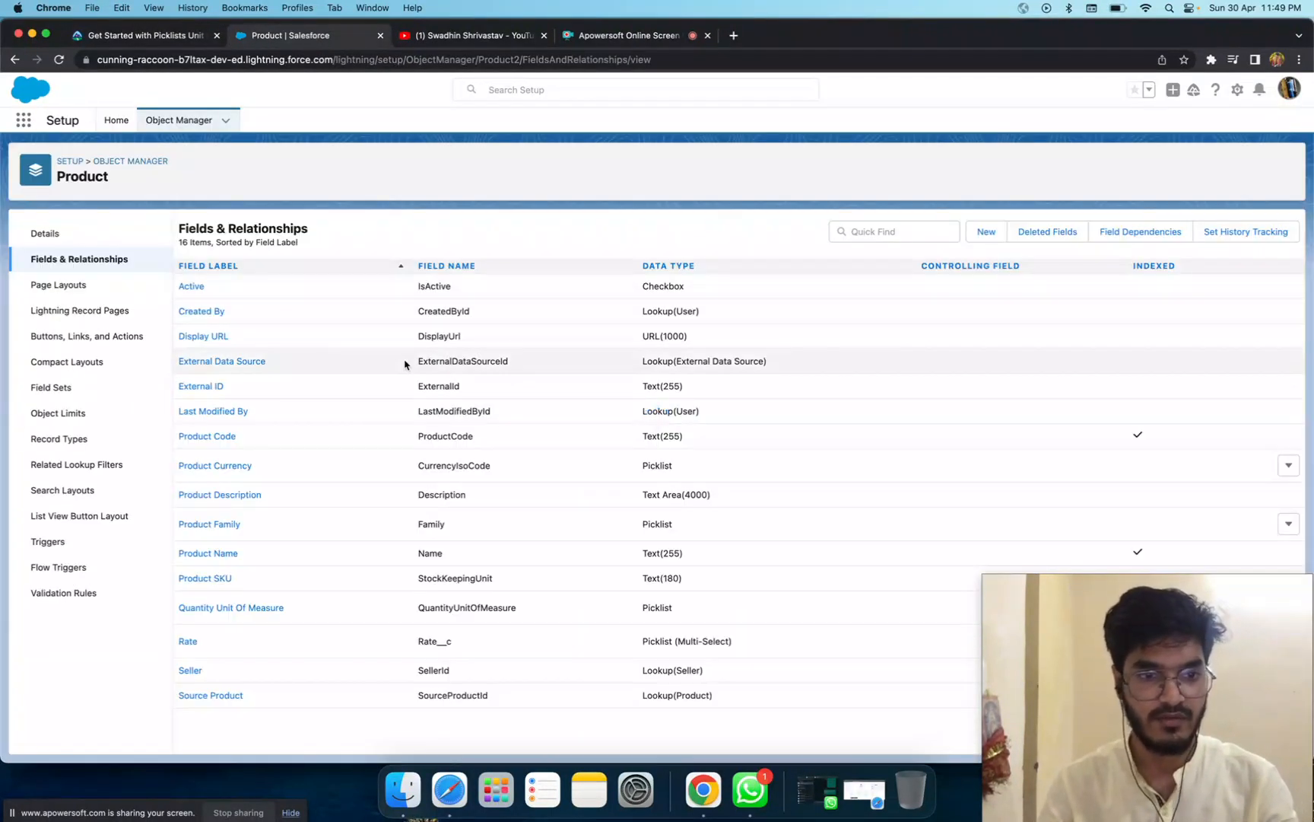
Start a new custom field on Product with Picklist as its type, reaching the details step.
left_click(985, 231)
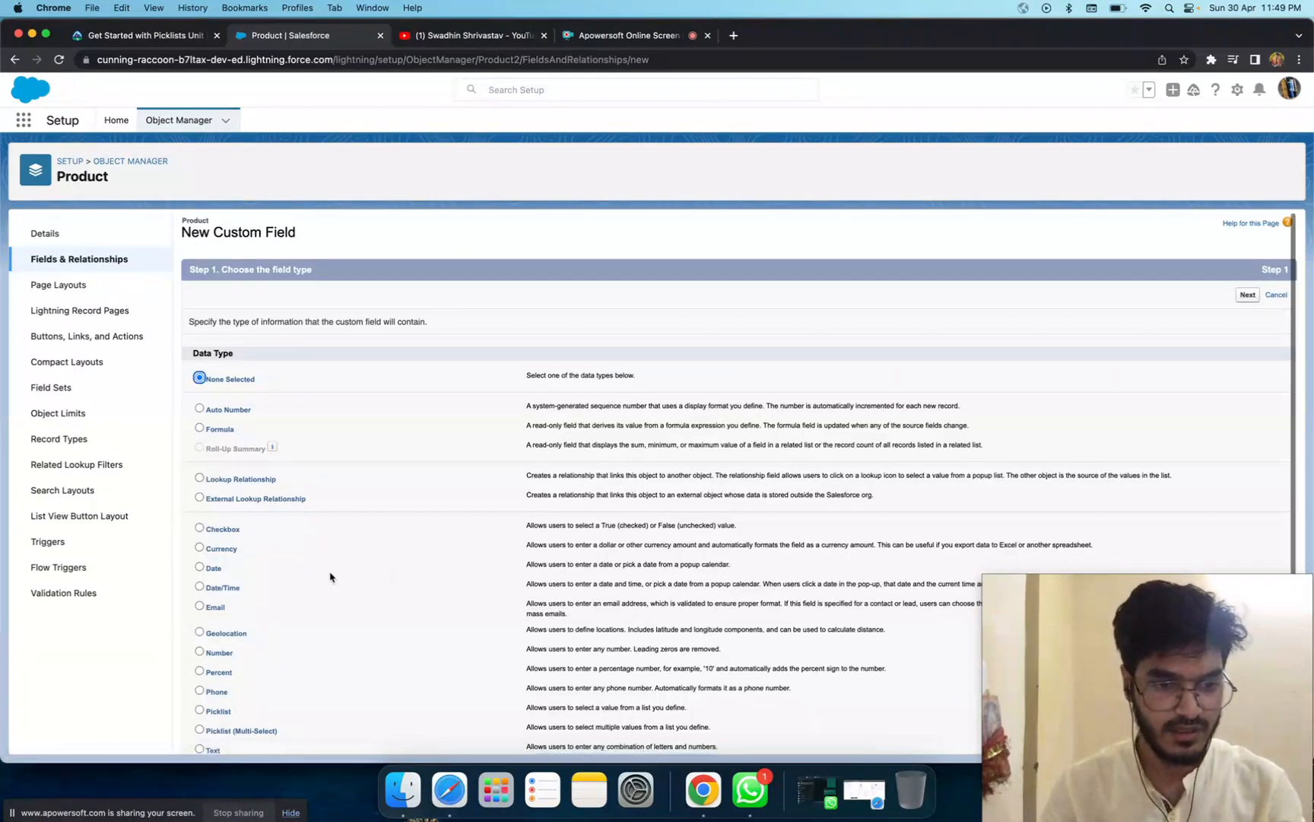
left_click(199, 577)
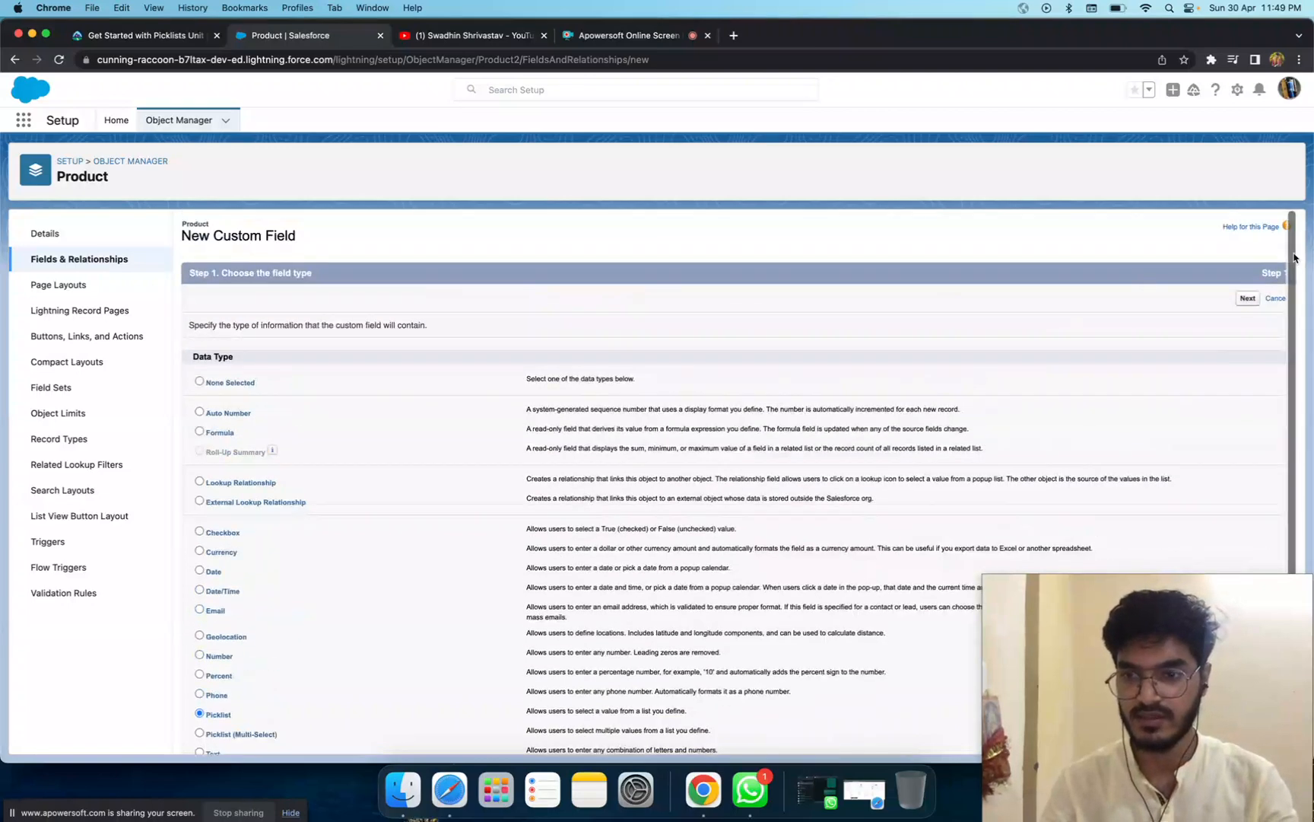
left_click(1247, 298)
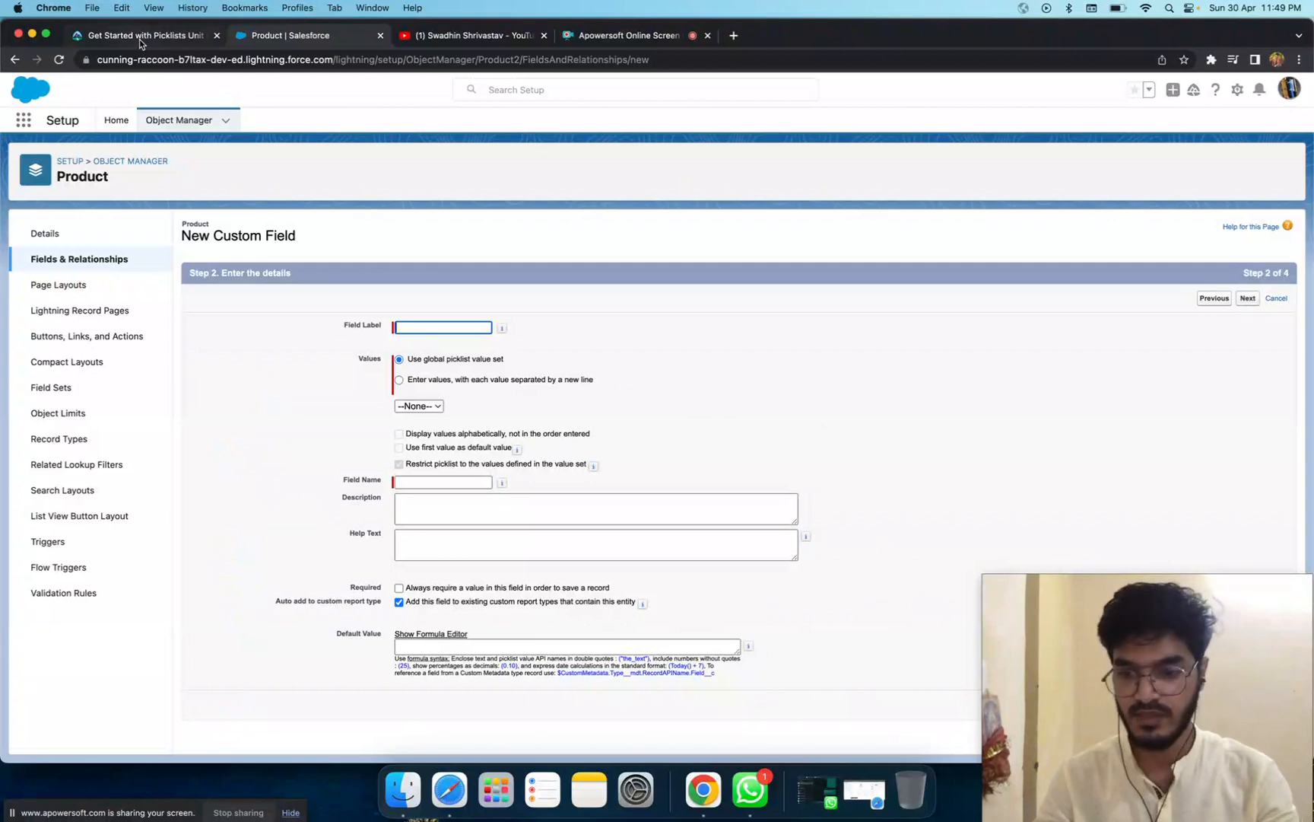
Label the field 'Macaron Flavor' copied from the challenge and choose to enter values manually.
left_click(141, 35)
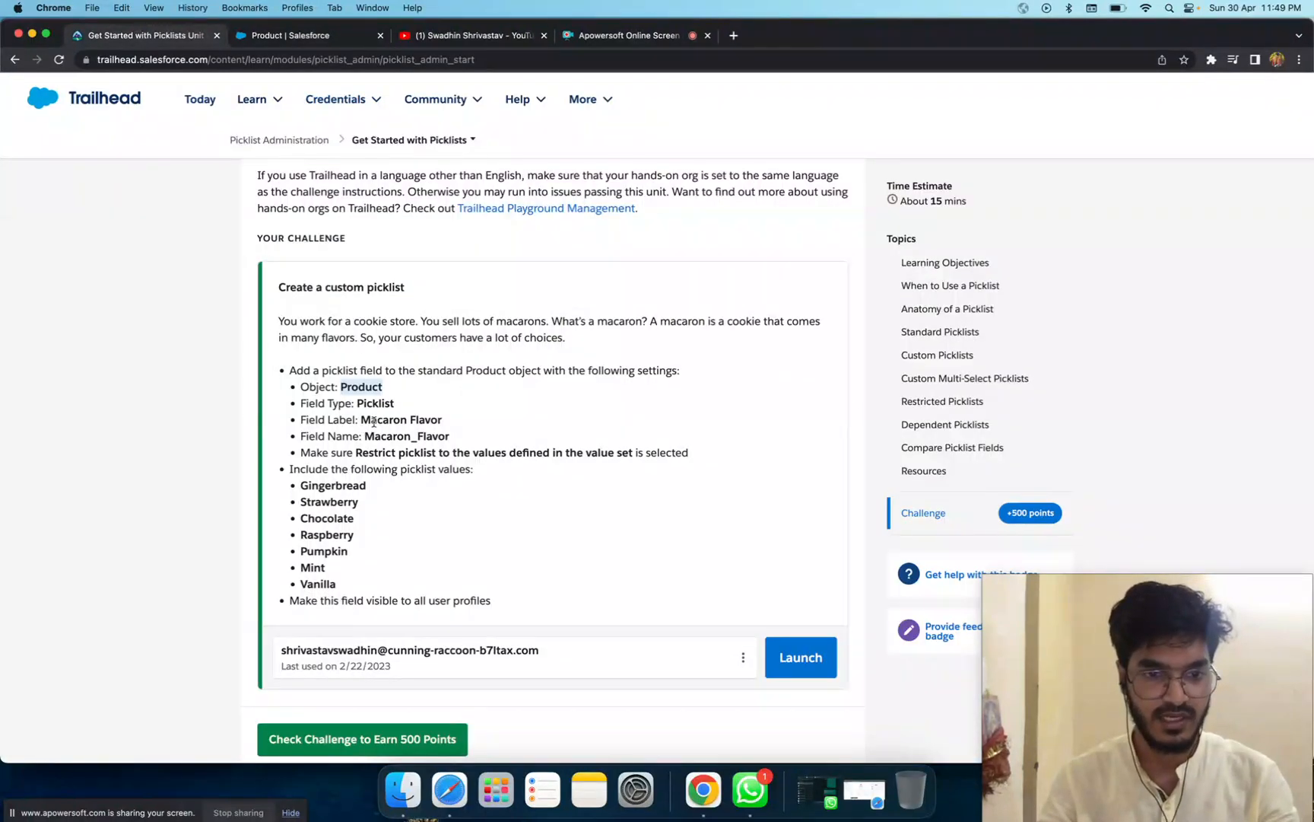
double_click(386, 419)
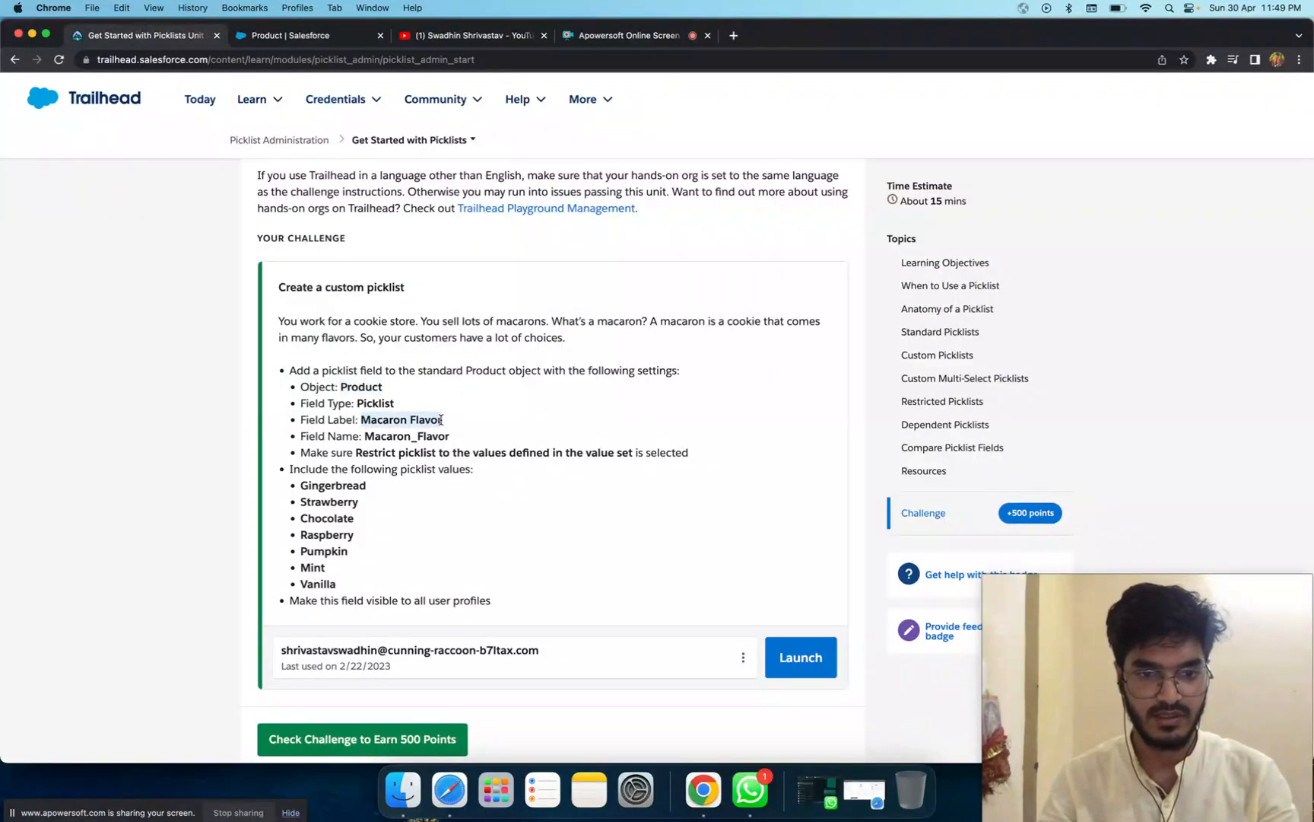
left_click(287, 35)
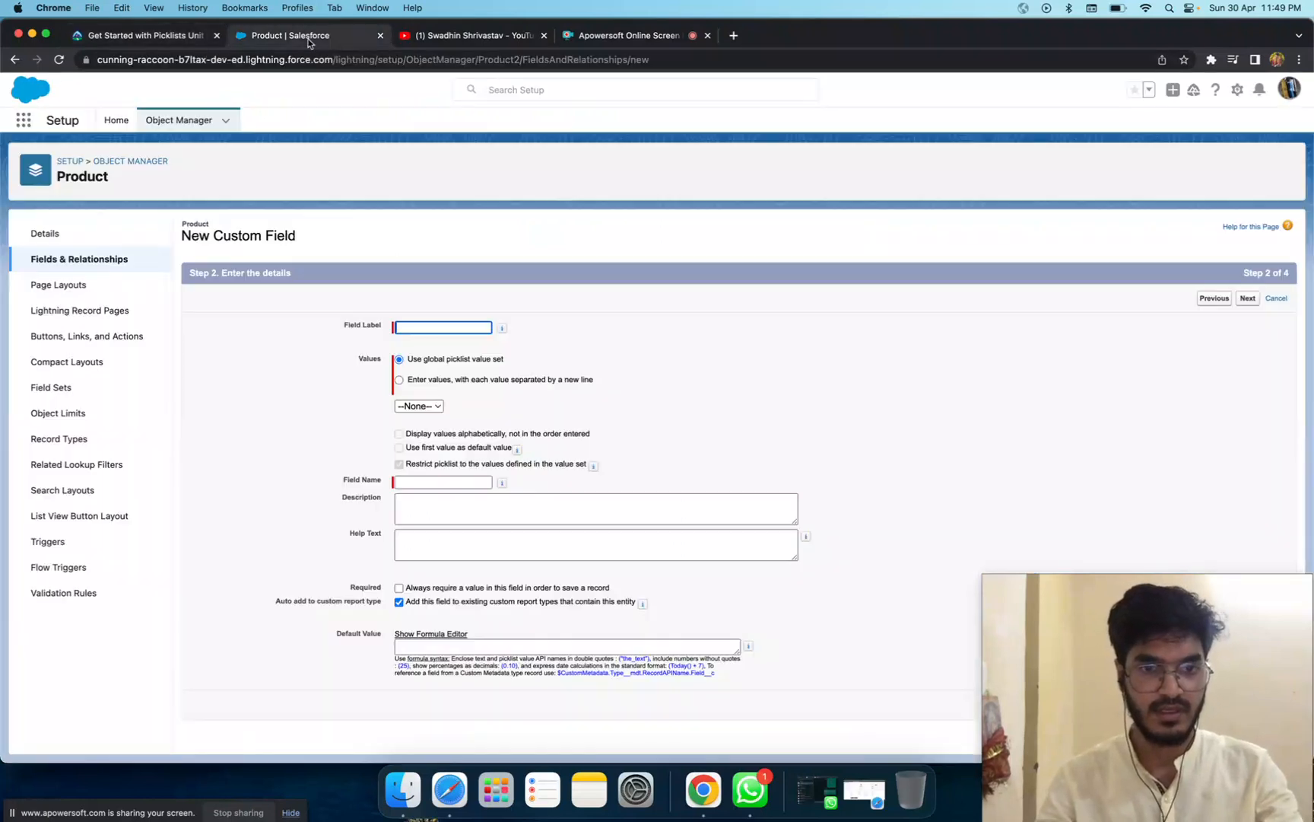
type("Macaron Flavor")
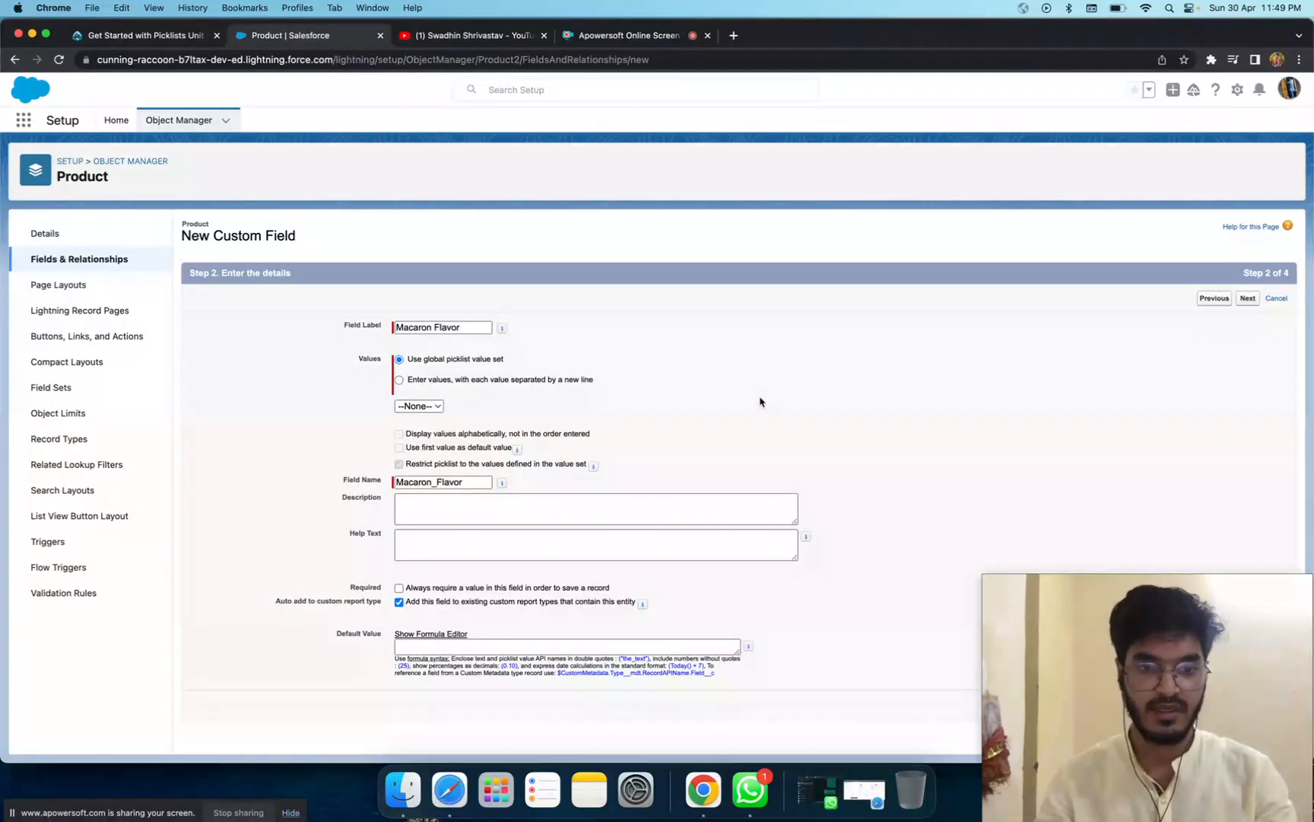
mouse_move(469, 402)
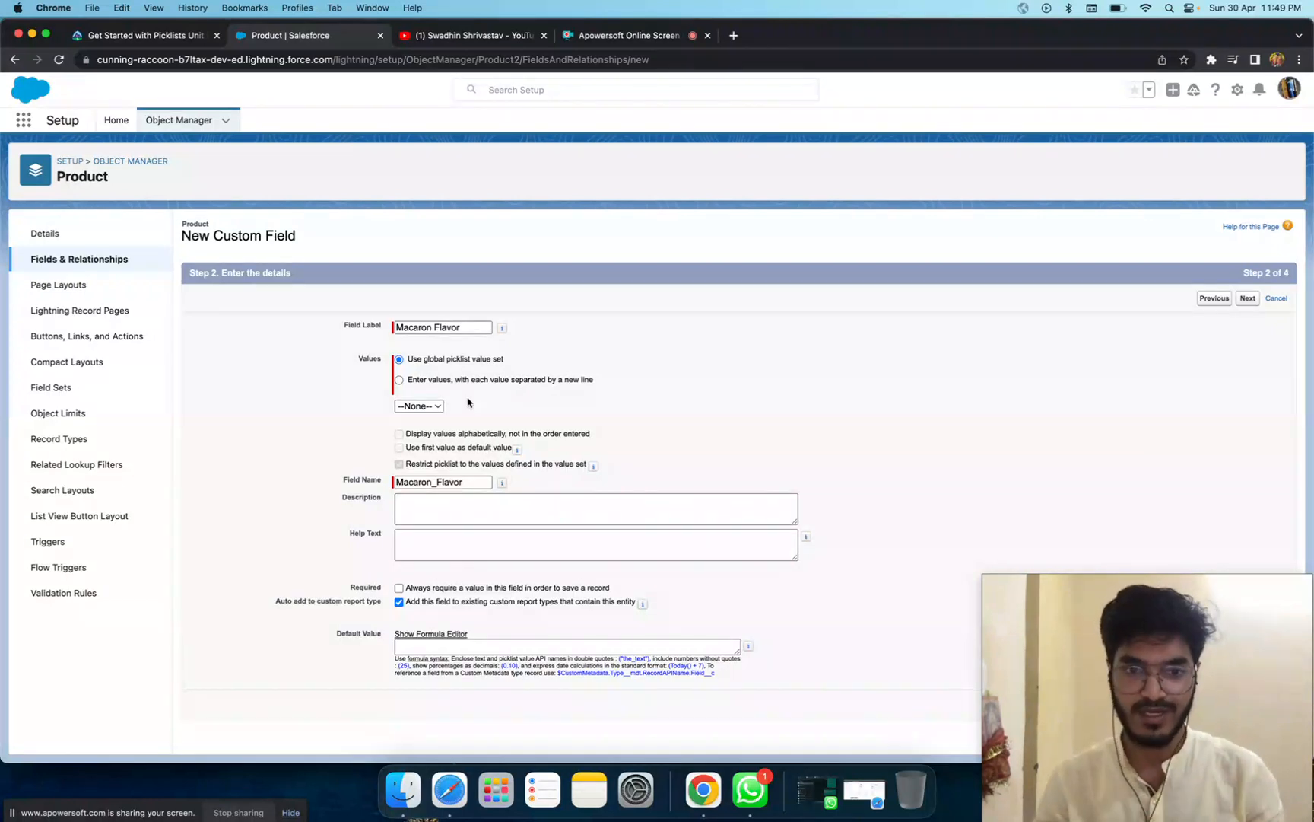
left_click(399, 380)
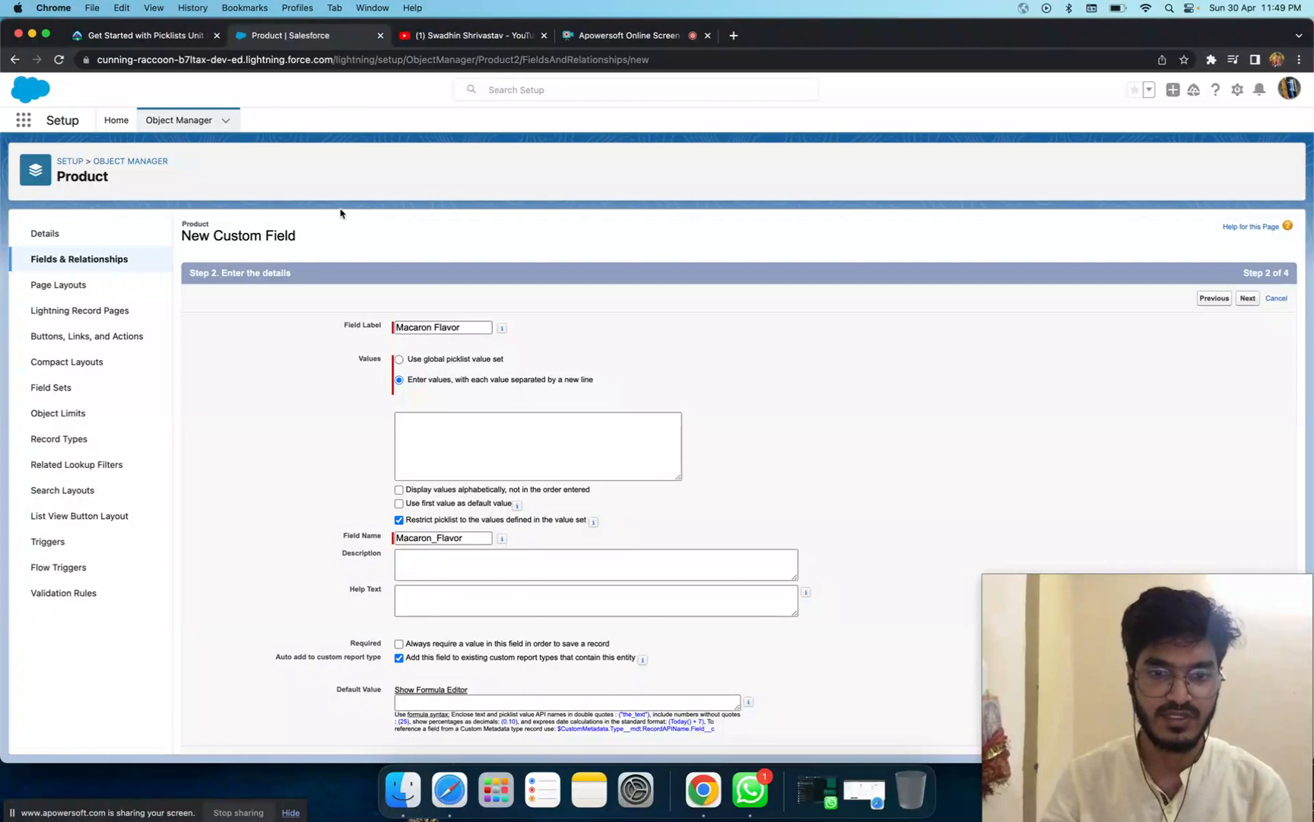
Paste the seven flavor values (Gingerbread…) from the challenge and confirm the name Macaron_Flavor.
left_click(144, 35)
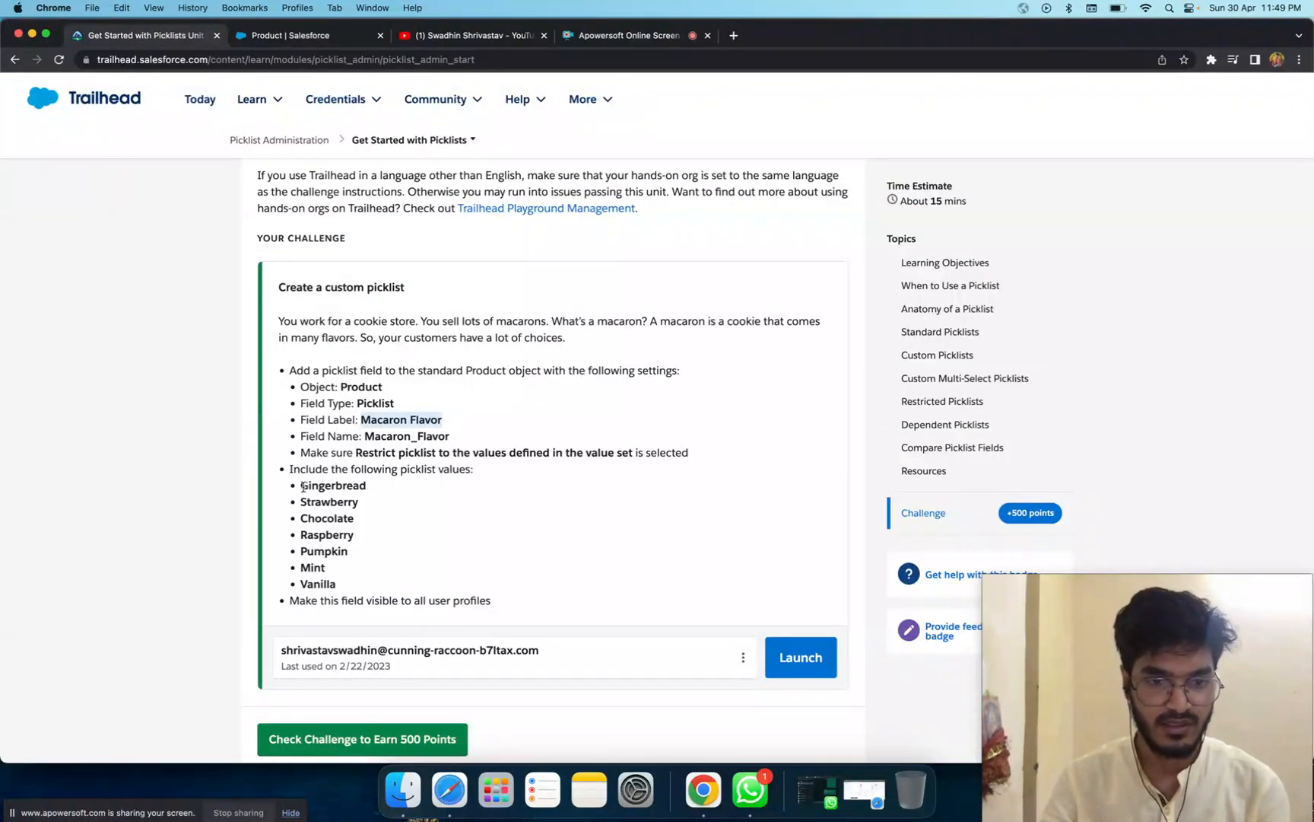
left_click_drag(301, 485, 339, 583)
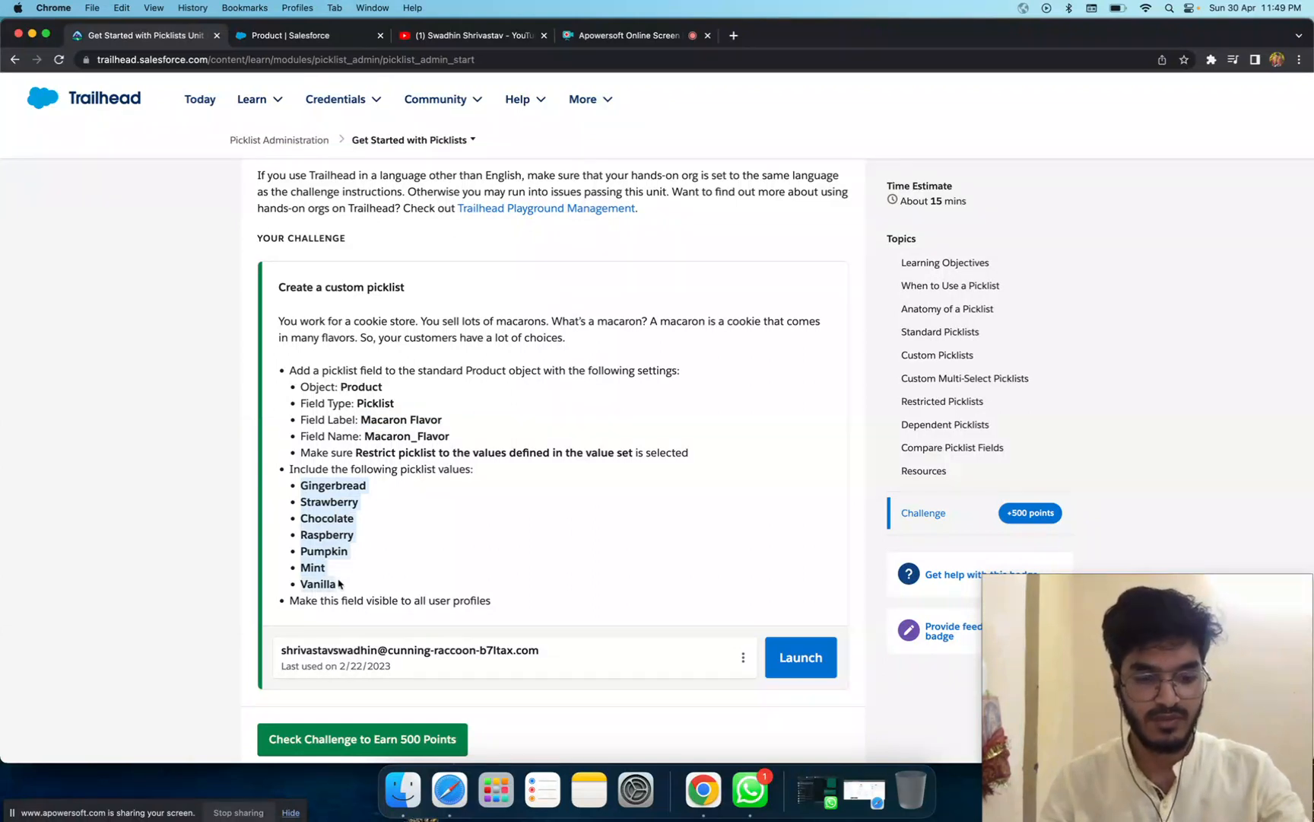
left_click(300, 35)
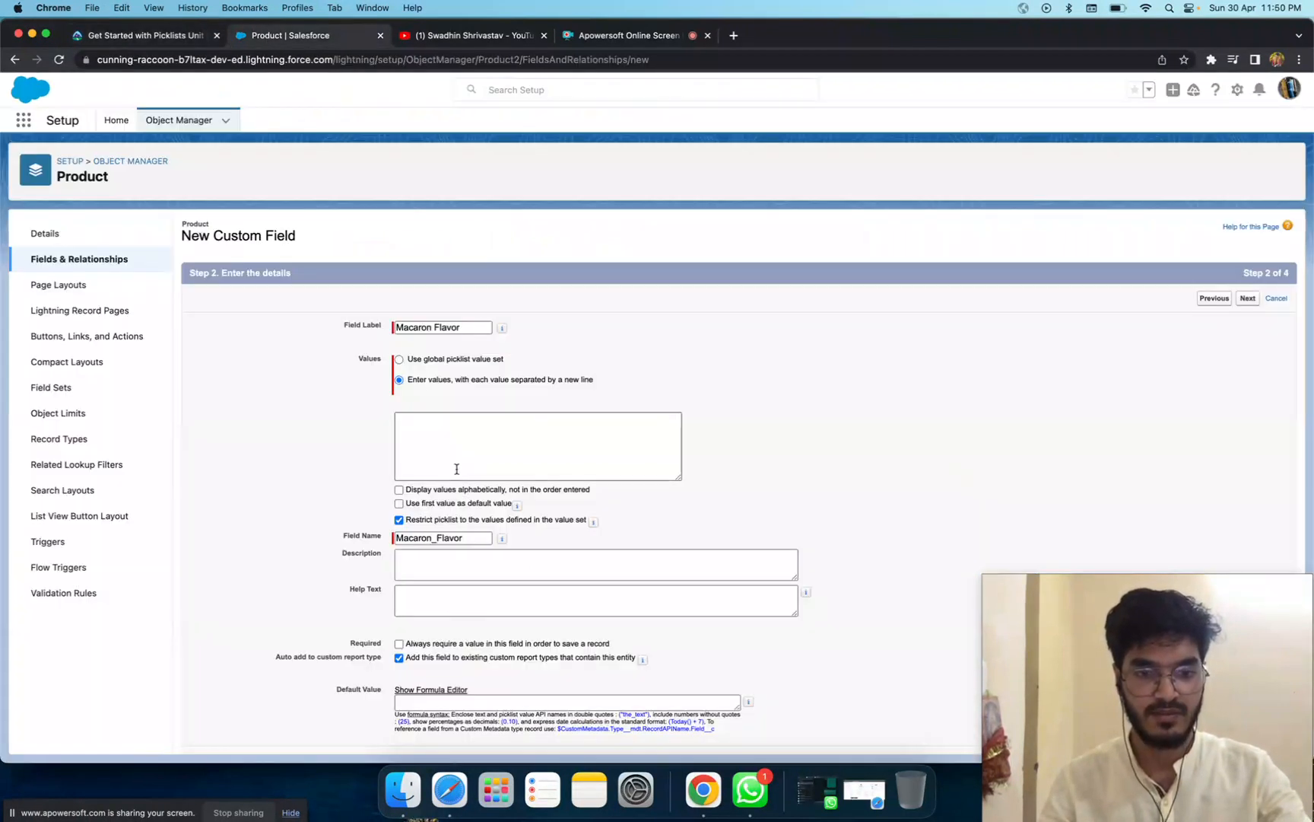
type("Gingerbread")
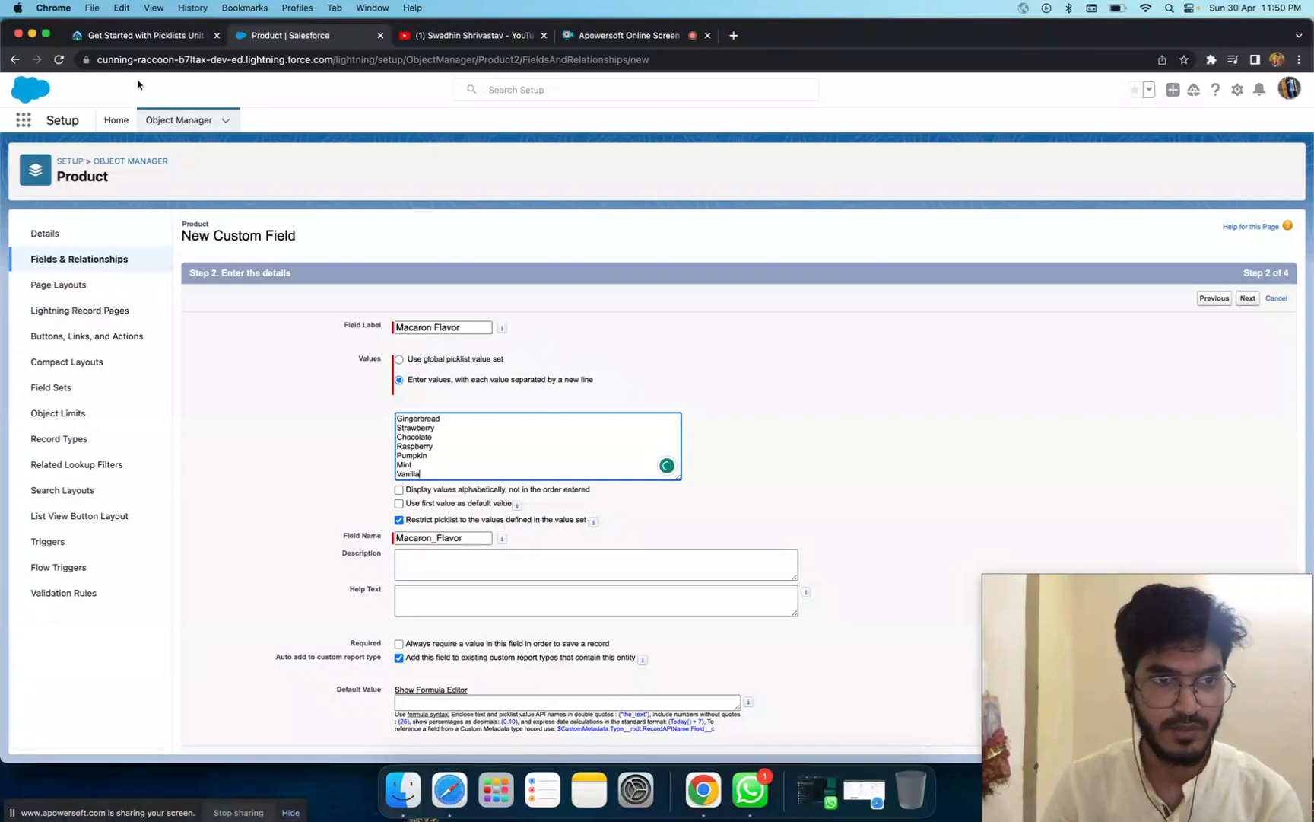
left_click(442, 538)
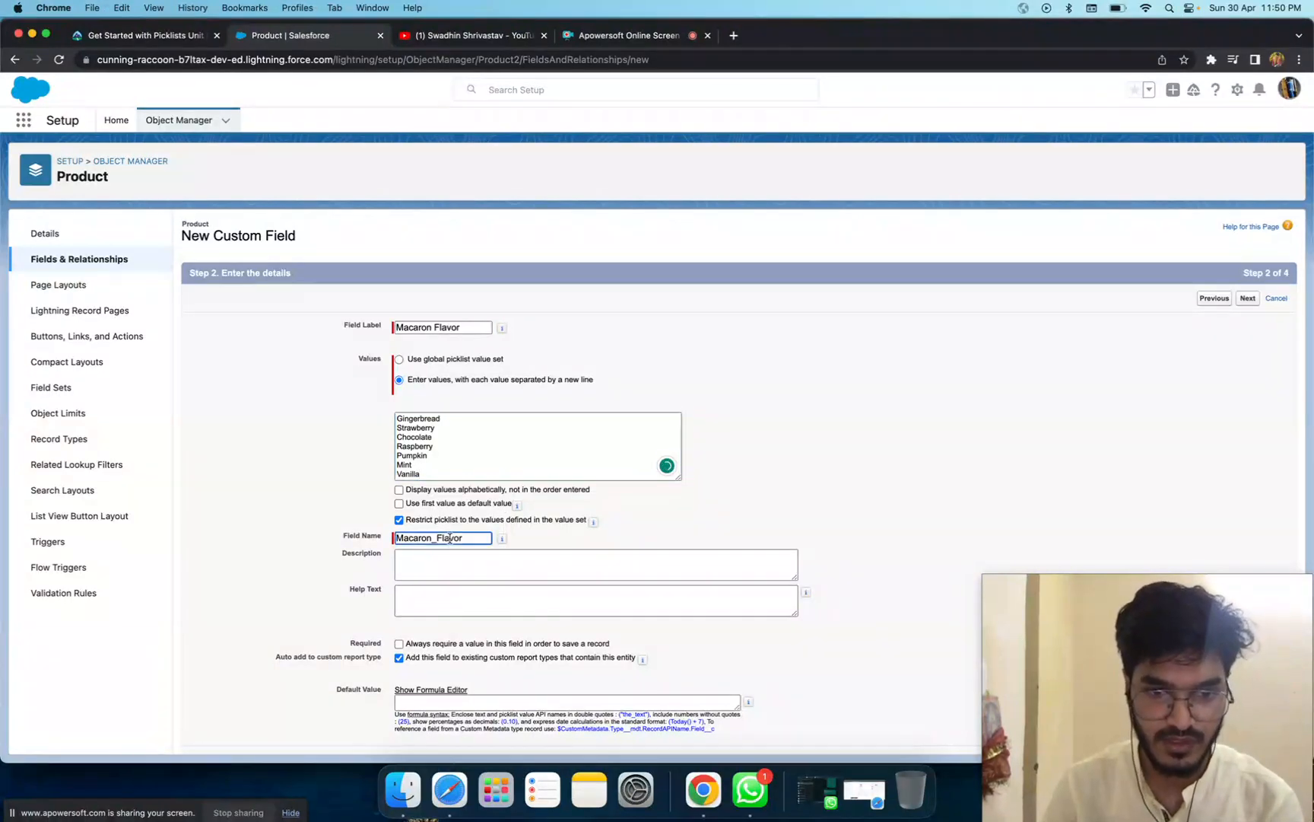
Cross-check the form against the challenge, keeping the restrict-to-values option checked.
left_click(144, 35)
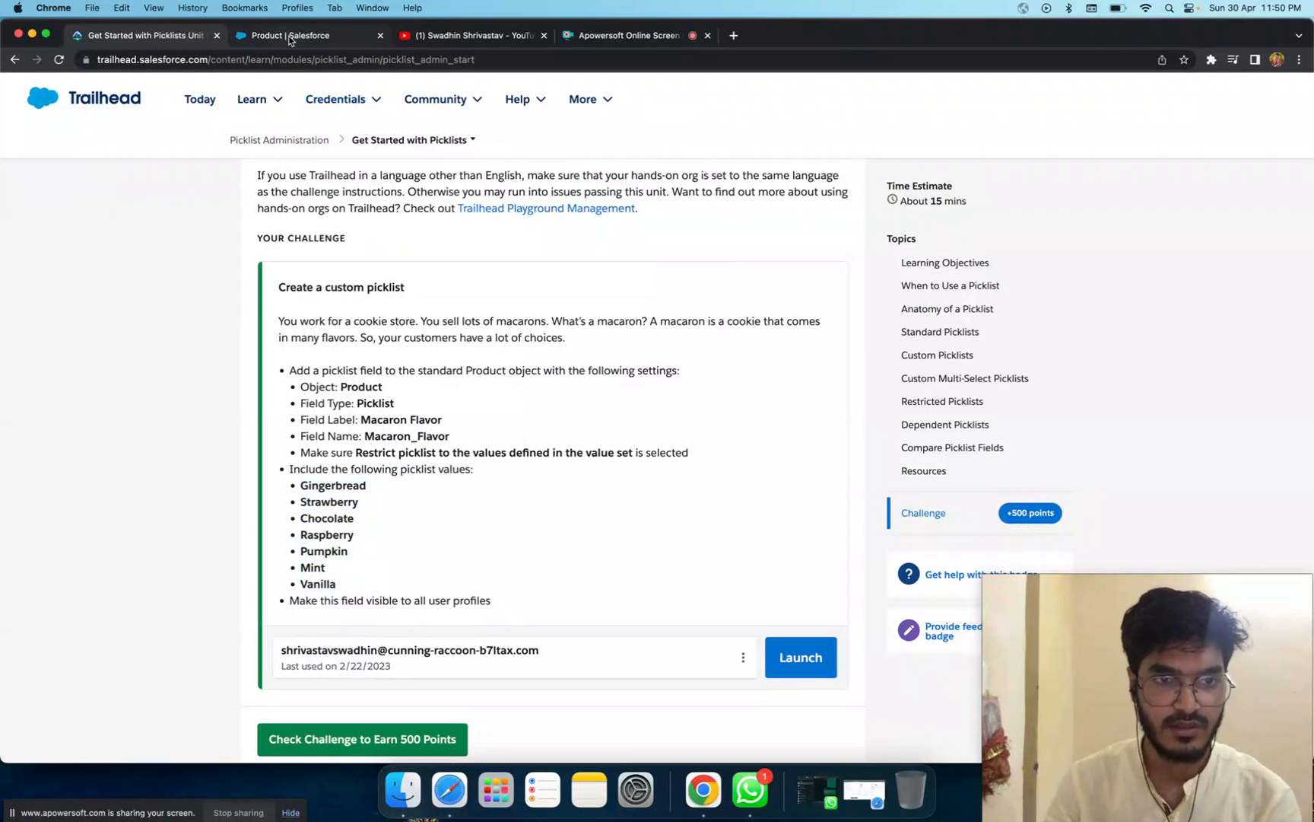
left_click(289, 35)
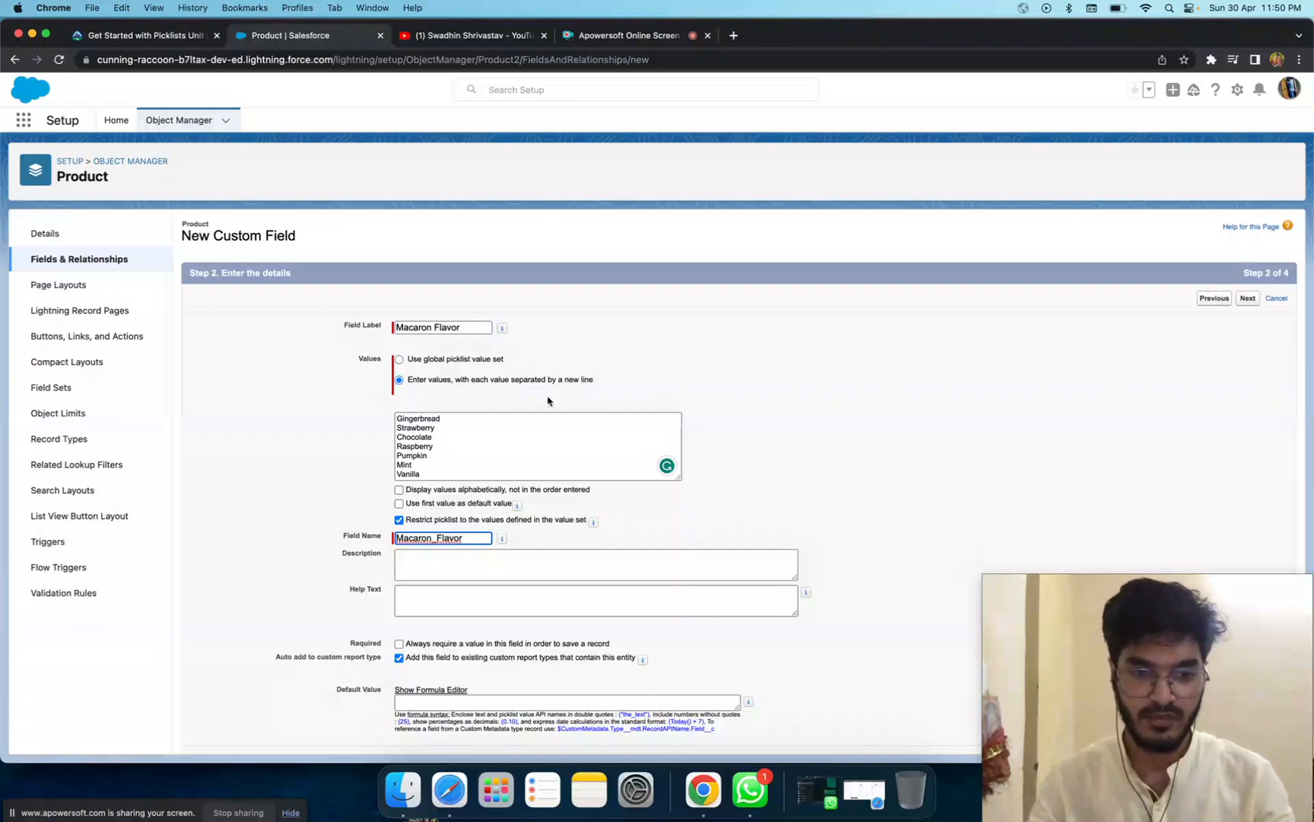
mouse_move(760, 491)
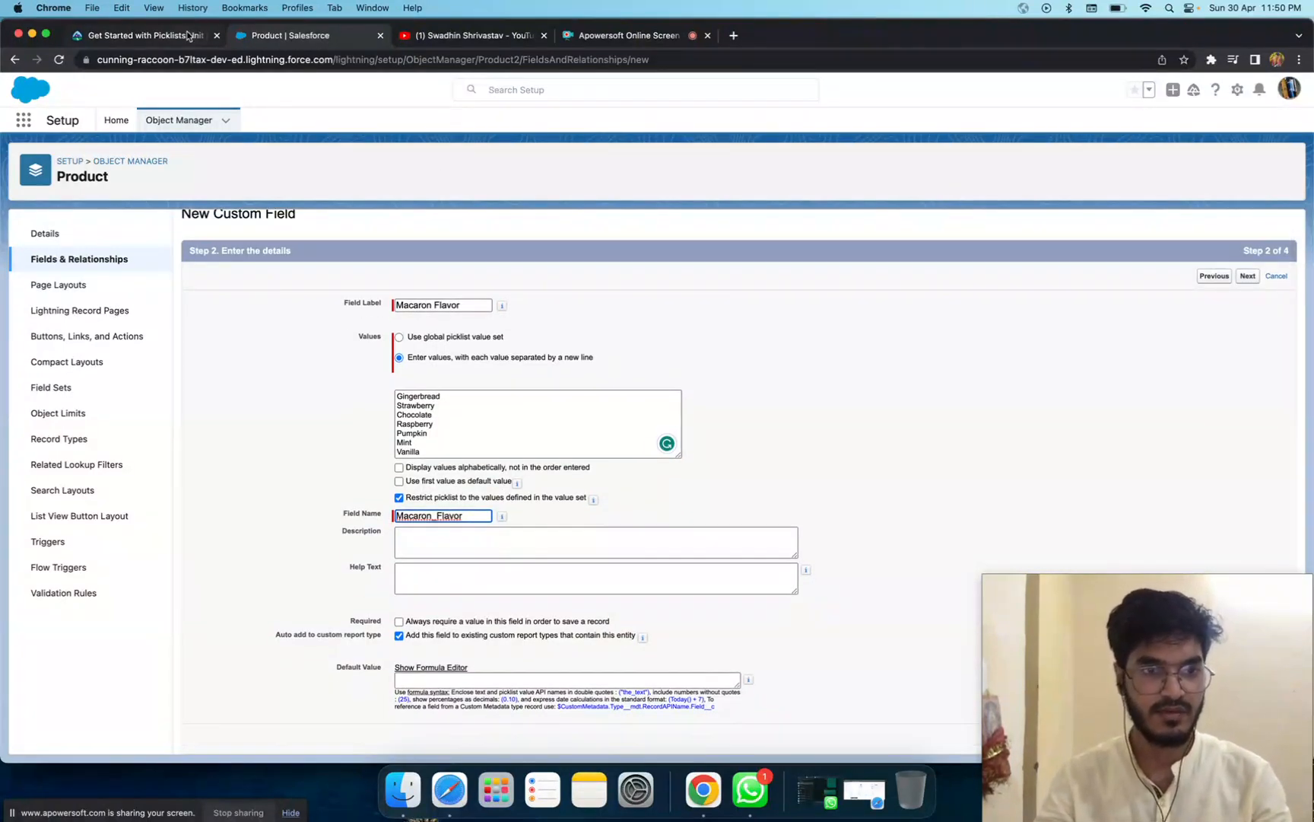
left_click(141, 35)
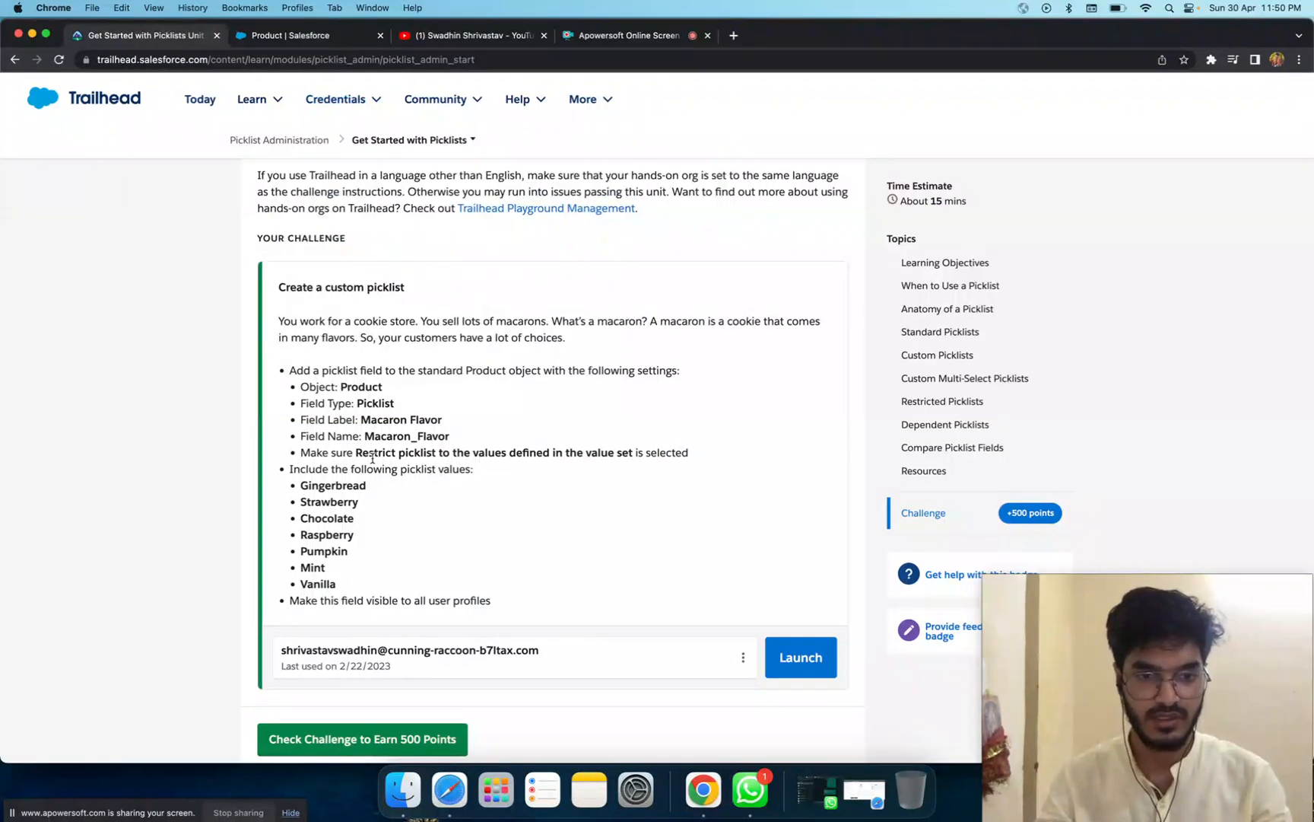
mouse_move(341, 618)
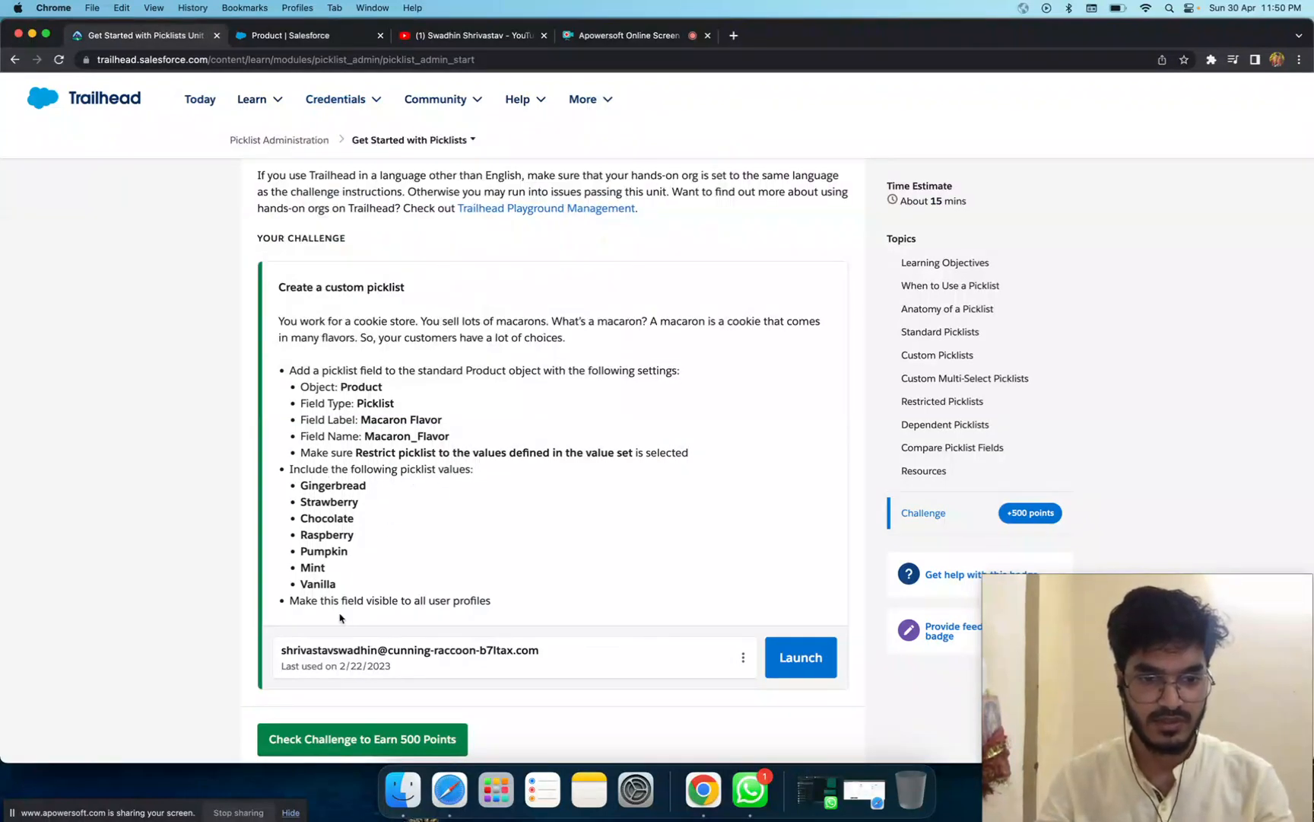
left_click(295, 35)
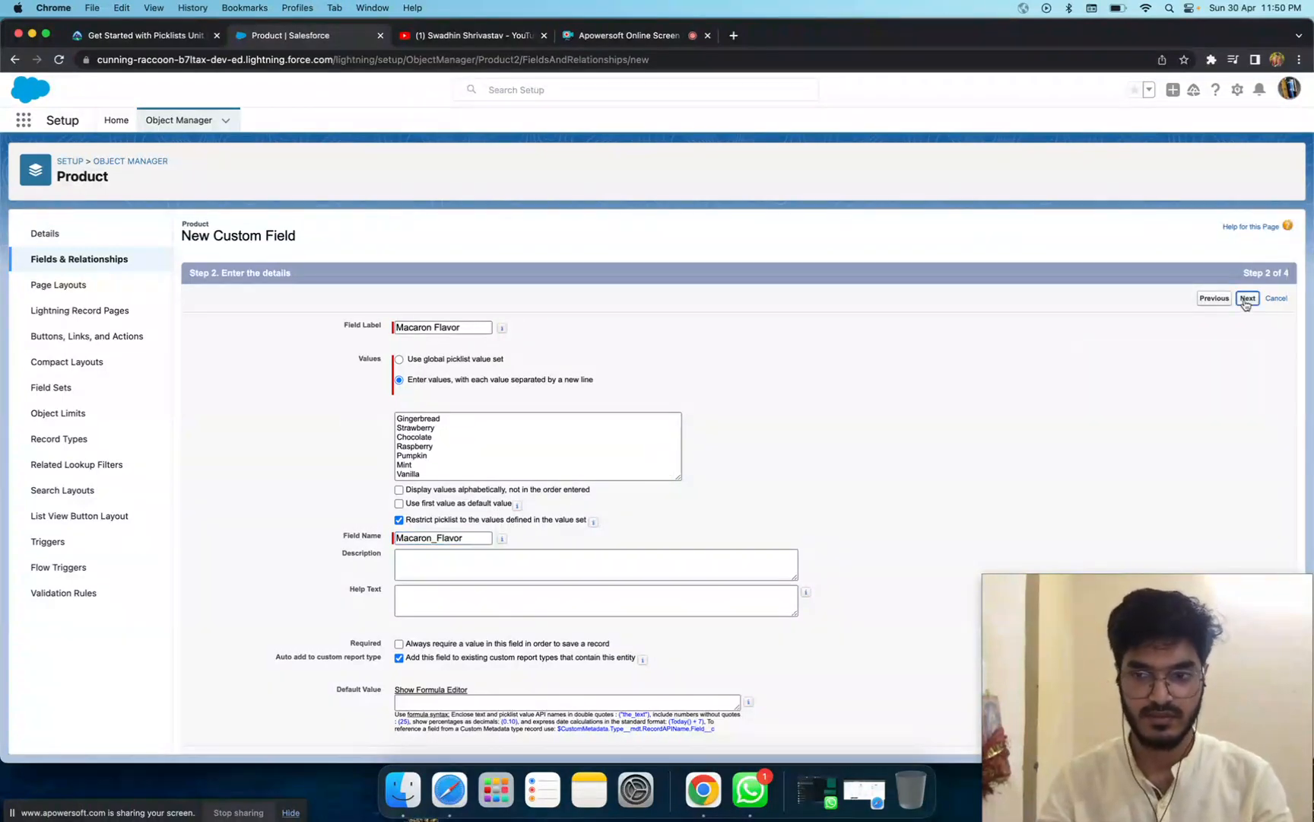
Make the field visible to every profile, keep the Product Layout assignment, and save it.
left_click(1248, 297)
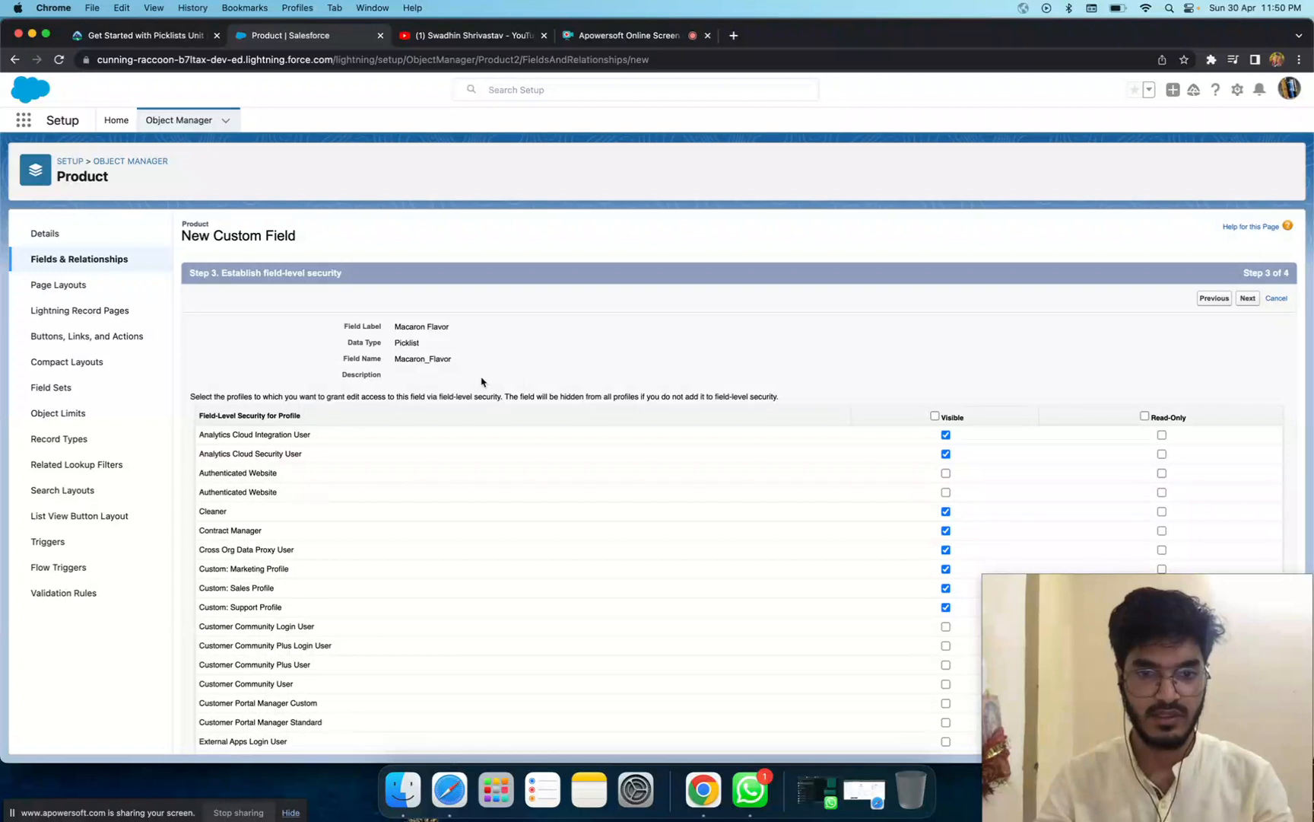
mouse_move(826, 385)
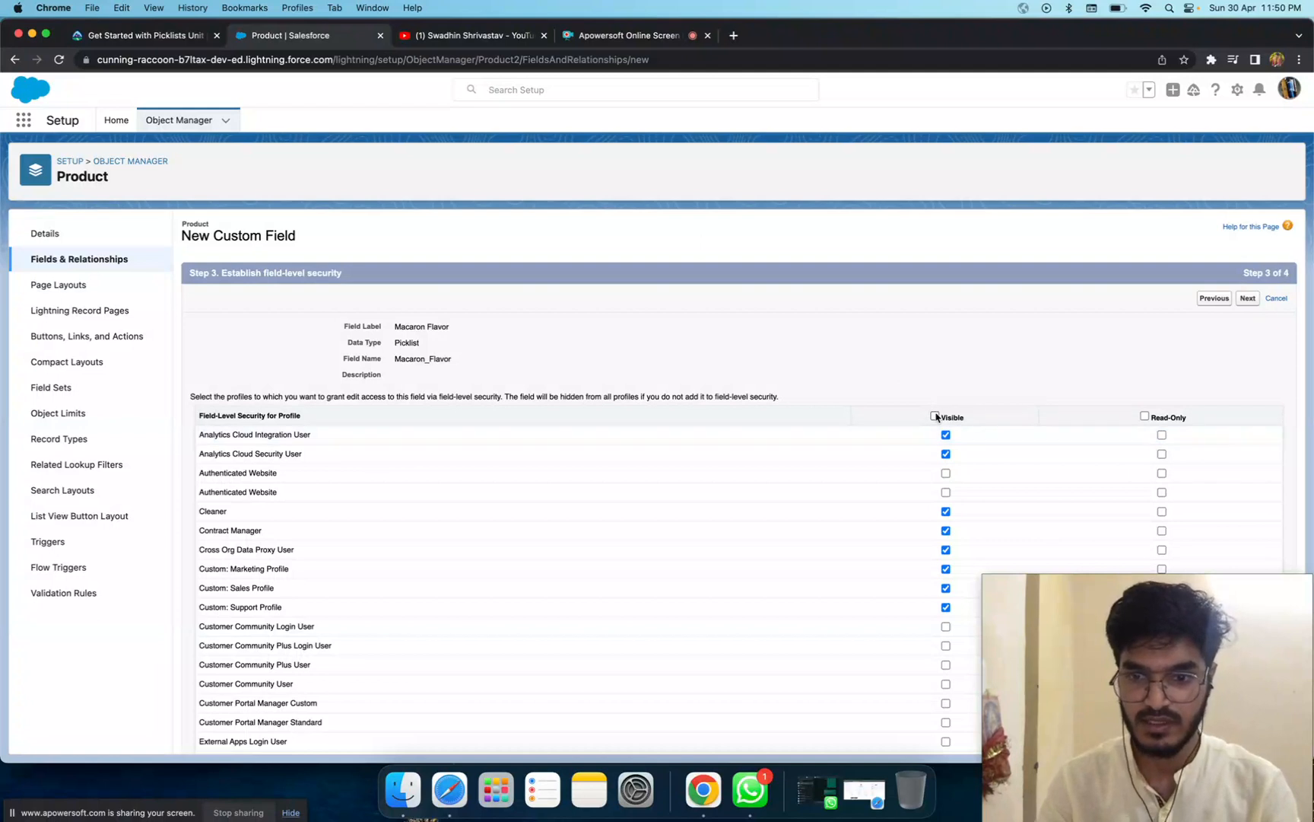
left_click(934, 416)
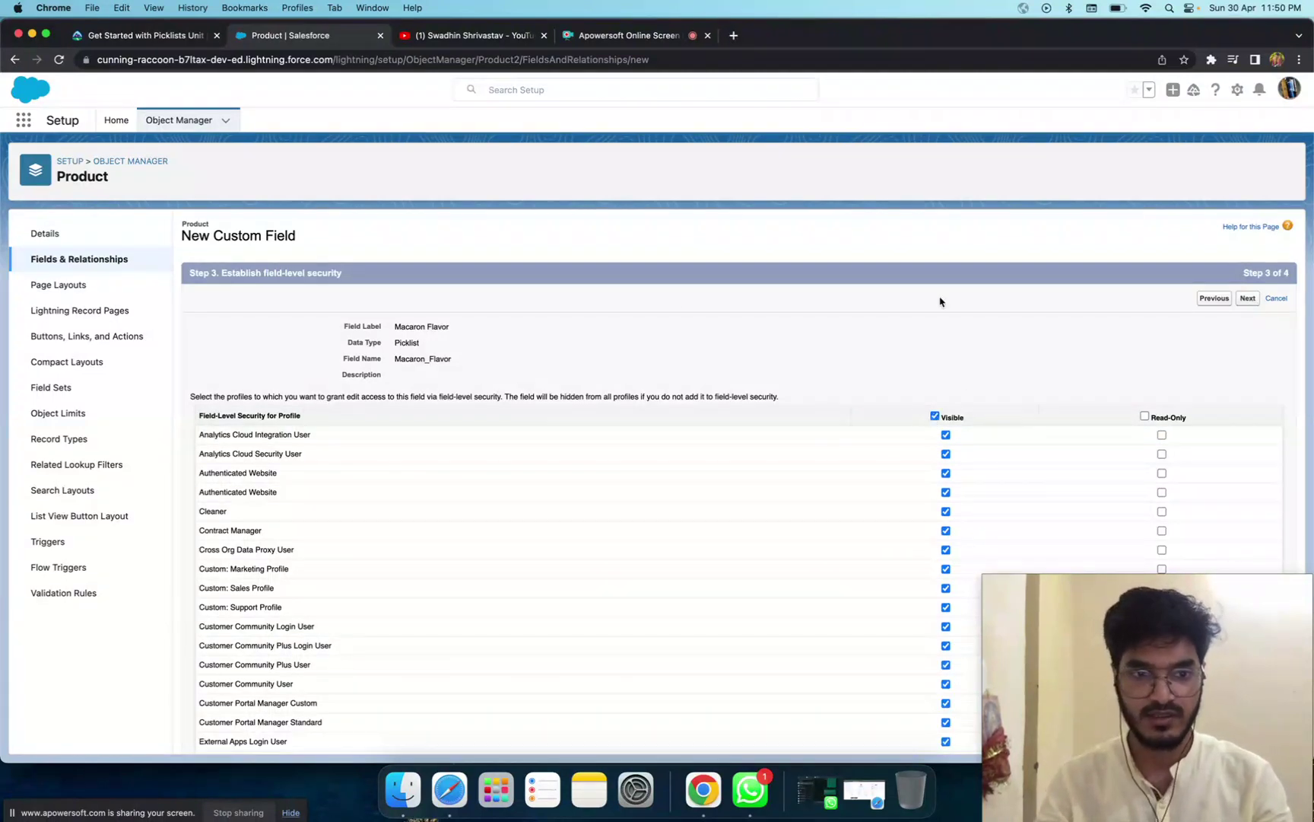
left_click(1247, 297)
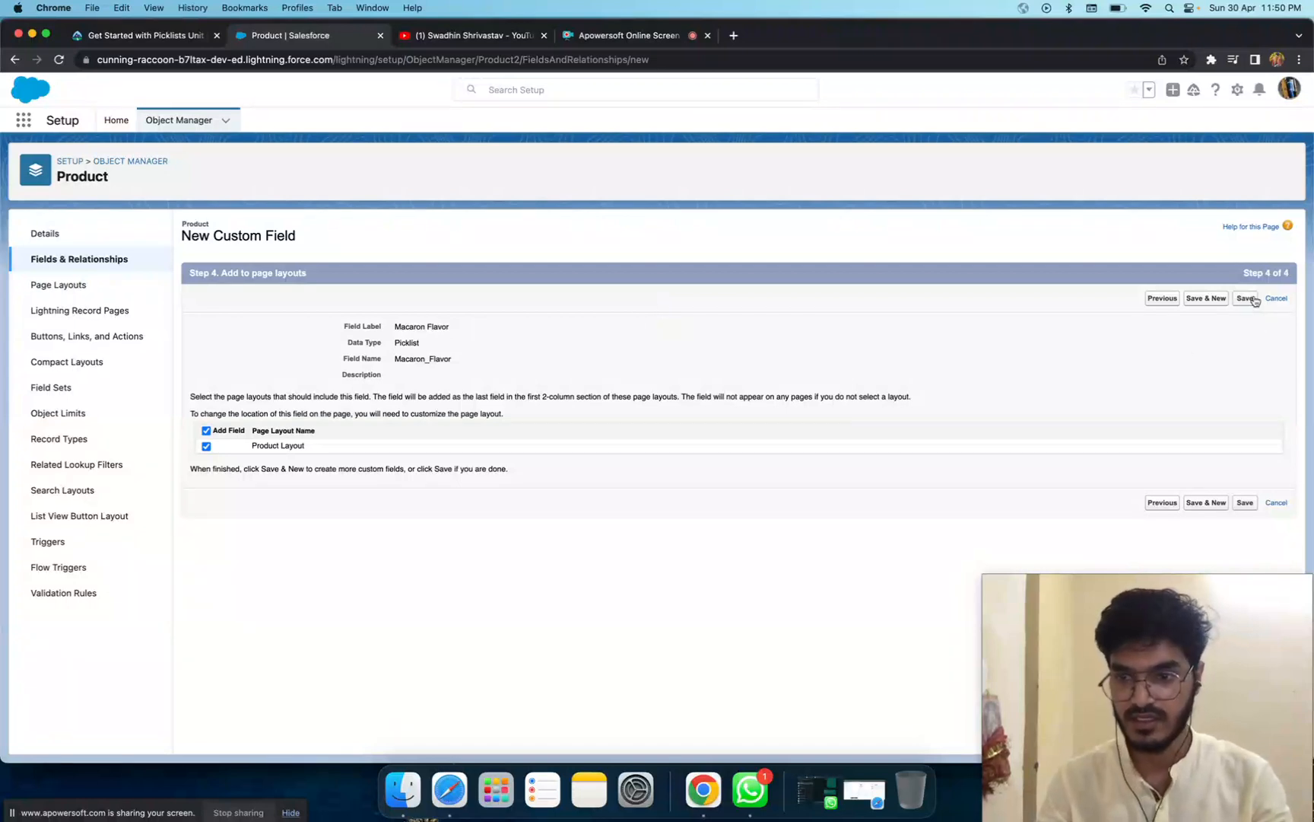
left_click(1245, 297)
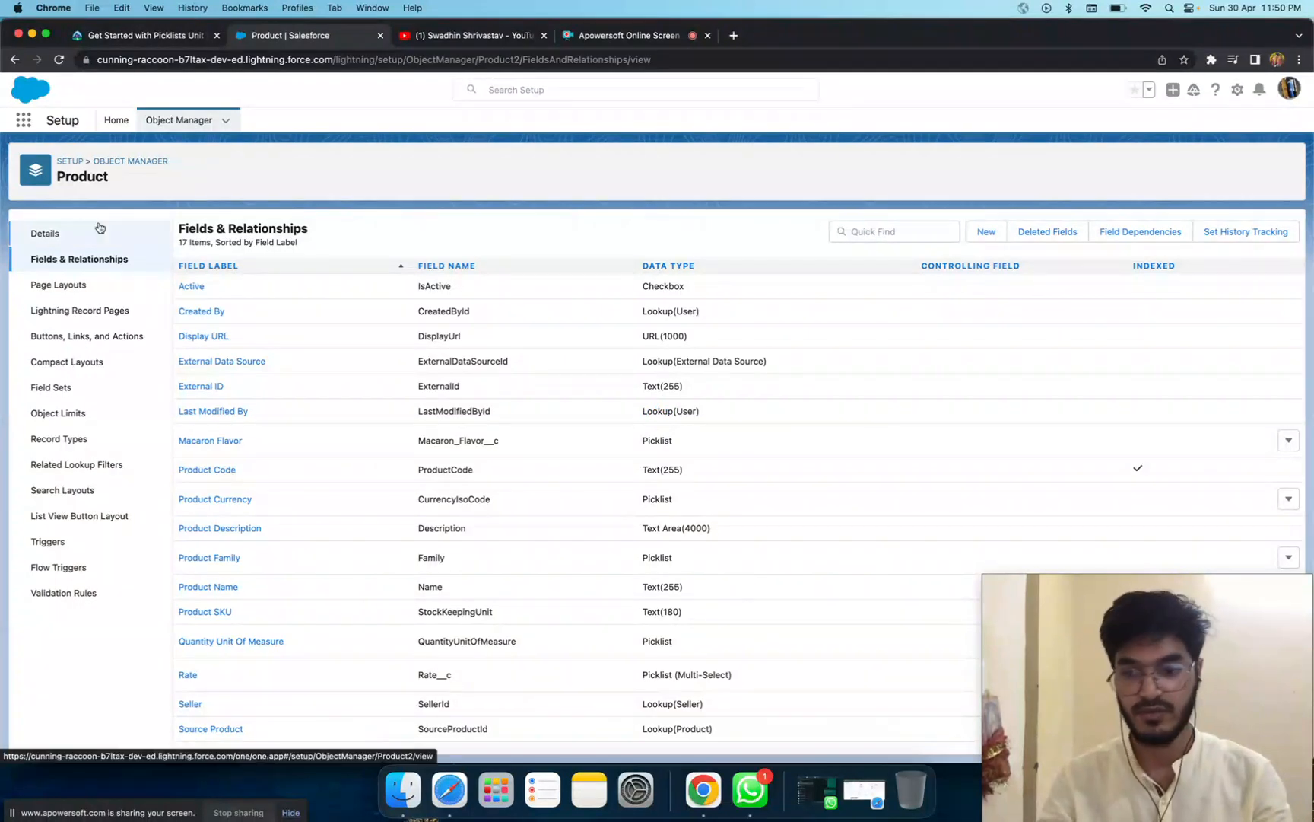
mouse_move(123, 254)
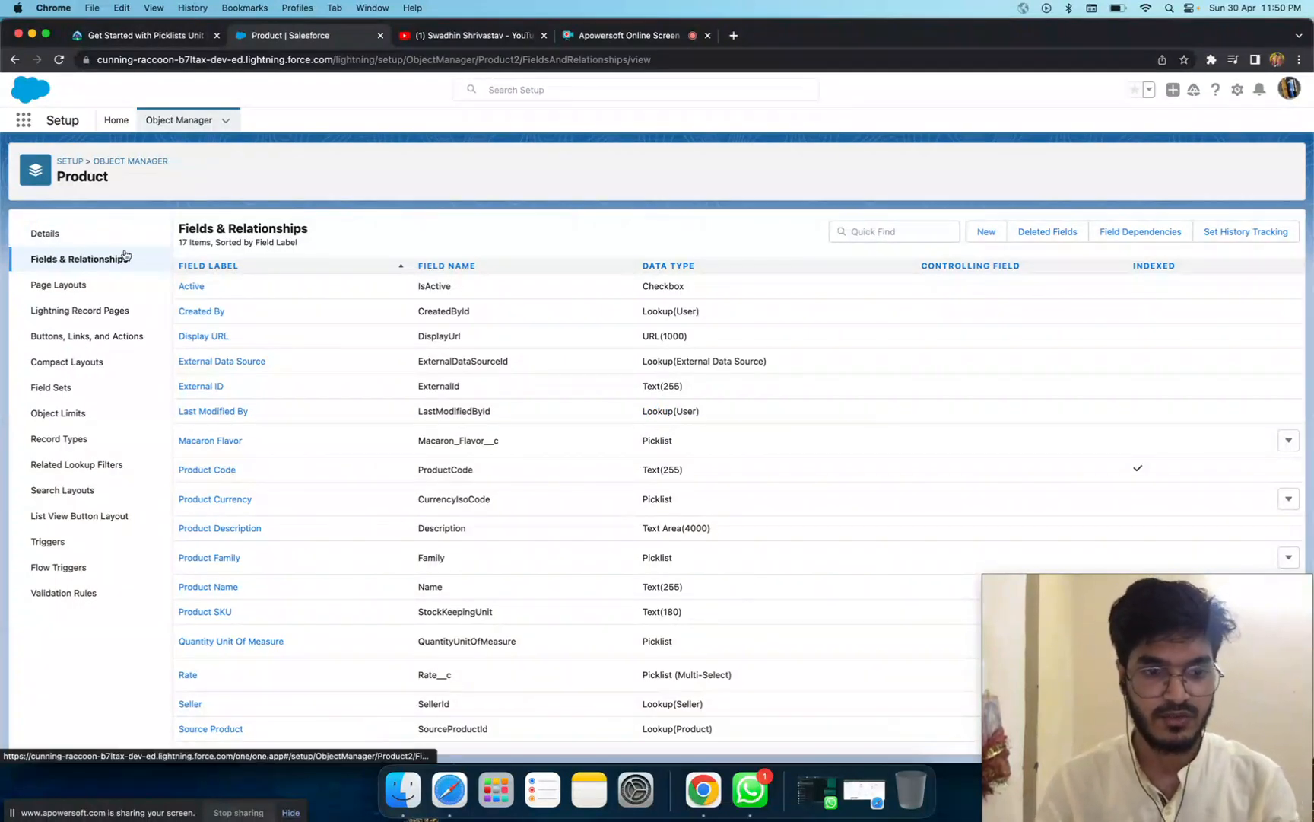
mouse_move(194, 595)
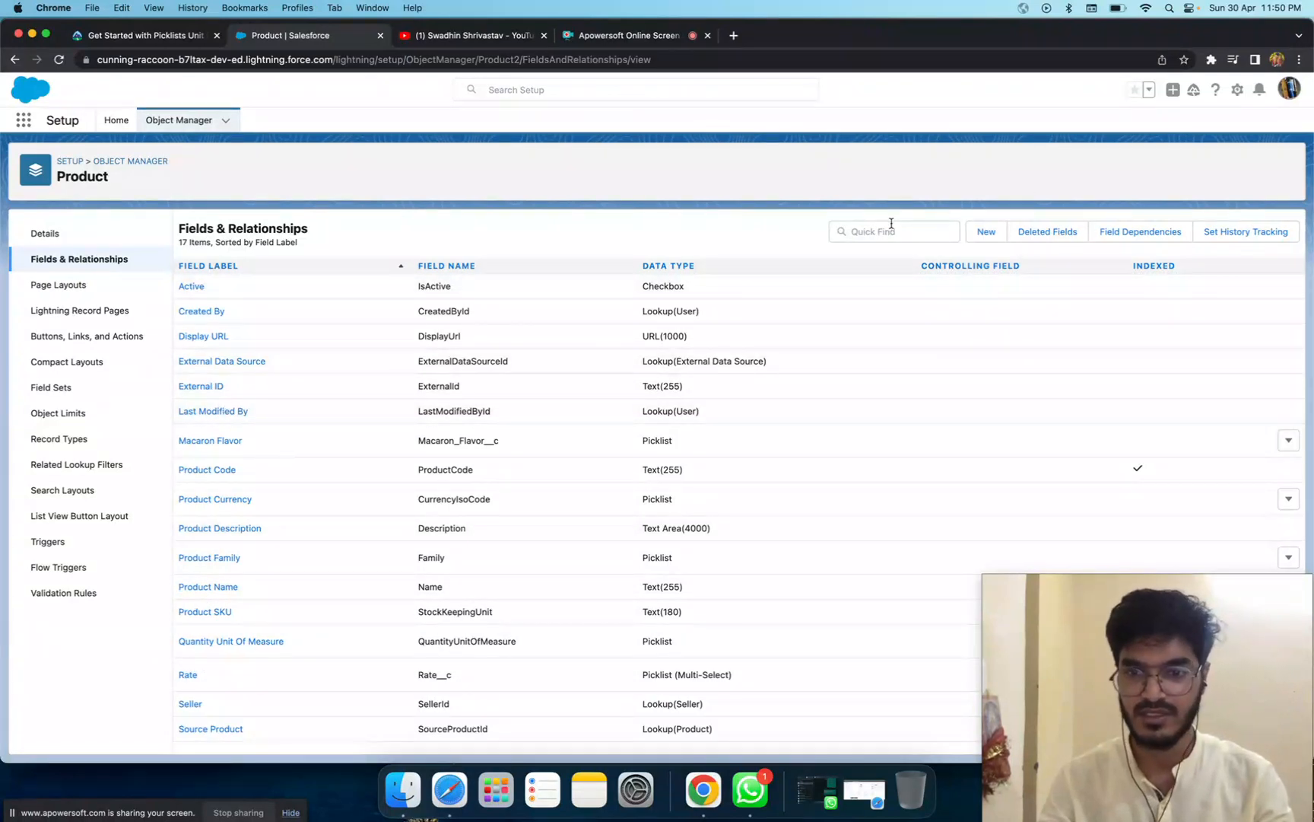
Filter Product's field list by 'produ', then restore all 17 fields including Macaron Flavor.
type("produ")
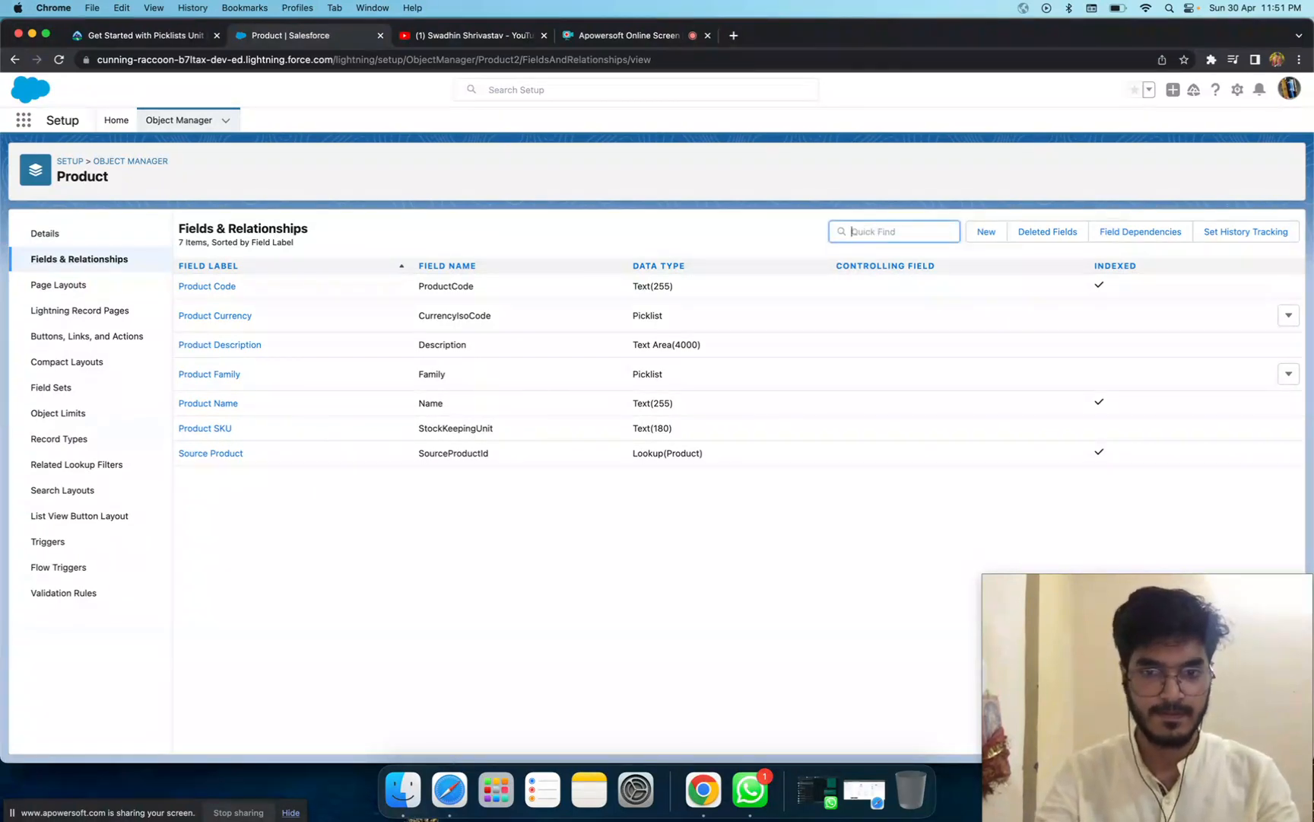
left_click(78, 260)
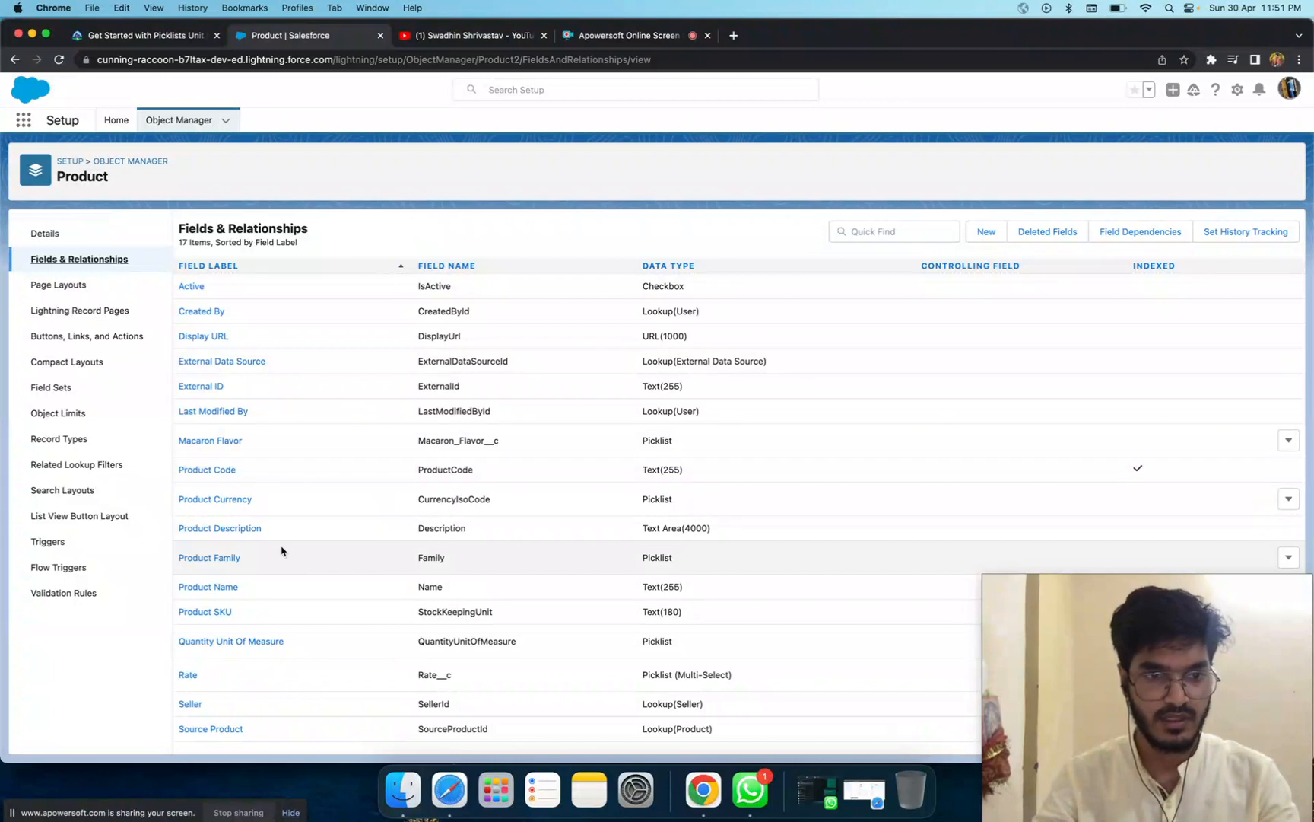
mouse_move(225, 491)
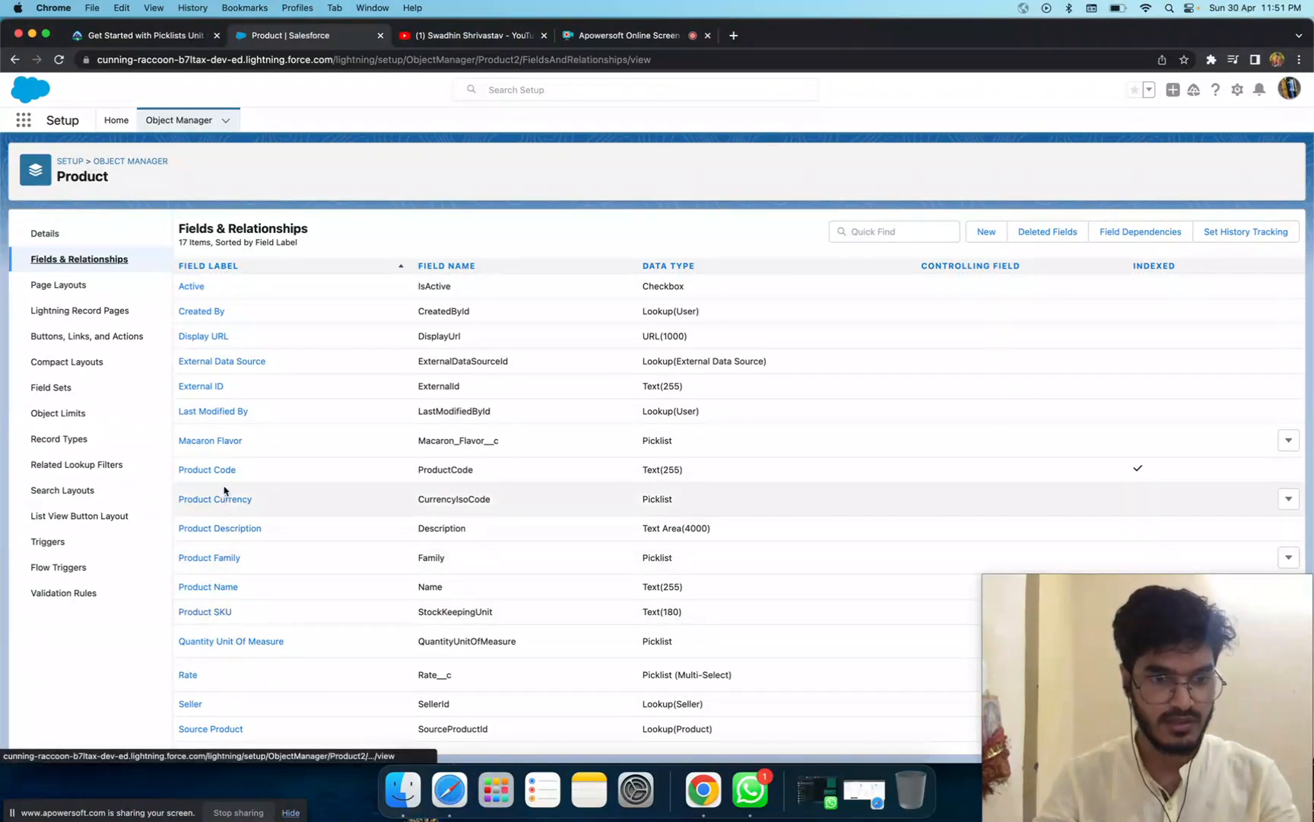
mouse_move(225, 578)
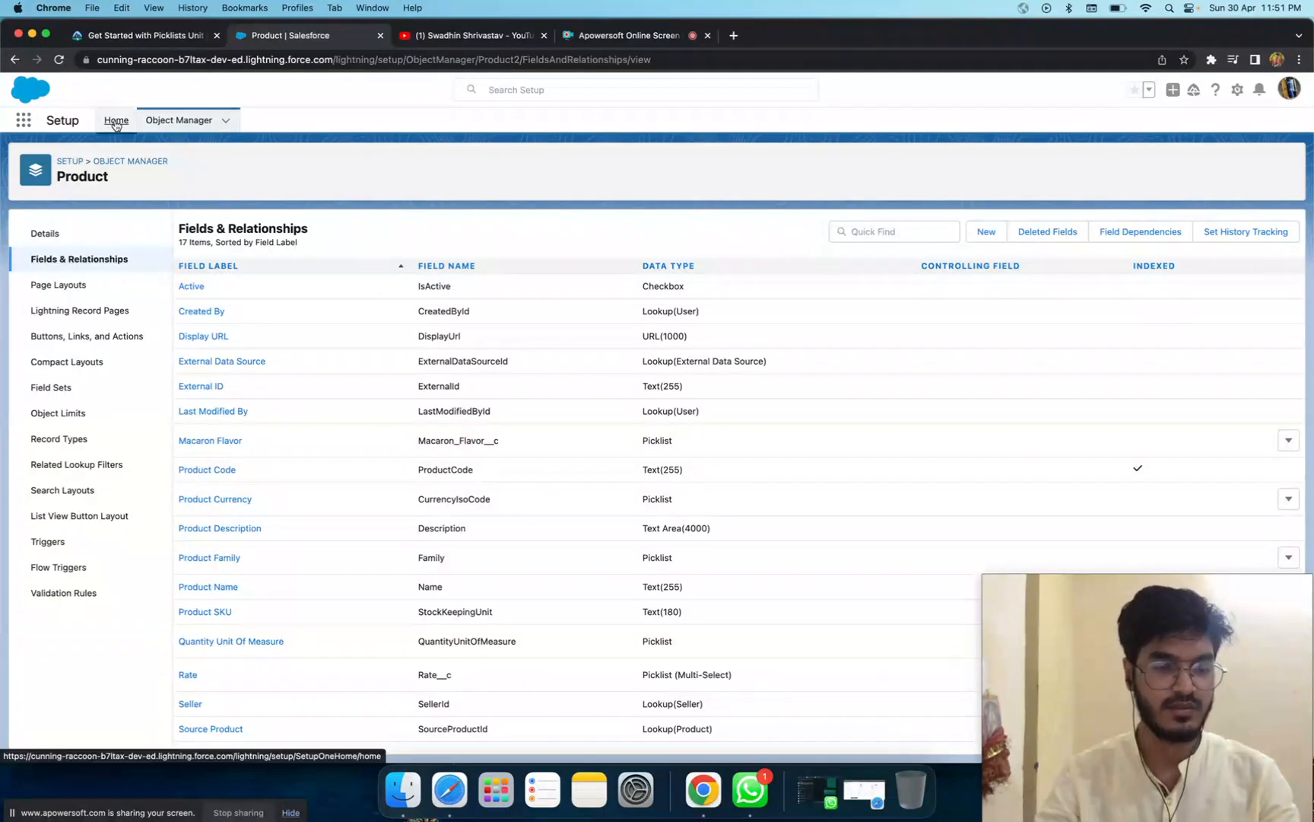
Return to Object Manager, find 'produ' again and reopen the Product object.
left_click(178, 120)
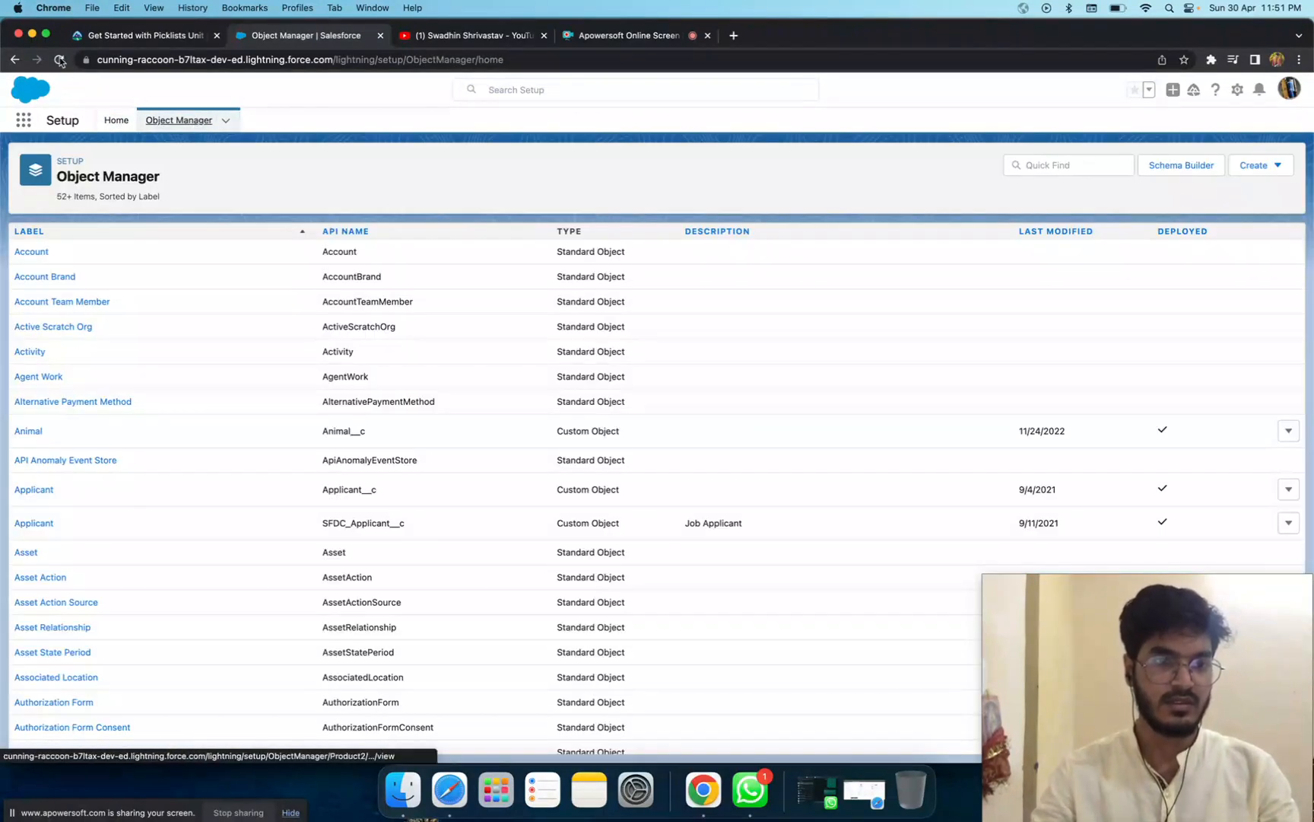
left_click(55, 58)
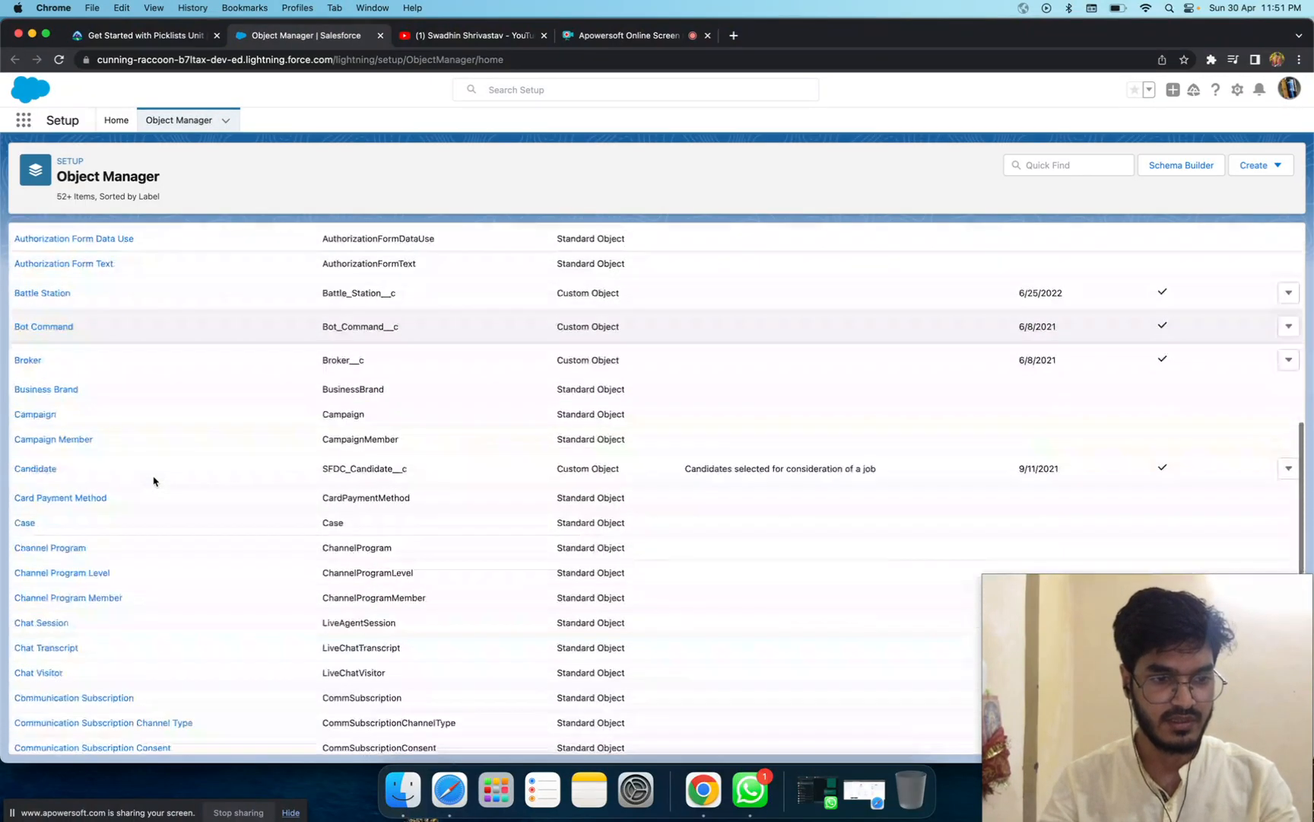
scroll("down", 3)
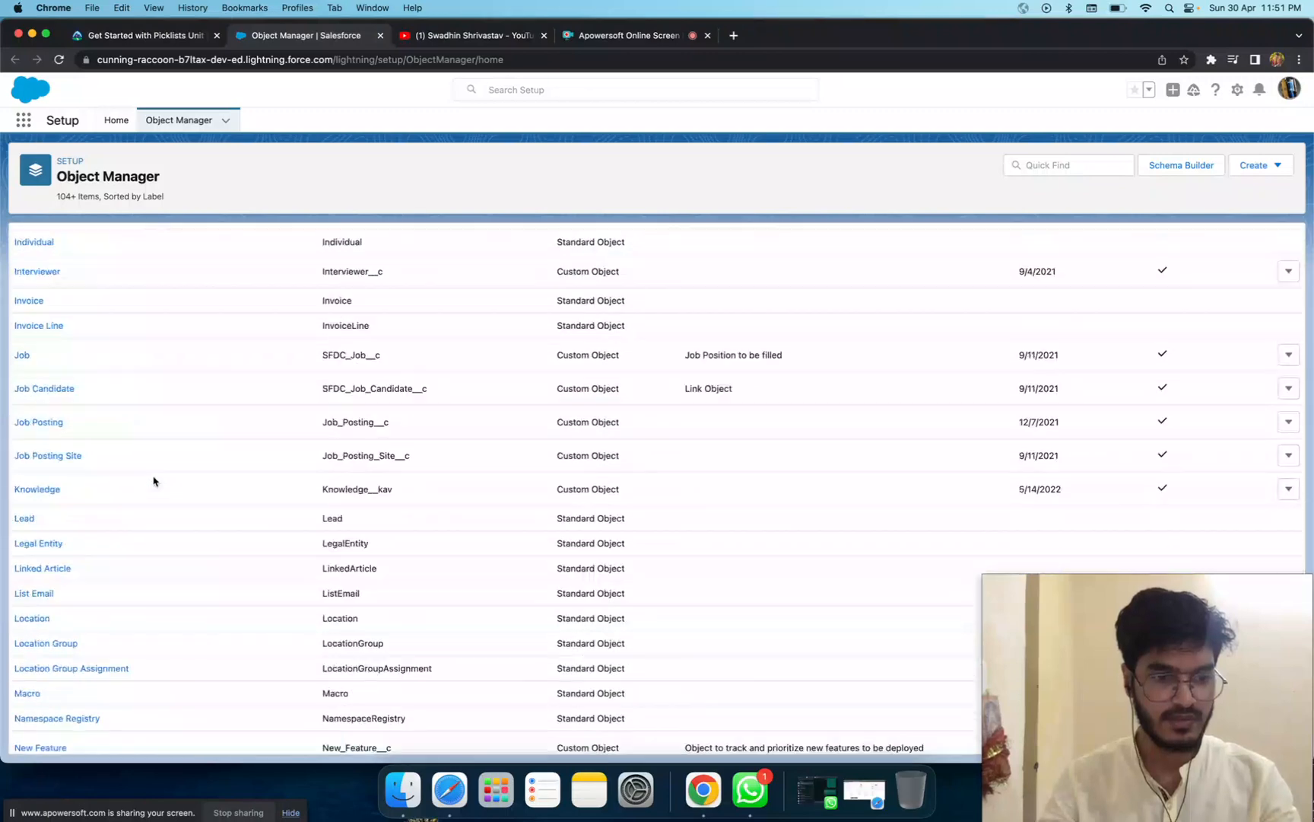
scroll("down", 3)
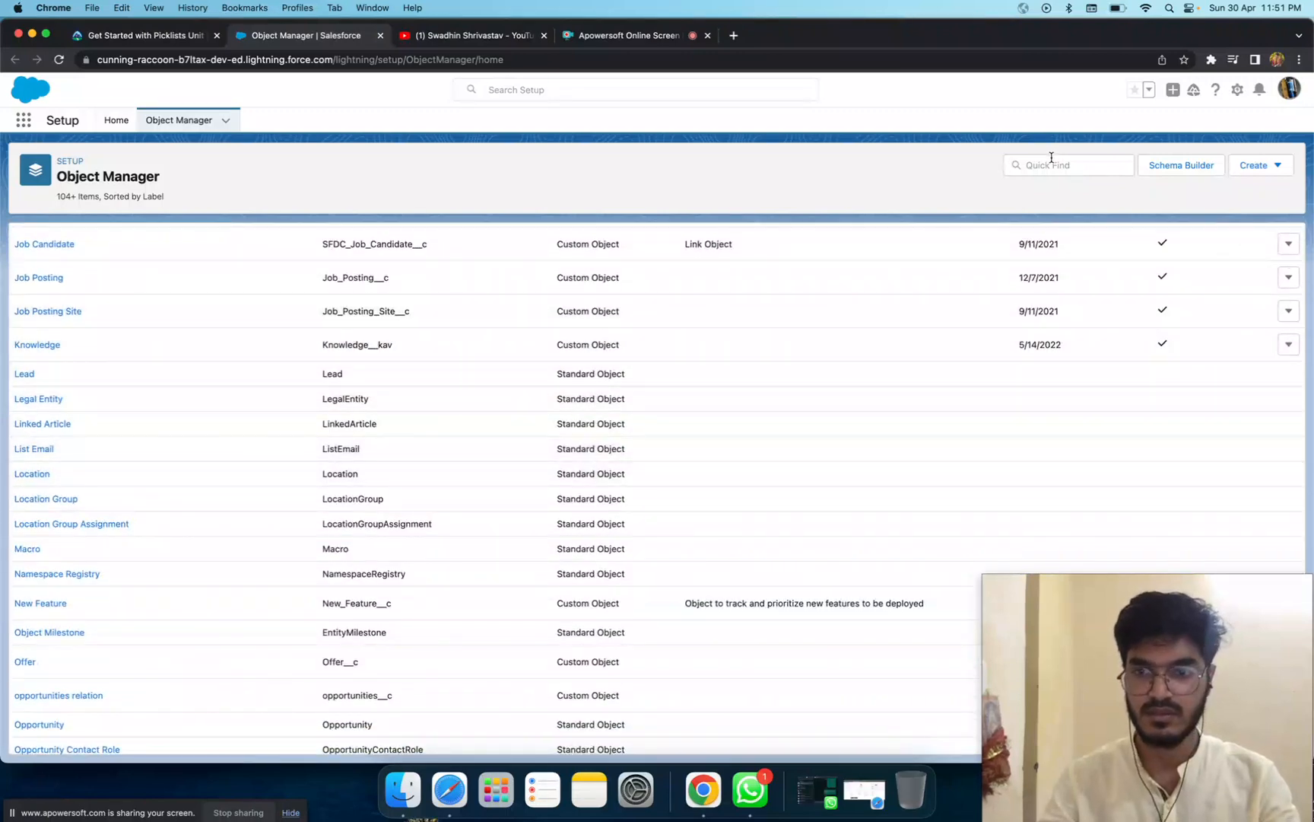
type("produ")
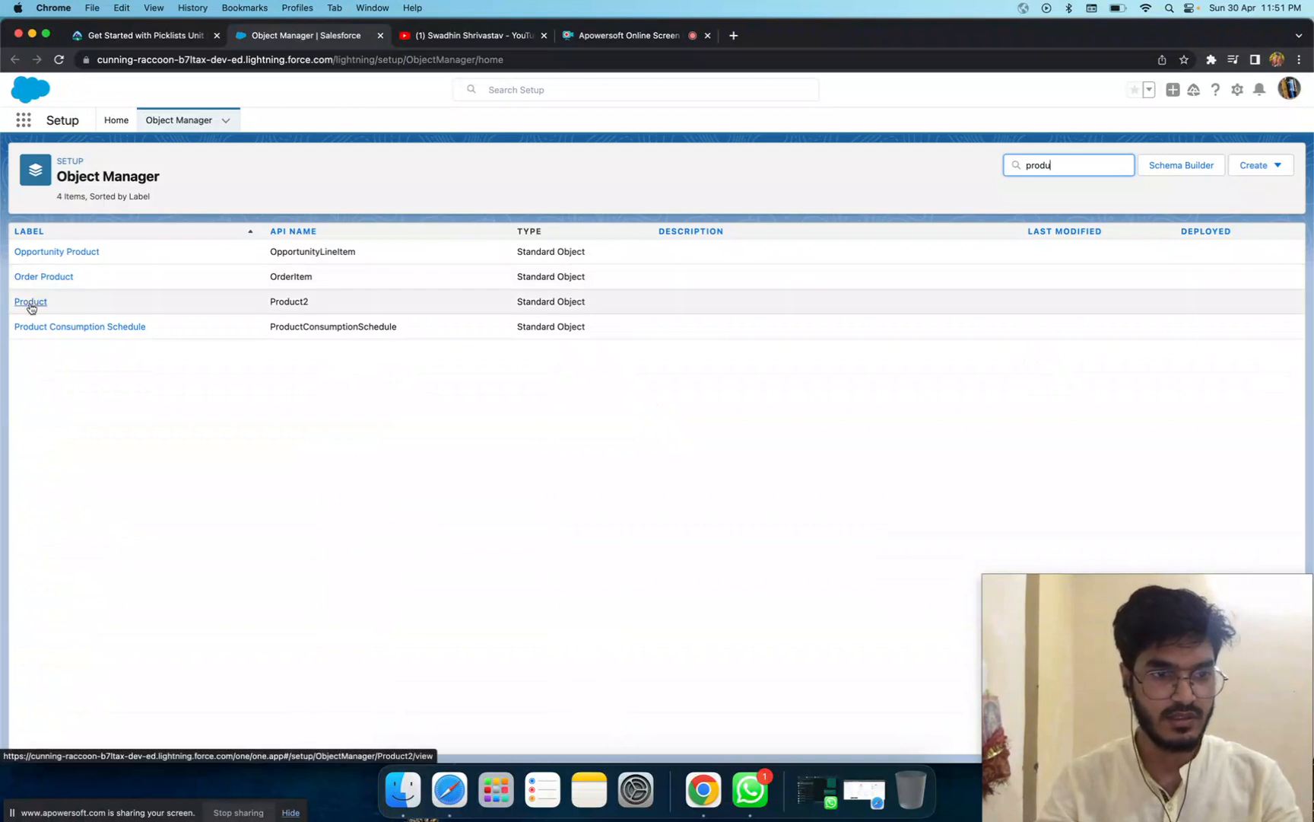
left_click(31, 301)
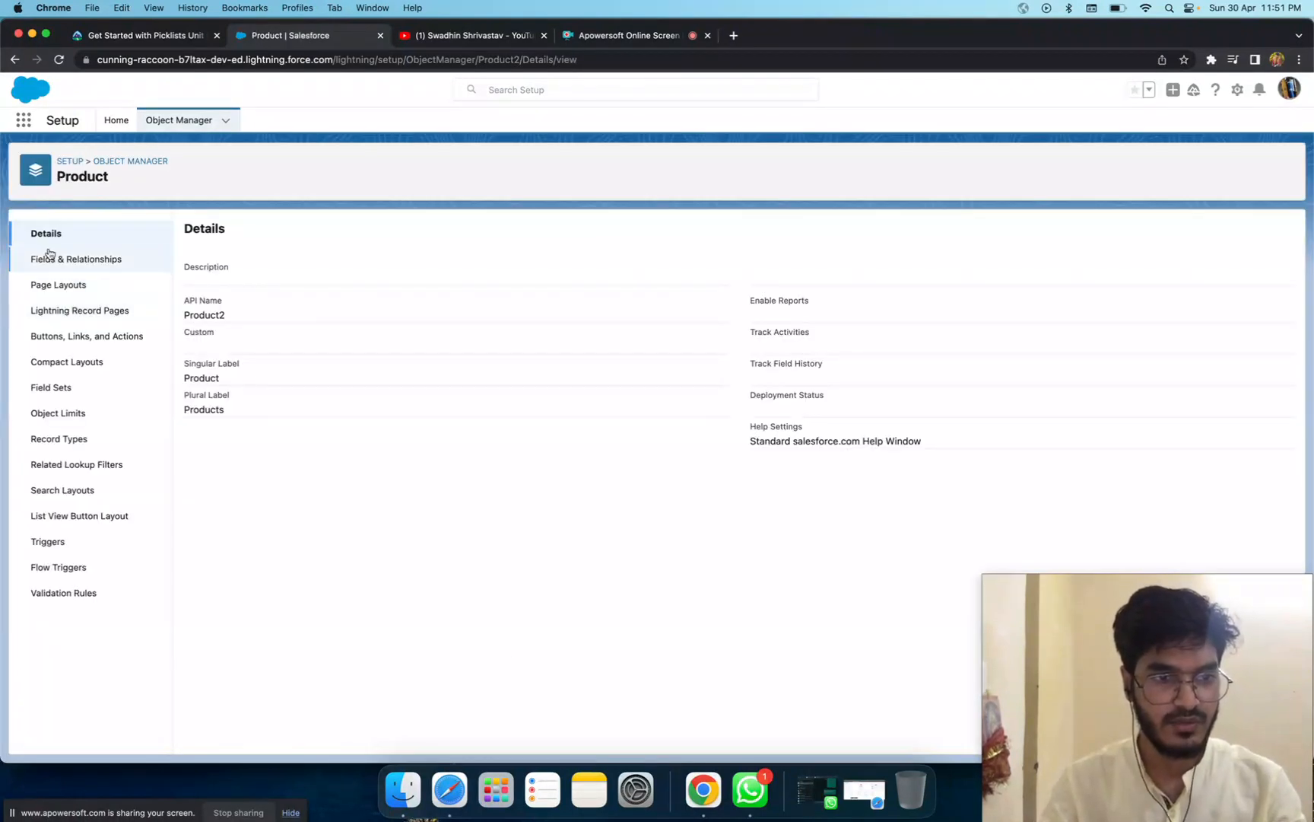
Reconfirm Macaron Flavor in Product's field list via its row menu, then return to Trailhead.
left_click(76, 259)
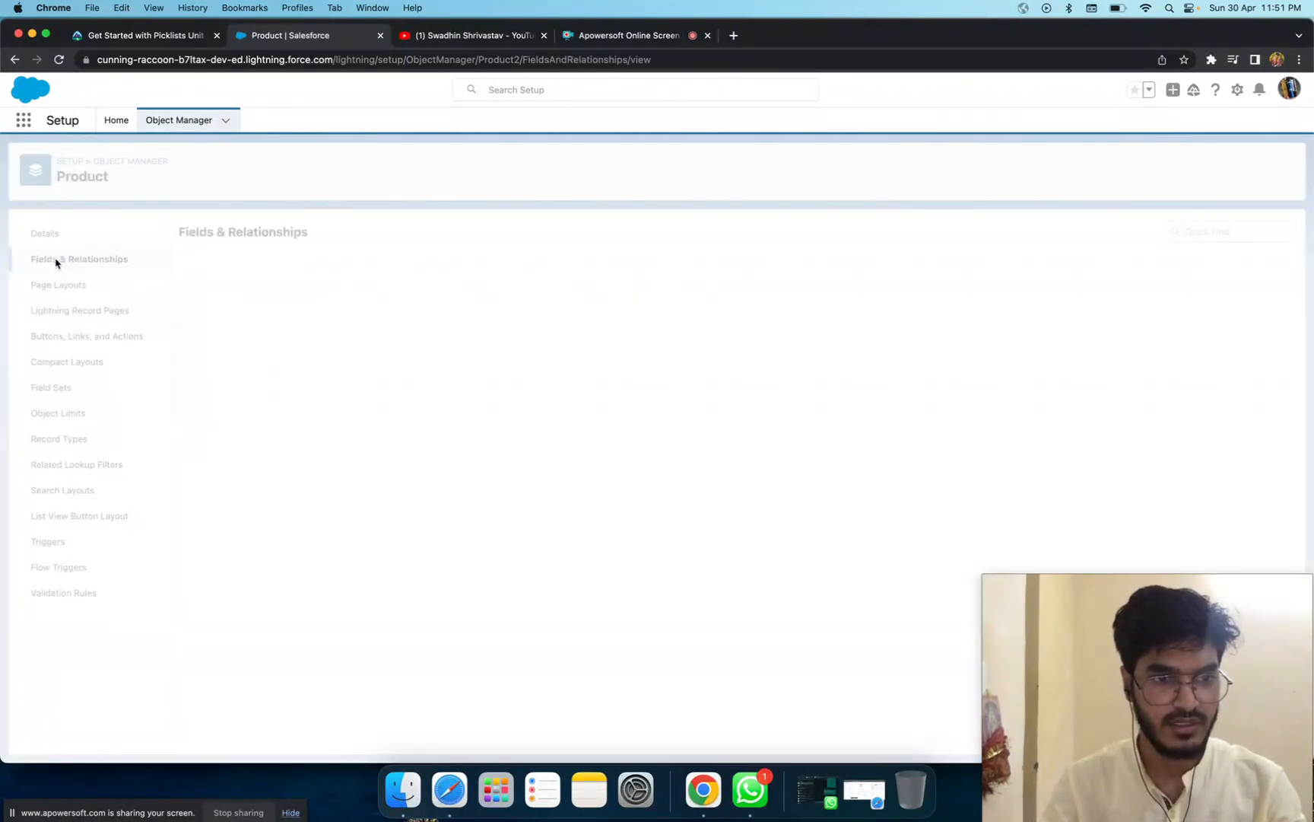
left_click(79, 259)
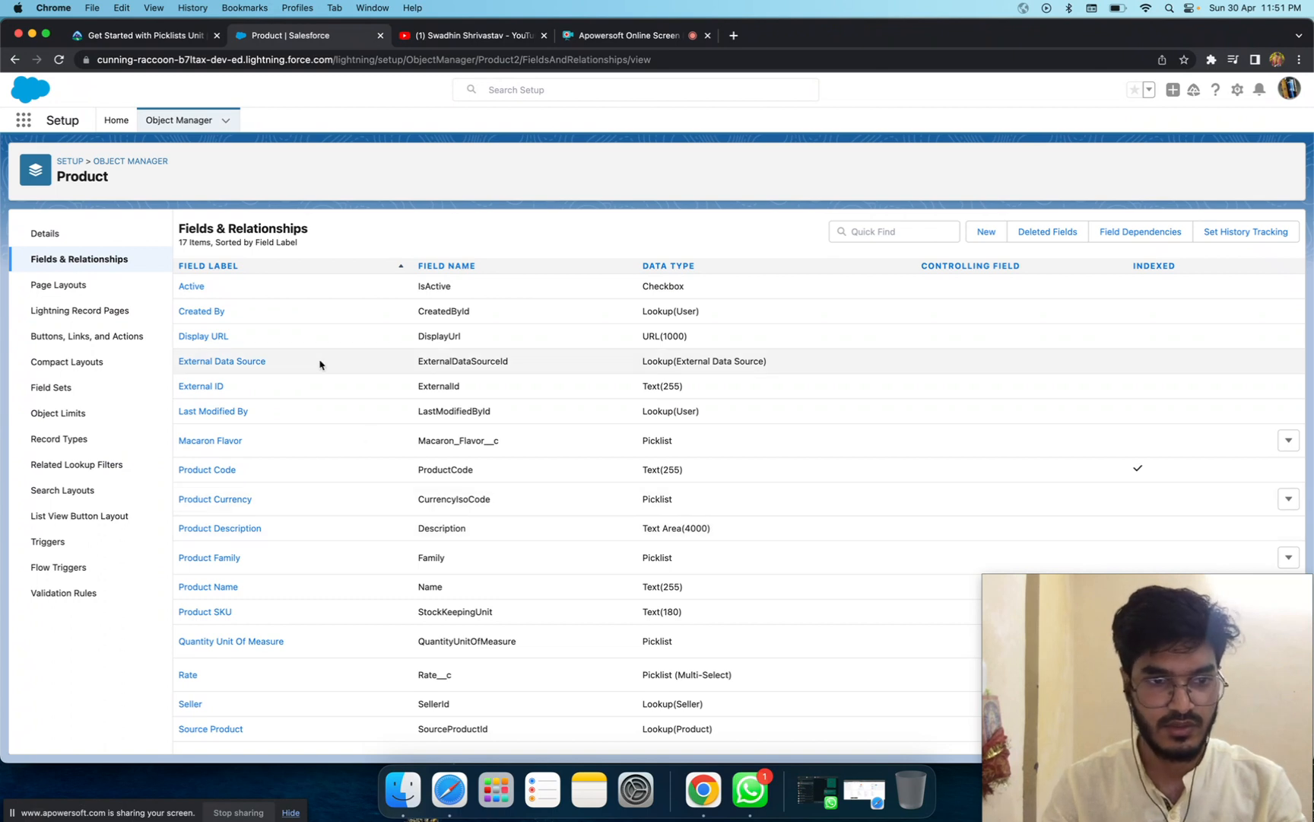
mouse_move(246, 714)
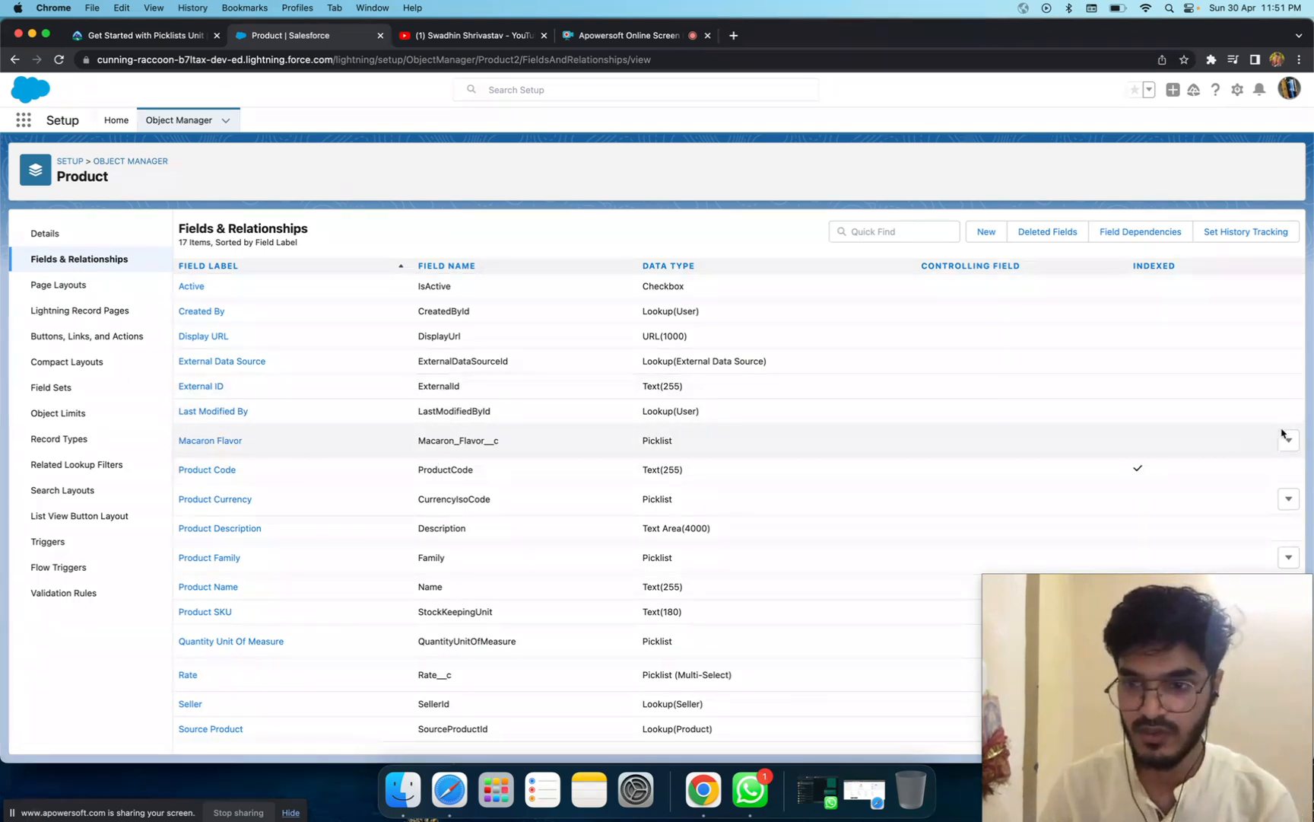
left_click(1287, 438)
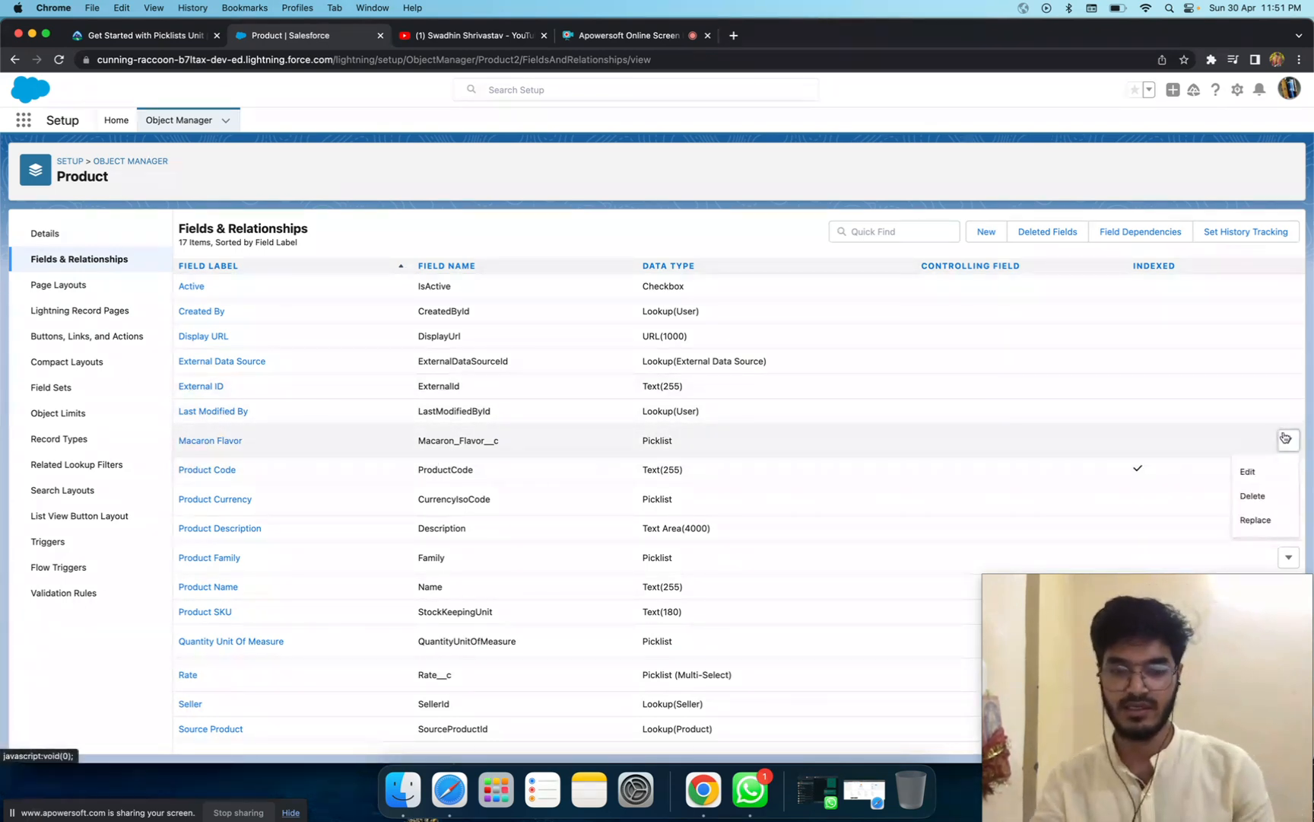
mouse_move(1262, 426)
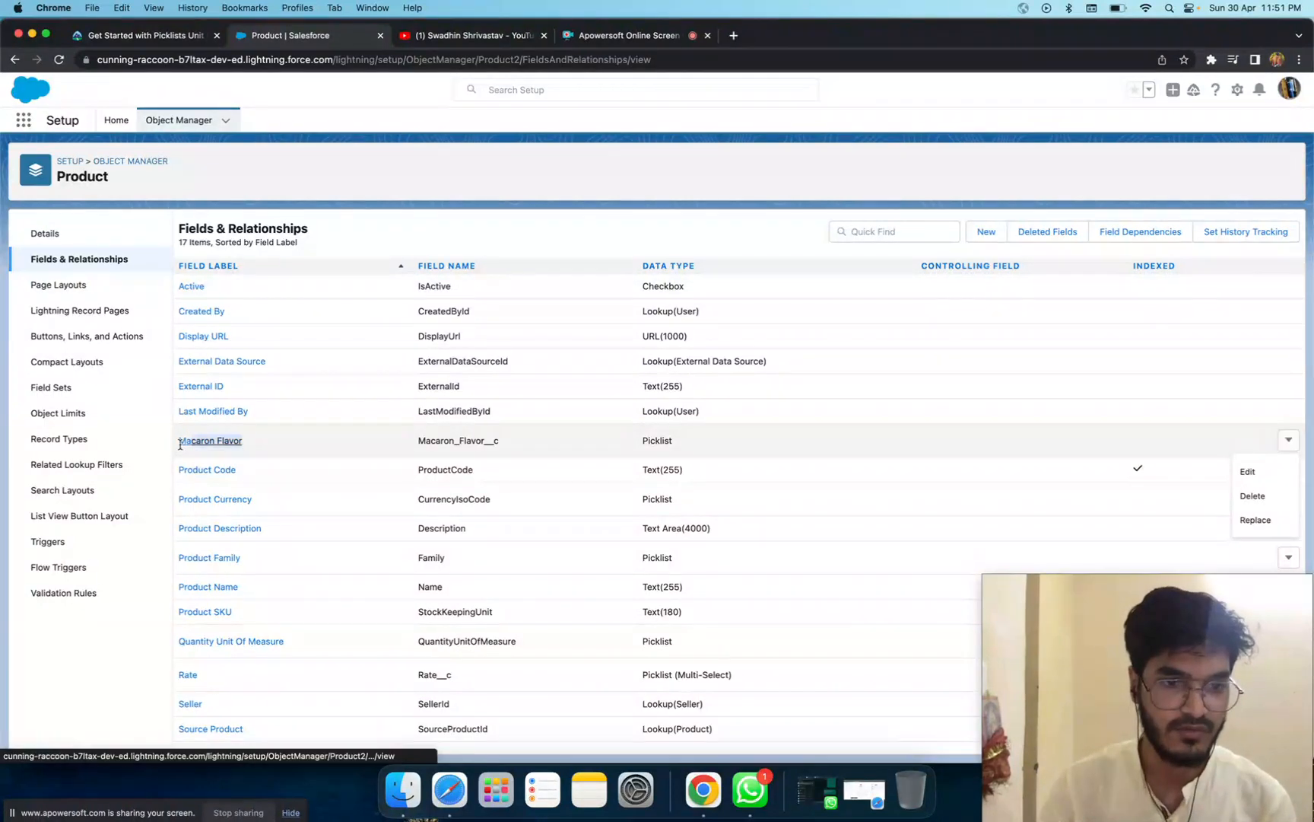
left_click(152, 35)
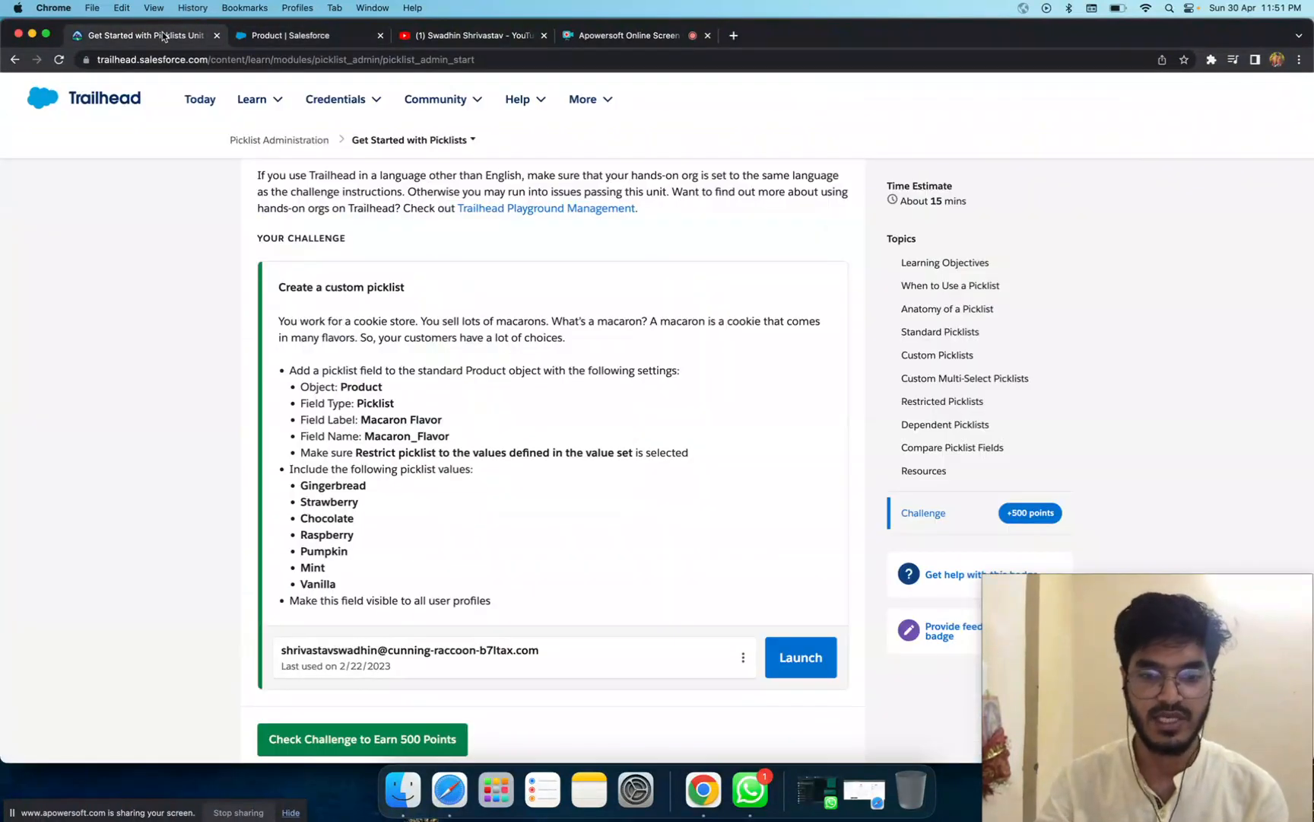
Submit the picklist challenge for verification, glancing at the org's Setup home meanwhile.
scroll("down", 3)
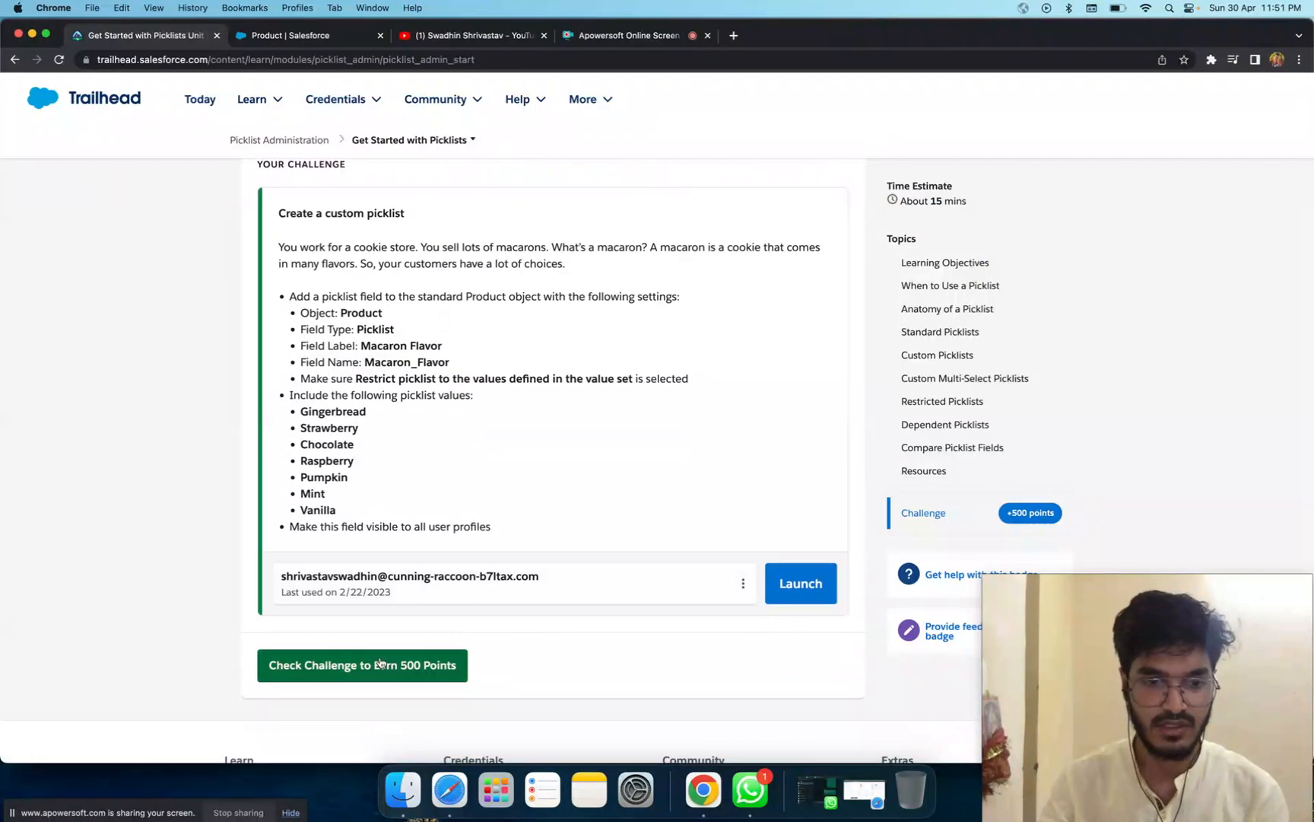
left_click(376, 665)
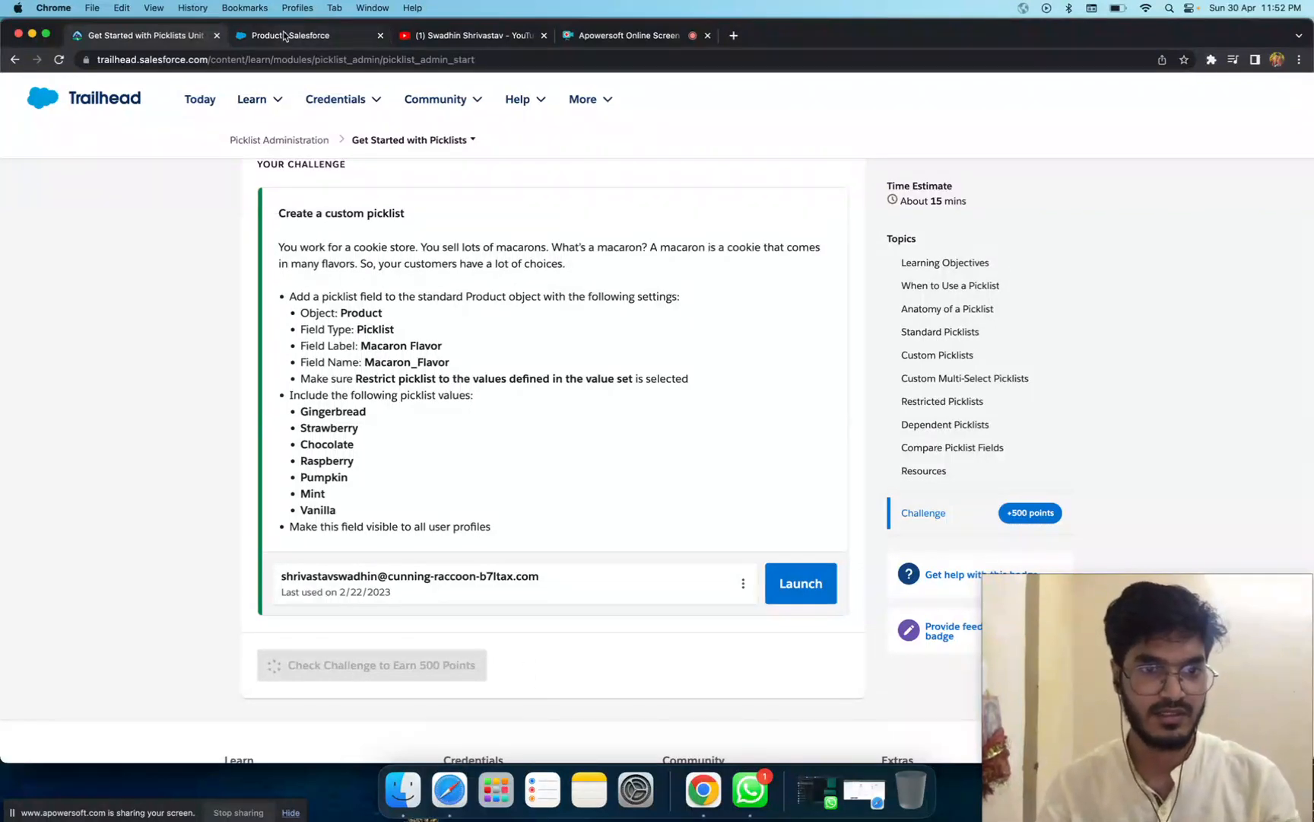
left_click(293, 35)
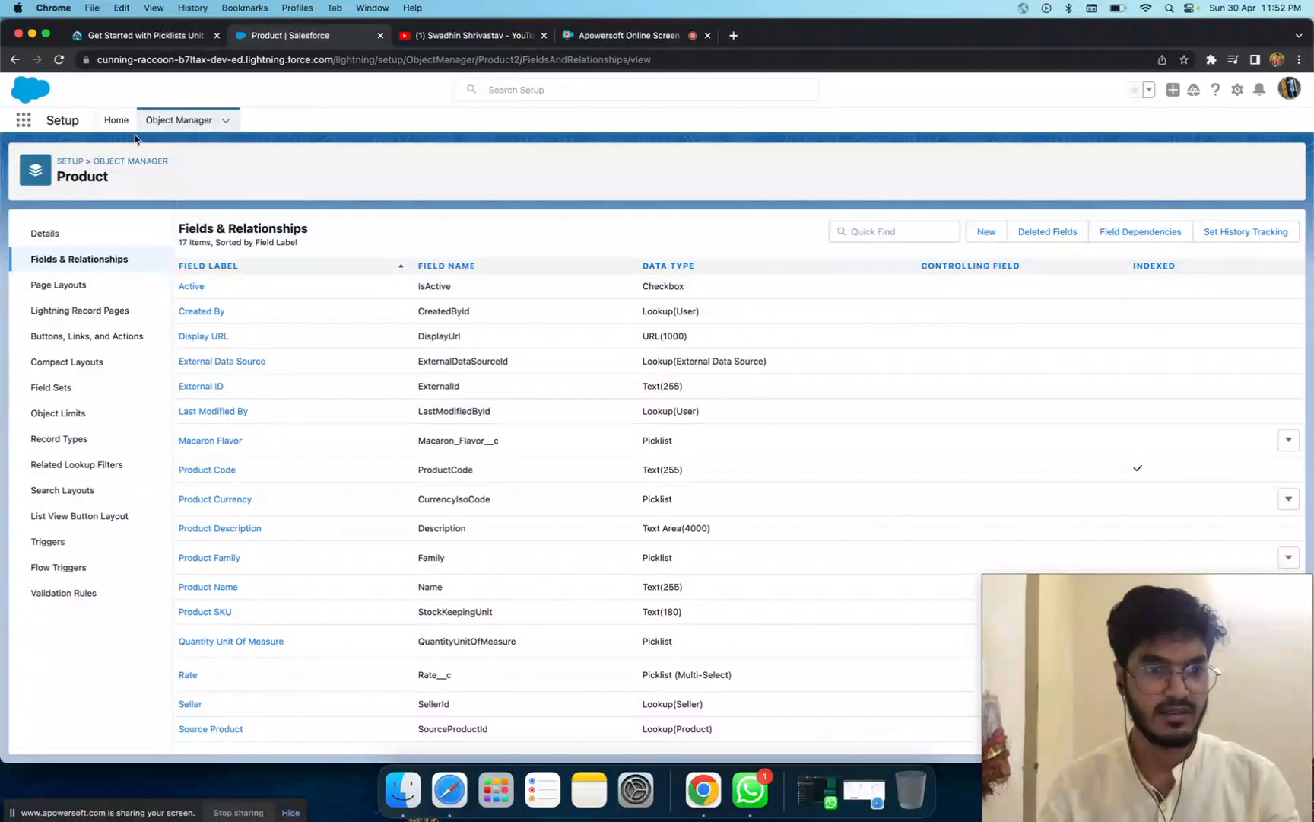
left_click(116, 120)
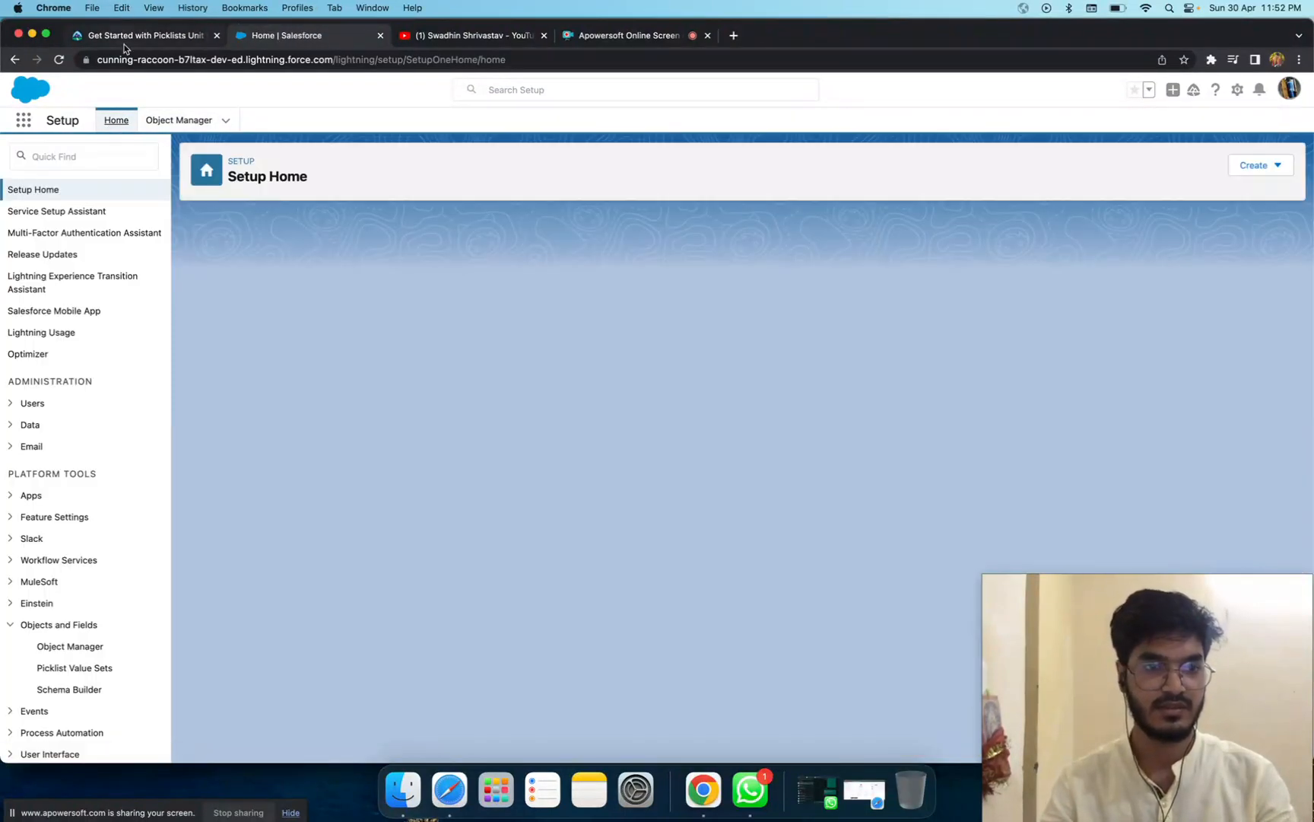
left_click(137, 35)
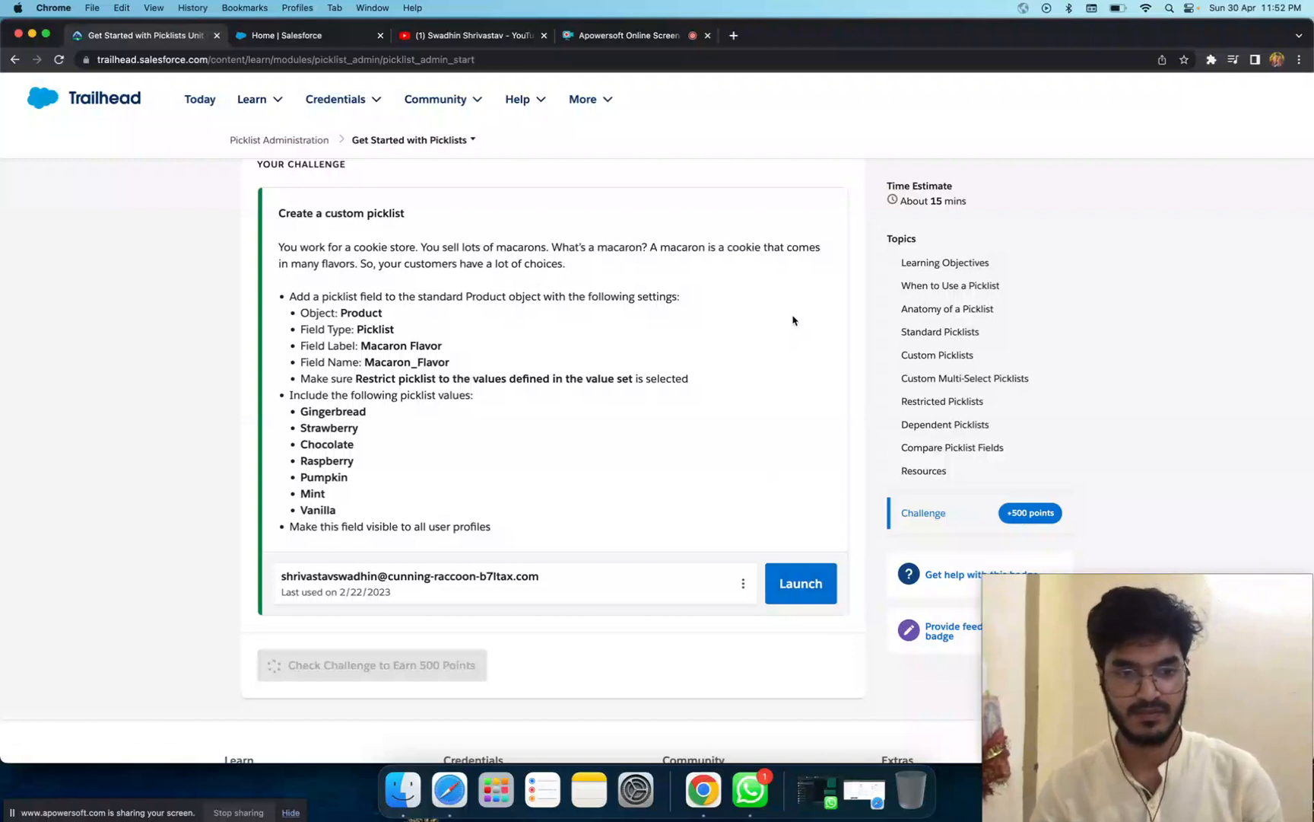
Pass the challenge for +500 points and move on to the Manage Your Picklist Values unit.
left_click(372, 665)
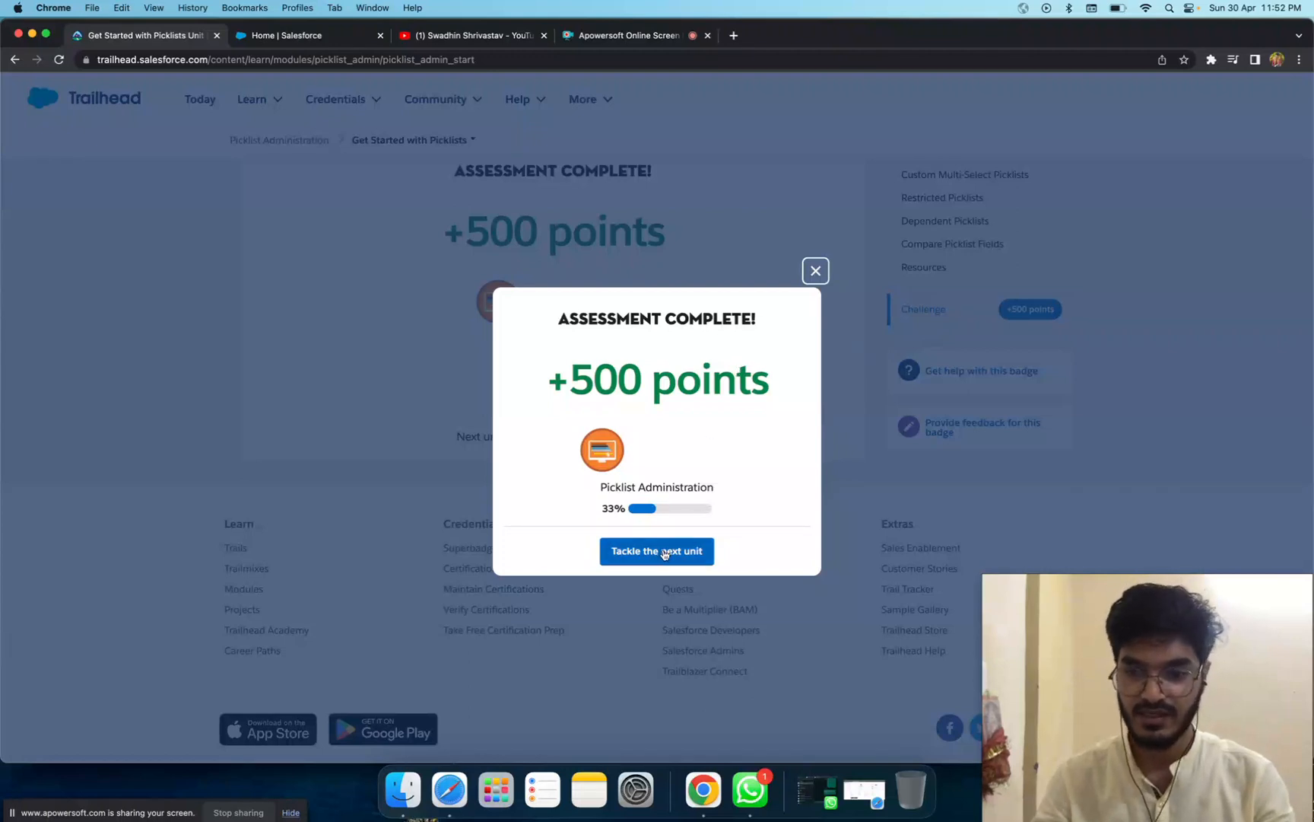
left_click(656, 551)
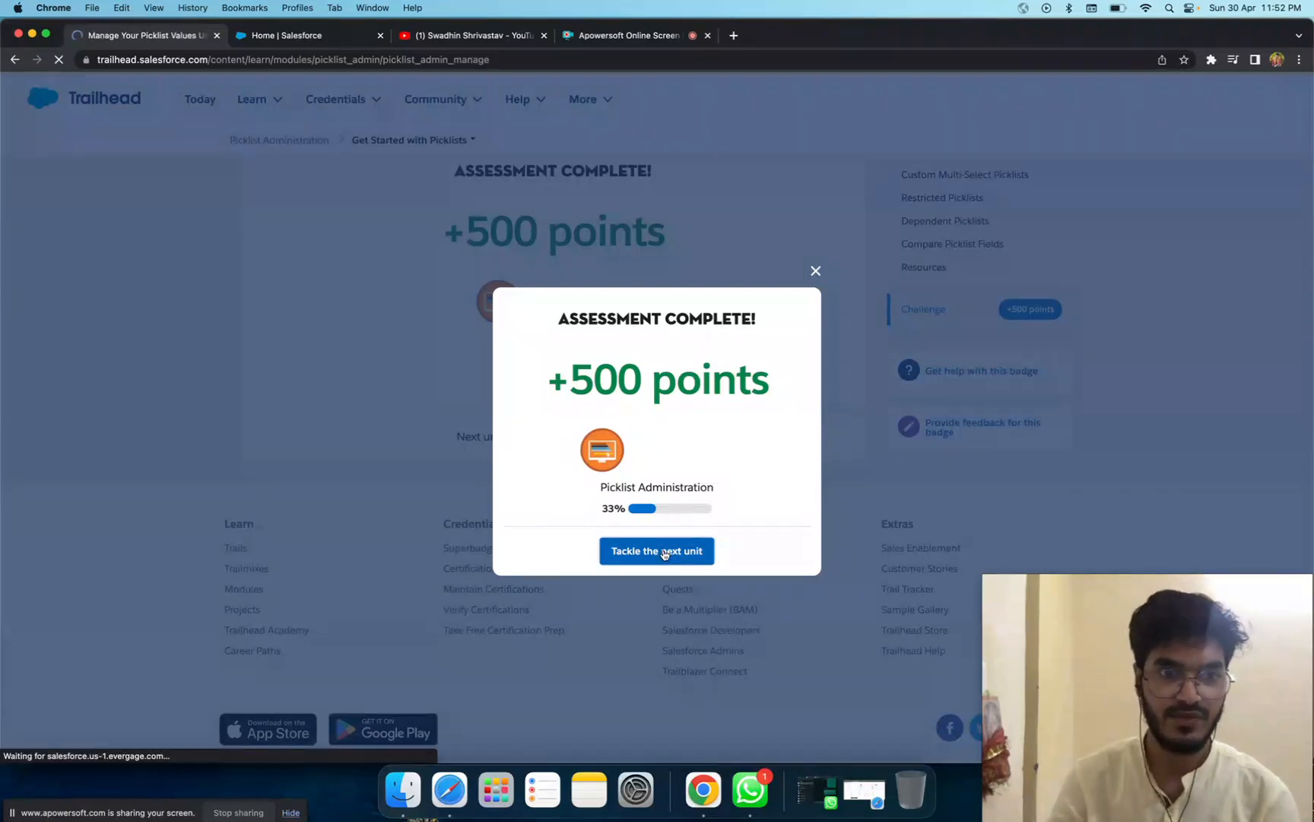
left_click(656, 551)
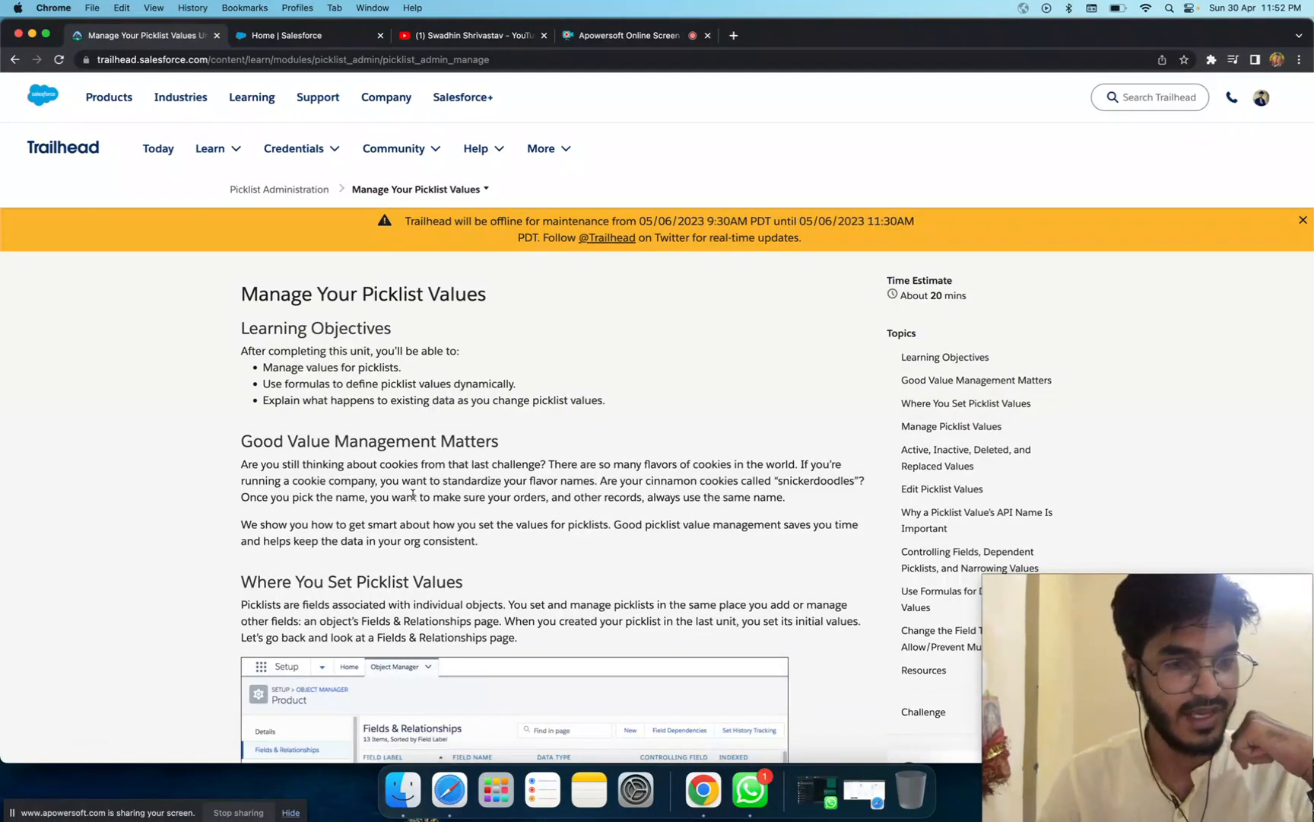
Jump to the Manage Your Picklist Values hands-on challenge and bring Check Challenge into view.
scroll("down", 3)
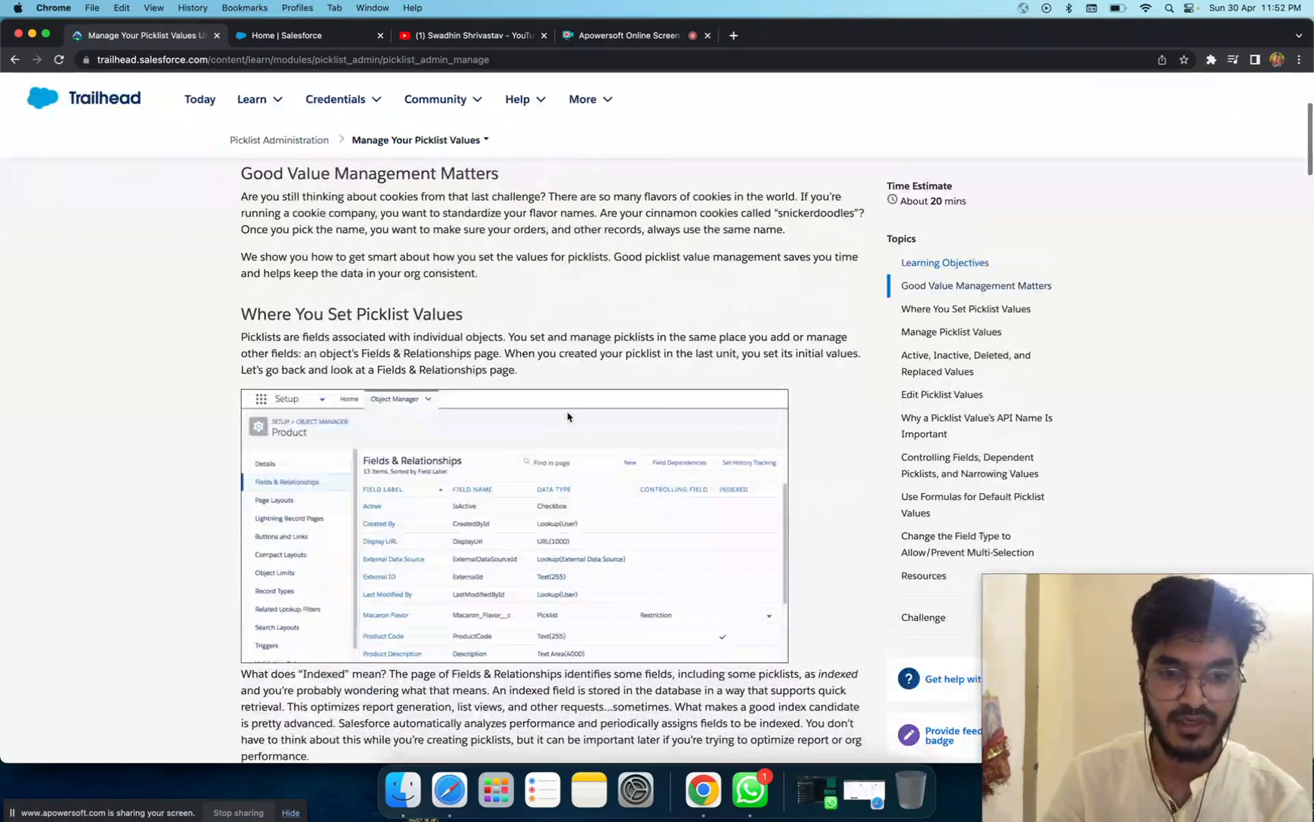
scroll("down", 3)
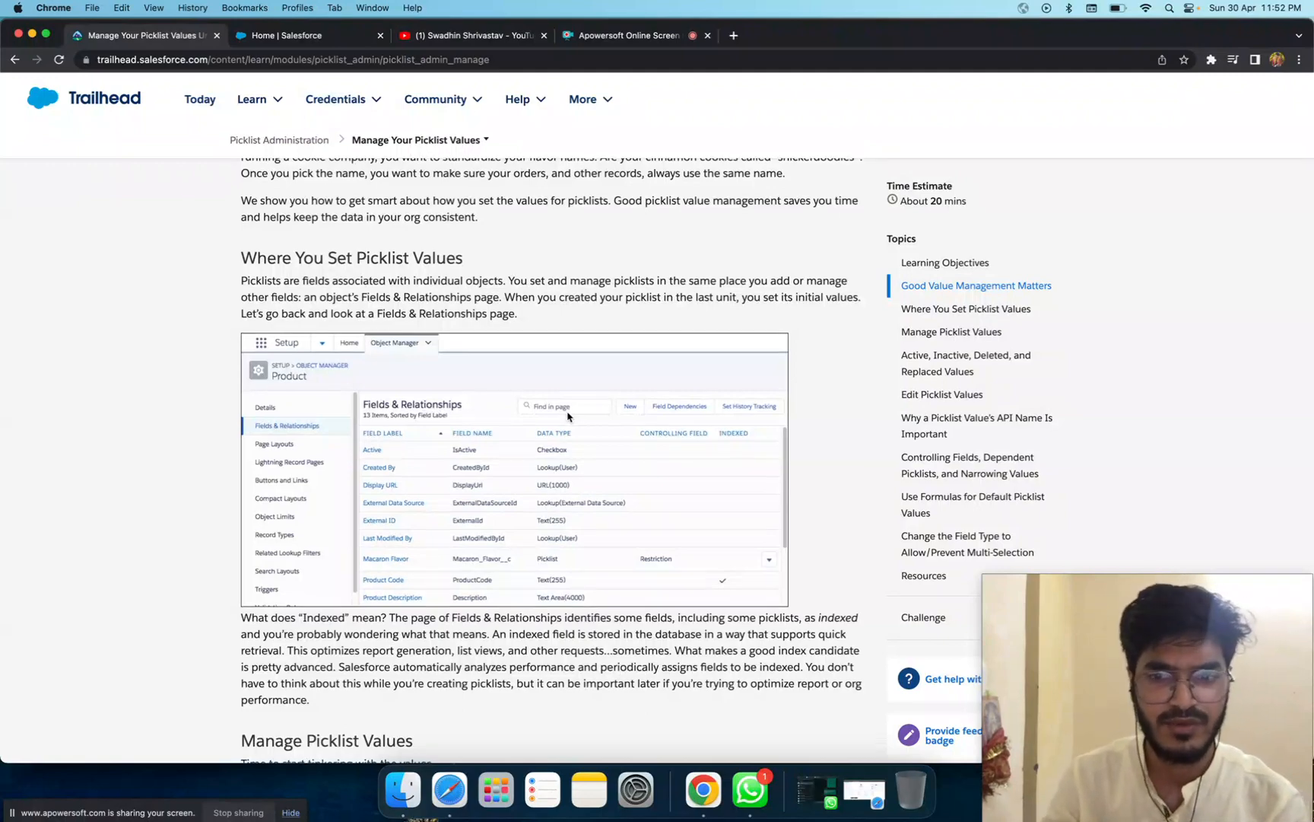
scroll("down", 3)
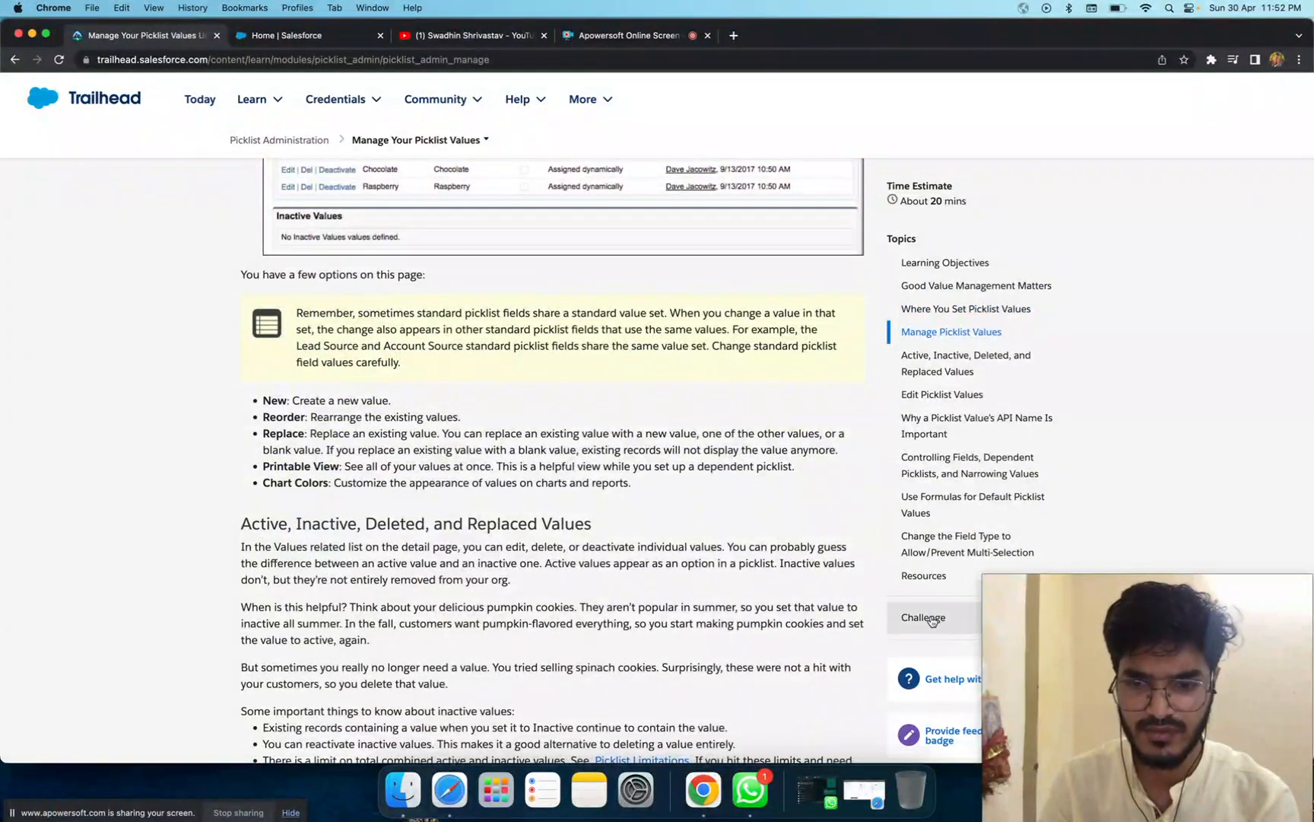
left_click(924, 616)
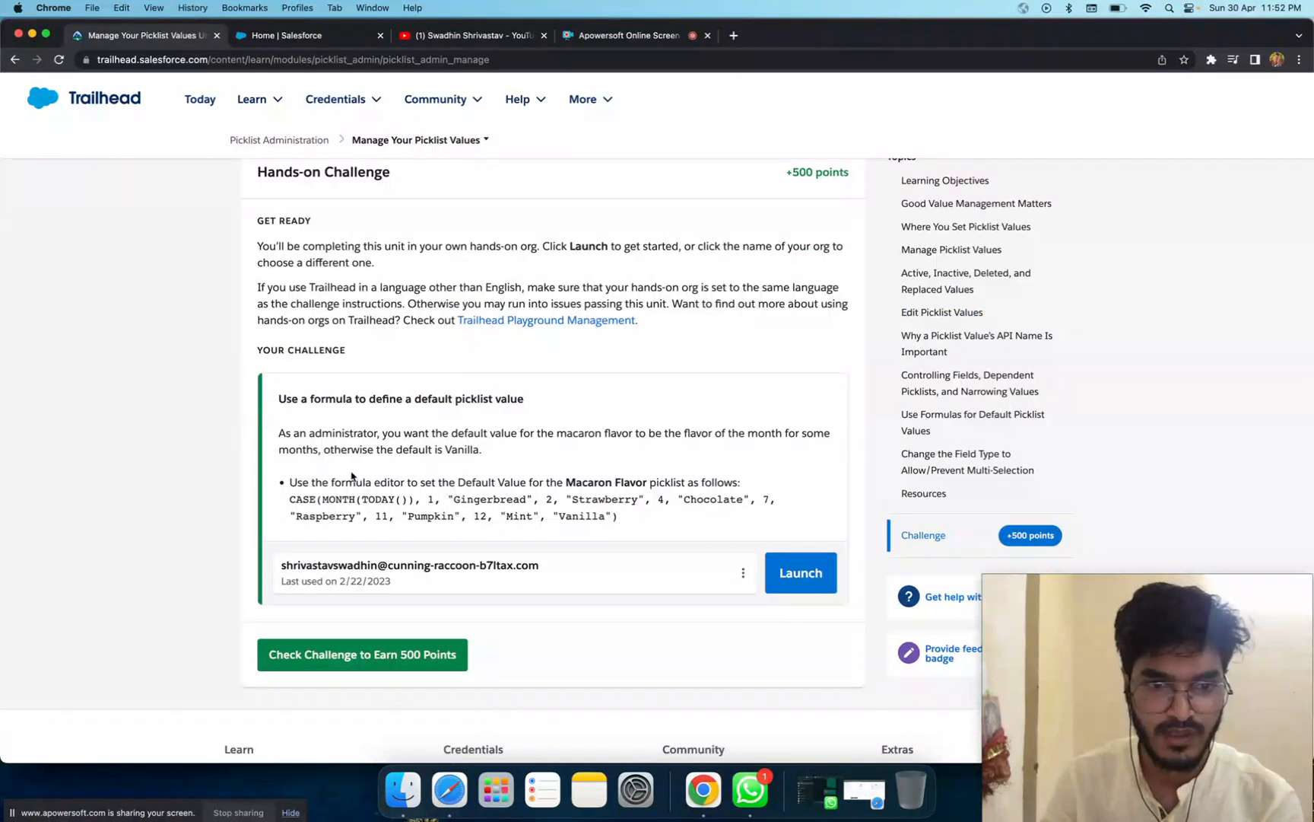
mouse_move(282, 480)
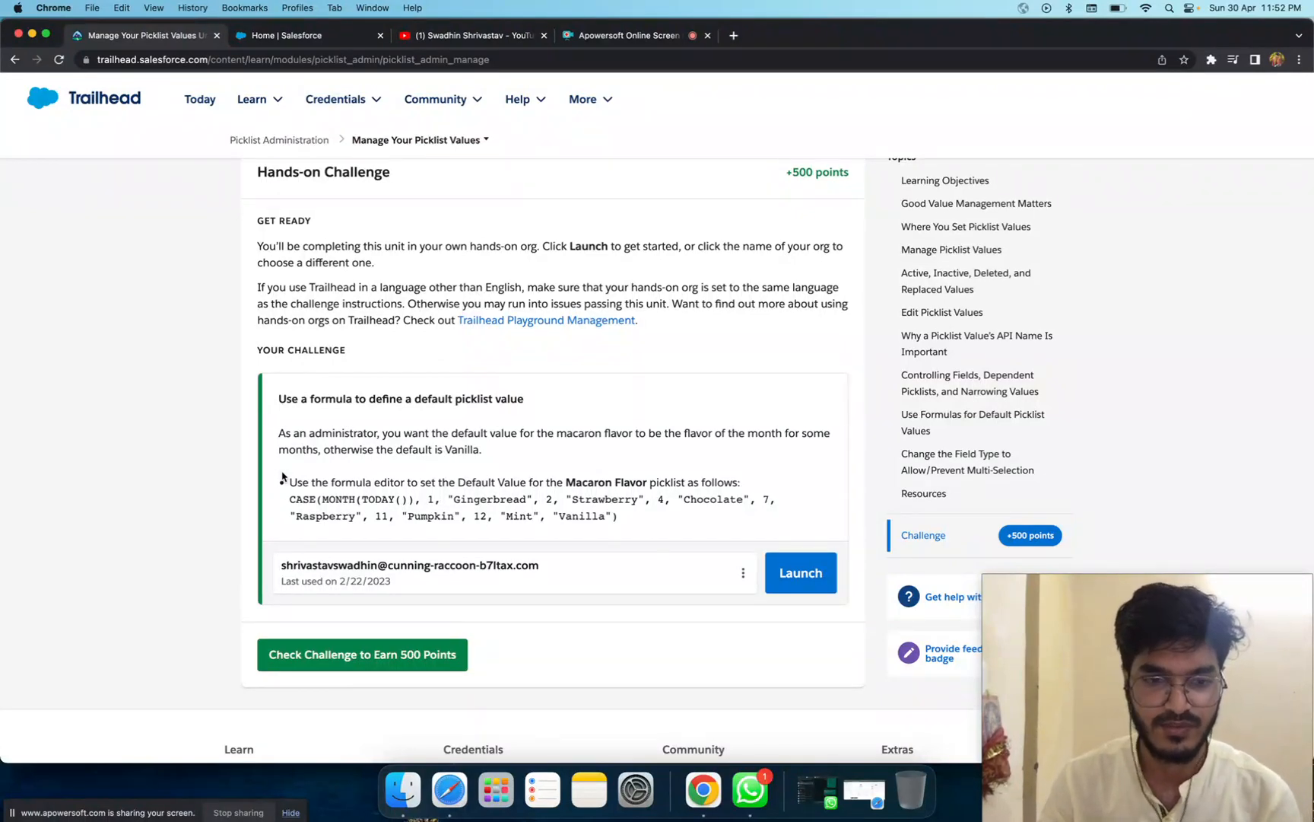
scroll("down", 3)
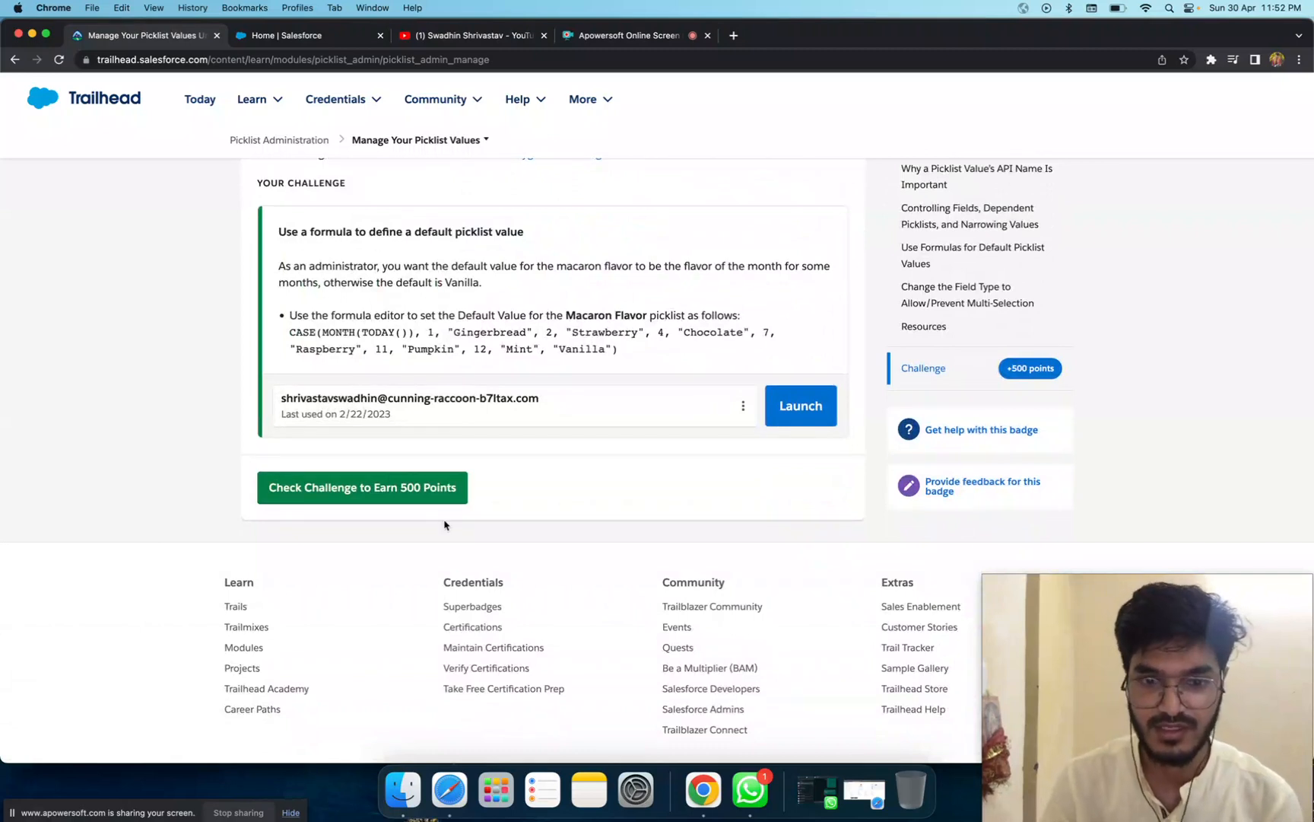